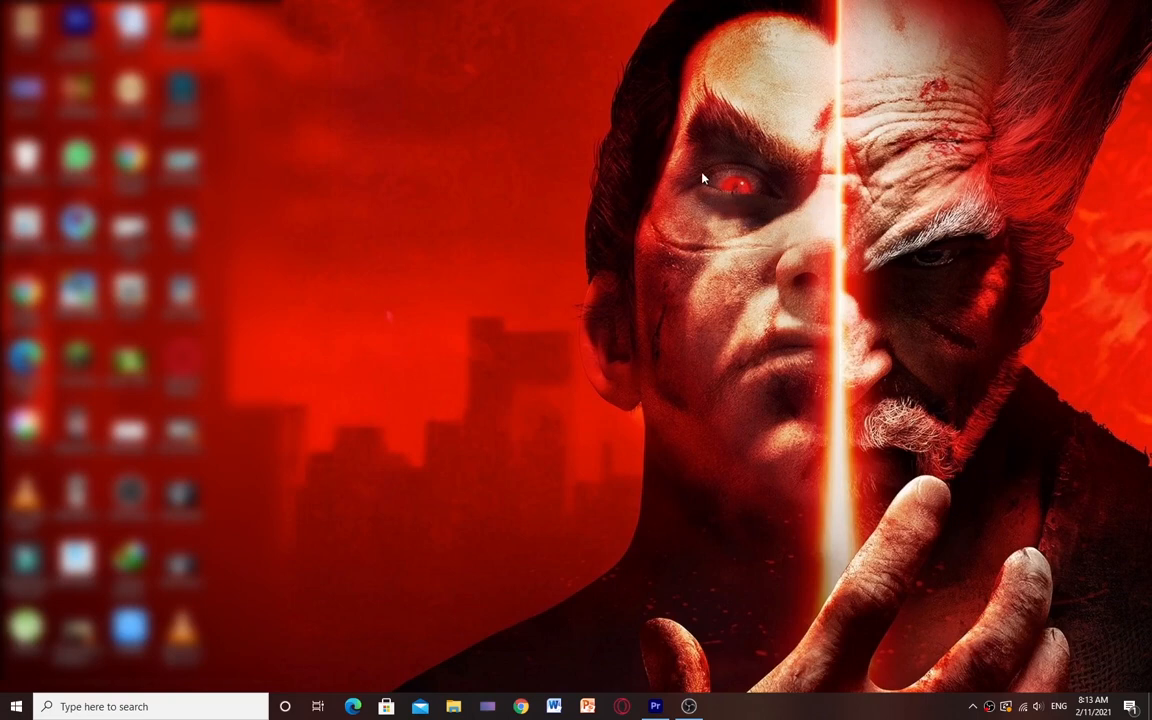
{"action": "mouse_move", "coordinate": [682, 172]}
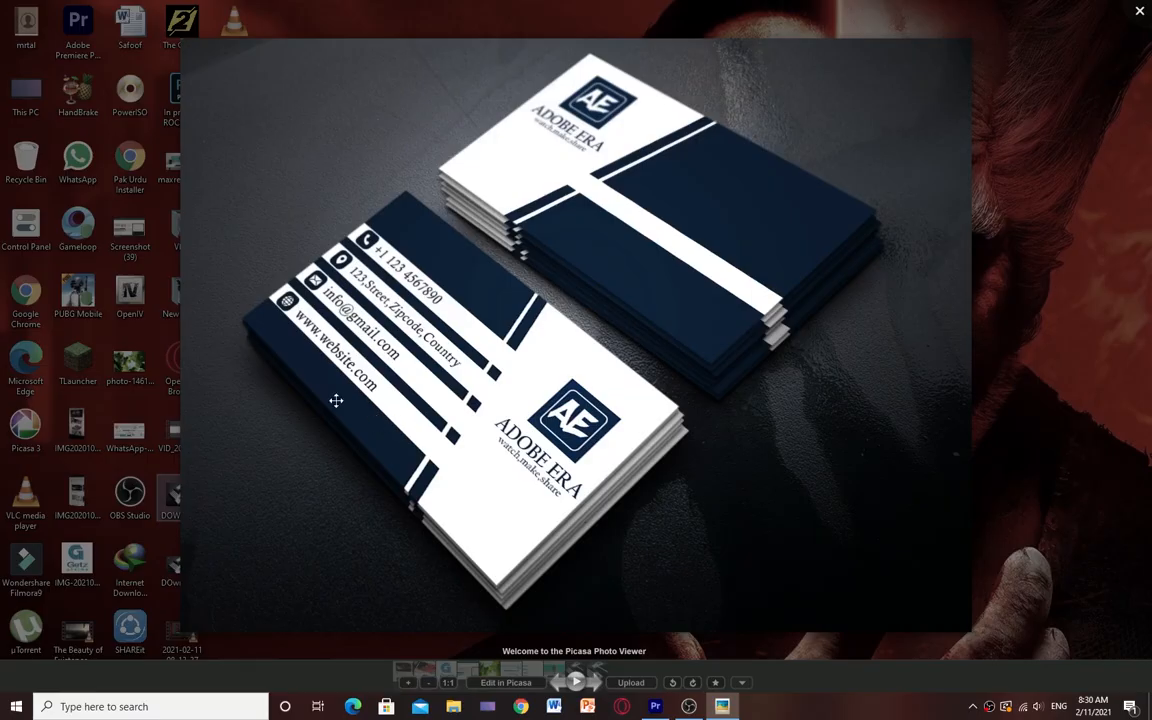
{"action": "mouse_move", "coordinate": [420, 272]}
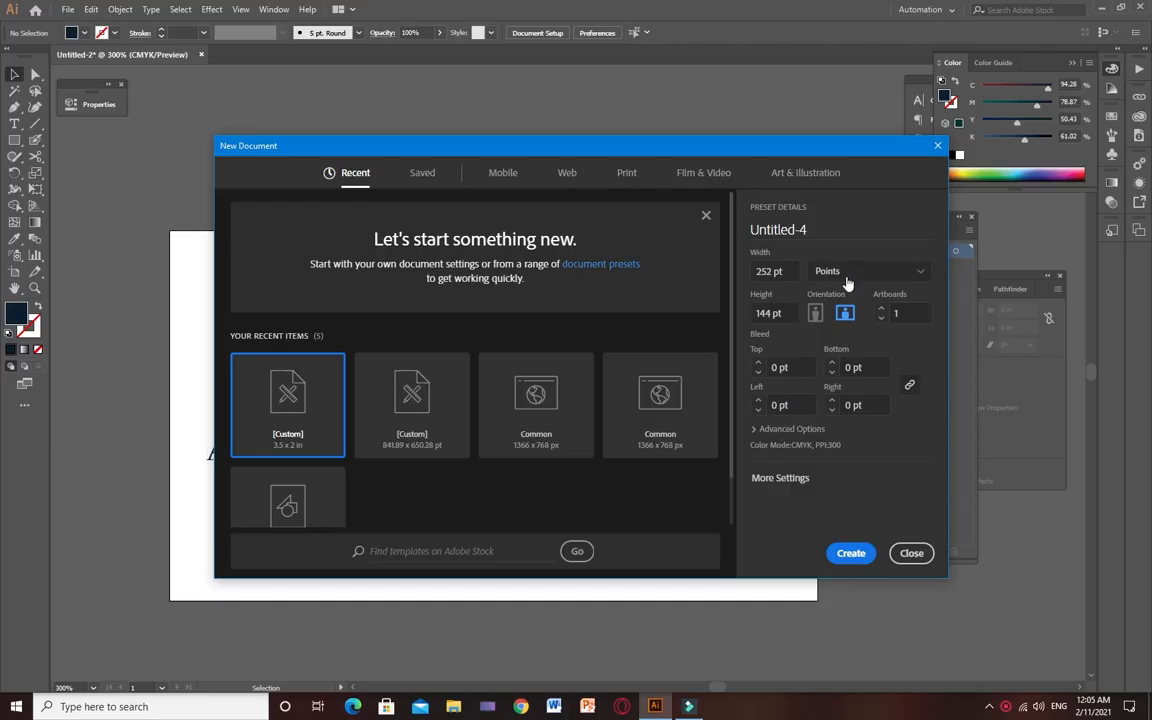
Step: Create a 3.5 × 2 inch document in inches with two artboards and 0.25 in bleed all round
{"action": "left_click", "coordinate": [864, 270]}
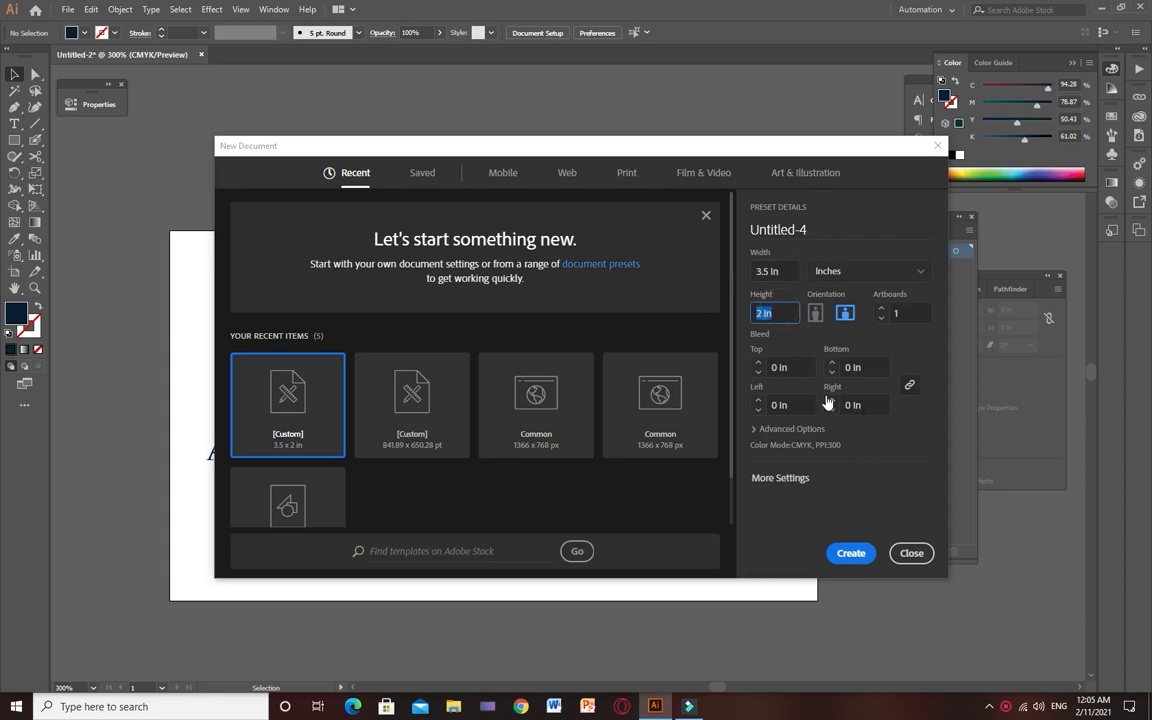
{"action": "mouse_move", "coordinate": [948, 316]}
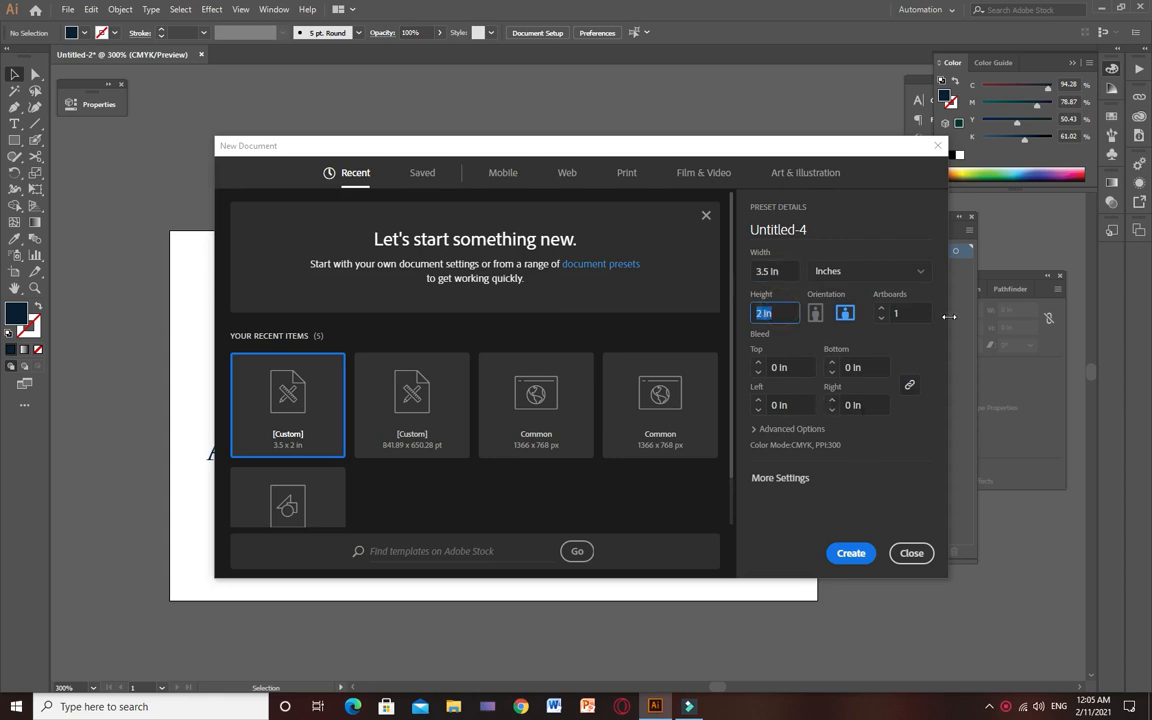
{"action": "left_click", "coordinate": [880, 308]}
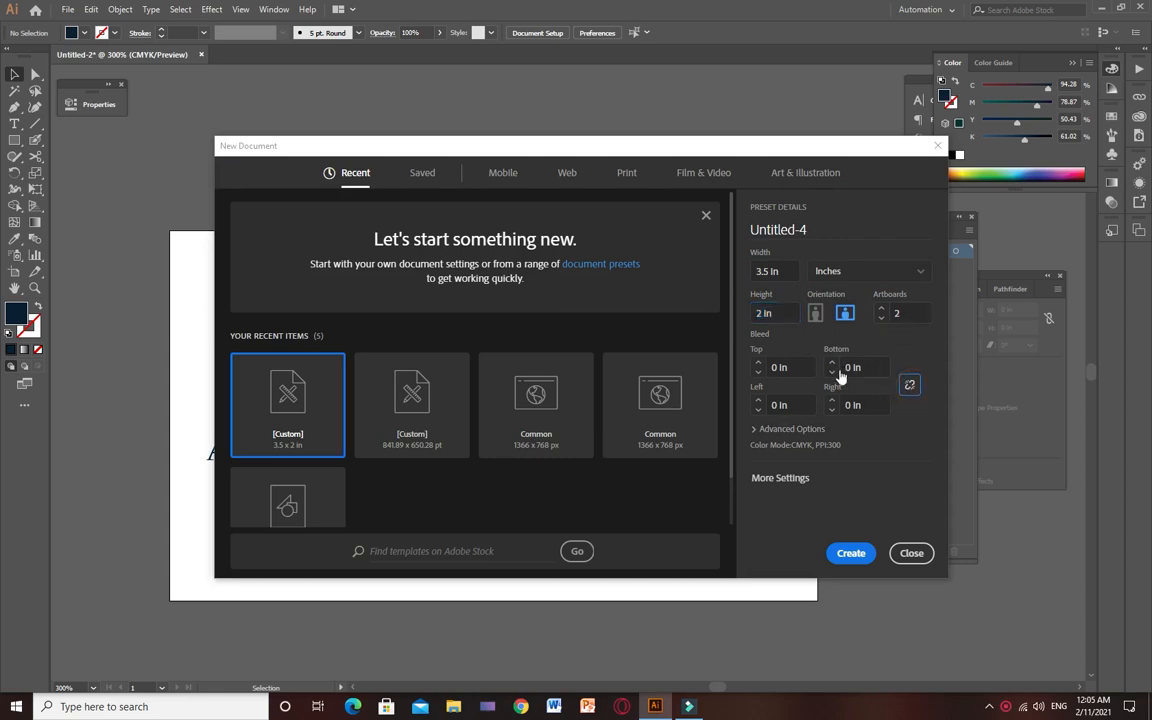
{"action": "left_click", "coordinate": [832, 362]}
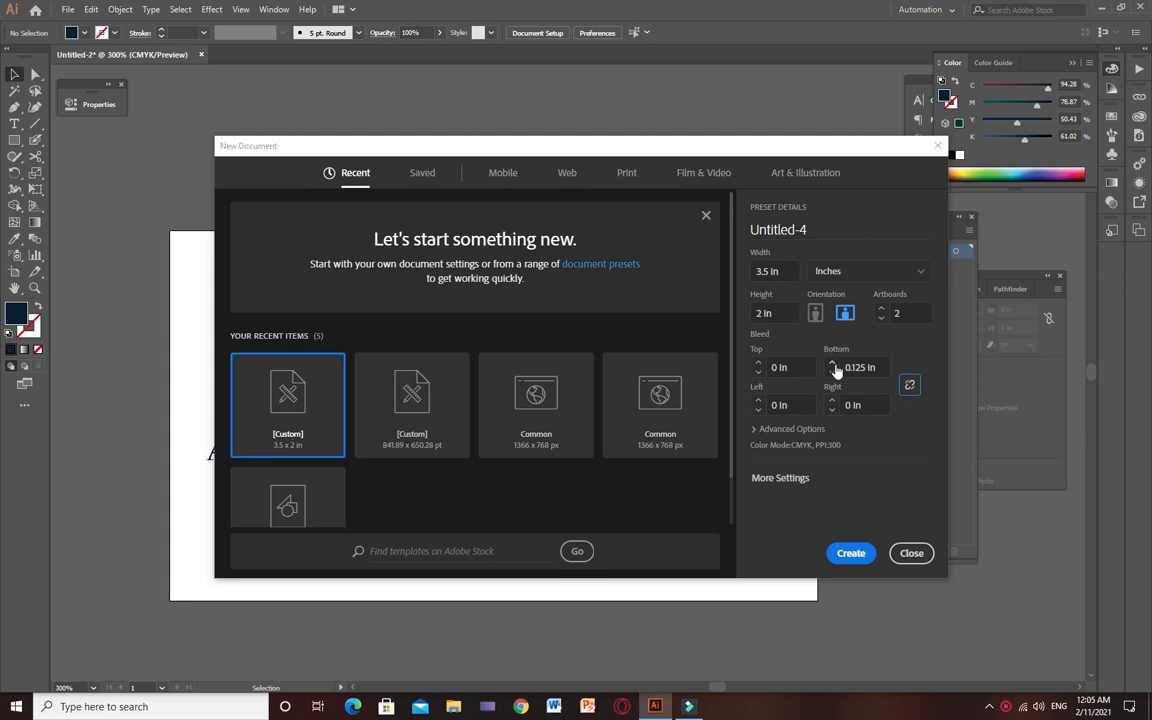
{"action": "left_click", "coordinate": [908, 384]}
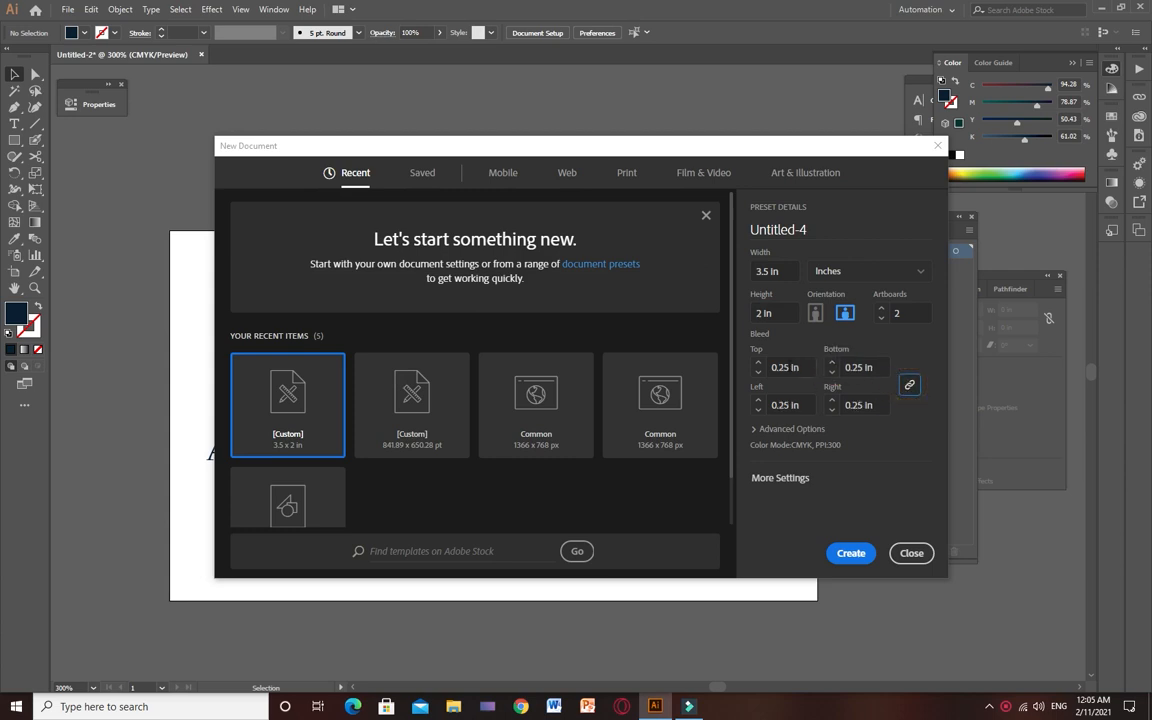
{"action": "mouse_move", "coordinate": [852, 552]}
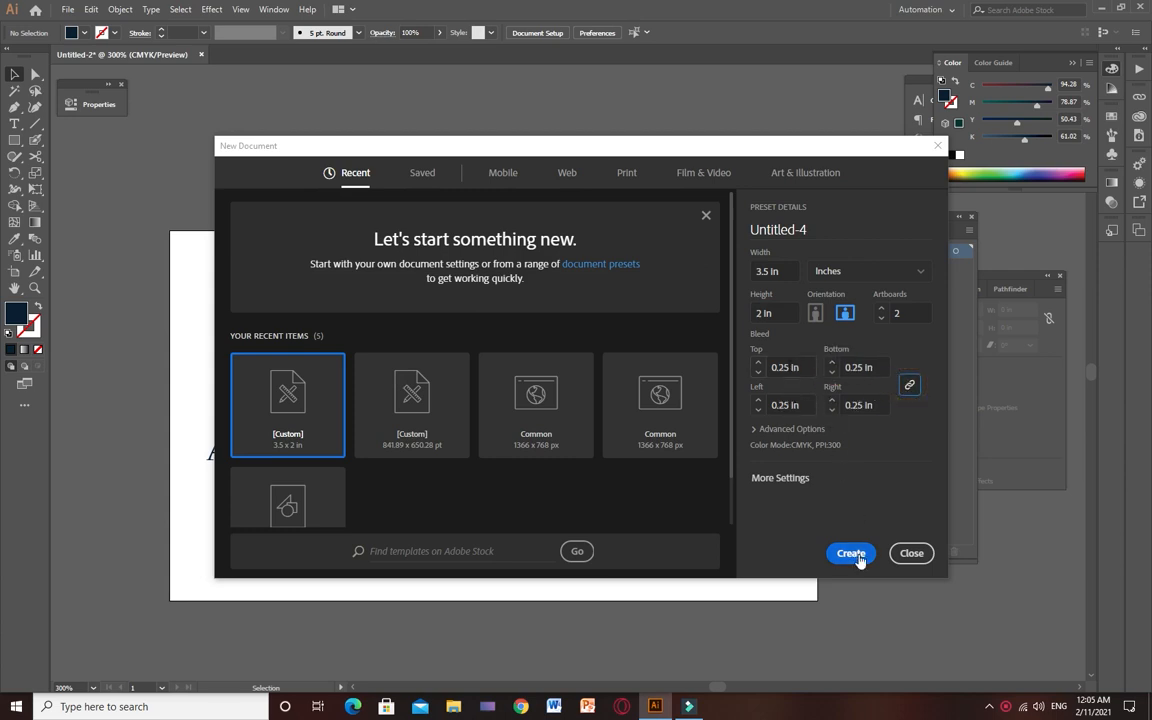
{"action": "left_click", "coordinate": [850, 552]}
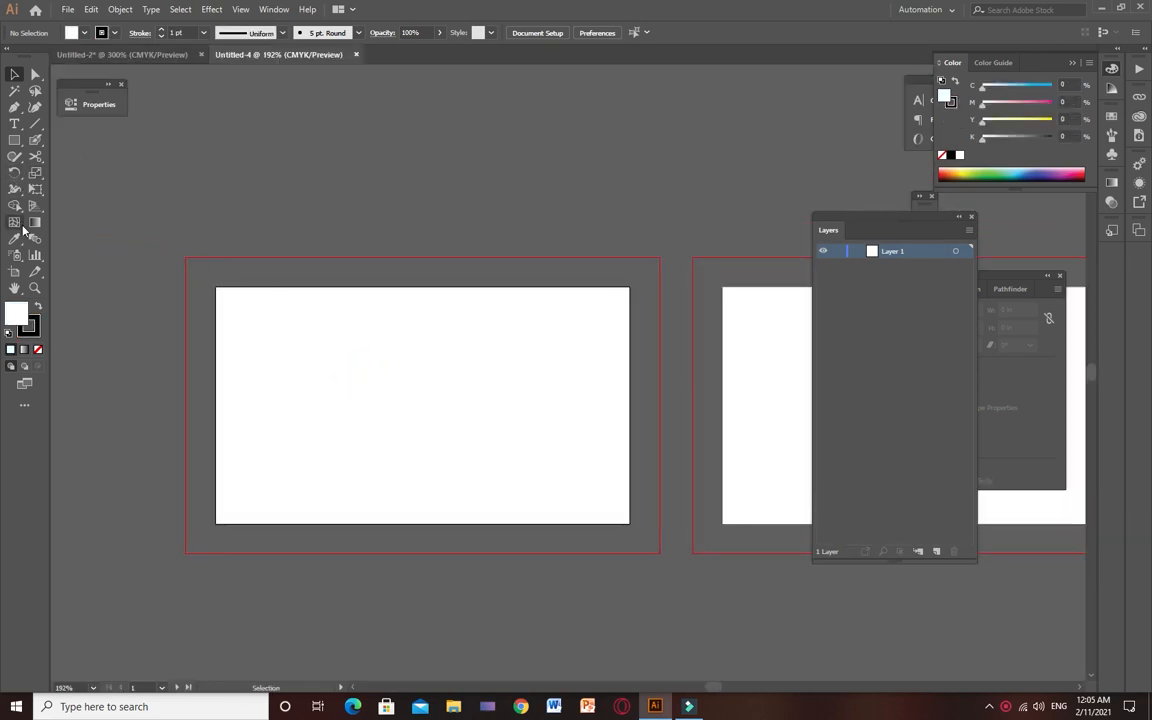
Step: Draw a four-point slanted shape over the right side with the Pen Tool and fill it solid black
{"action": "left_click", "coordinate": [14, 108]}
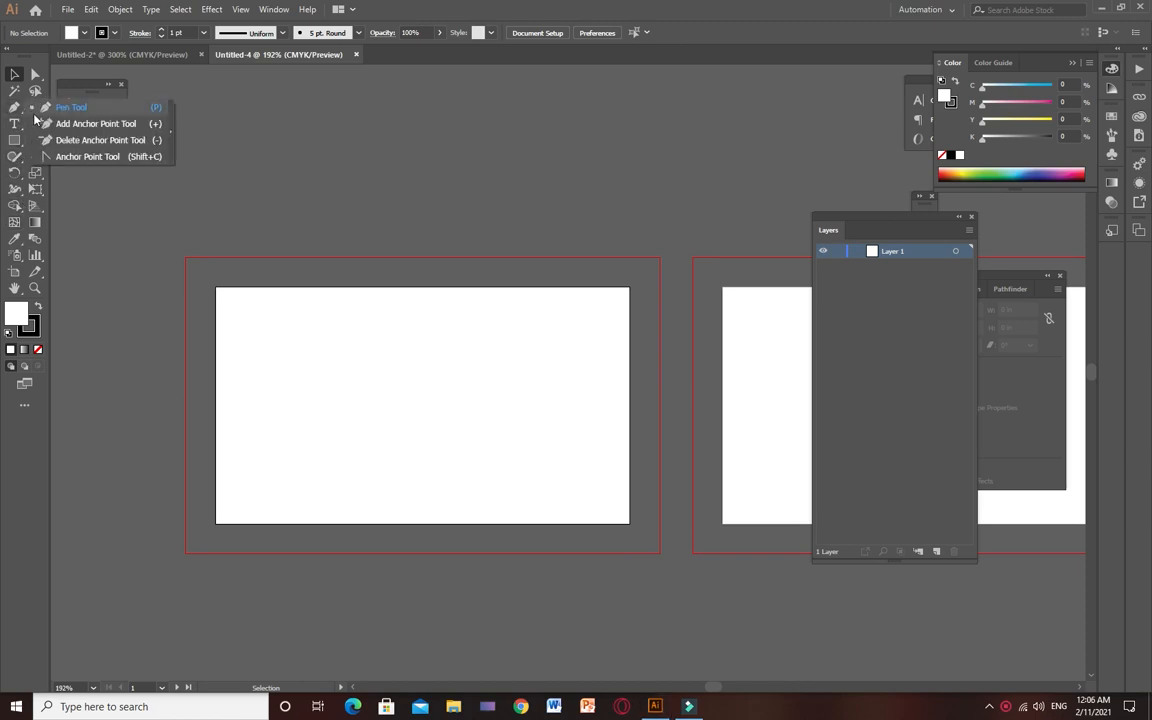
{"action": "left_click", "coordinate": [88, 156]}
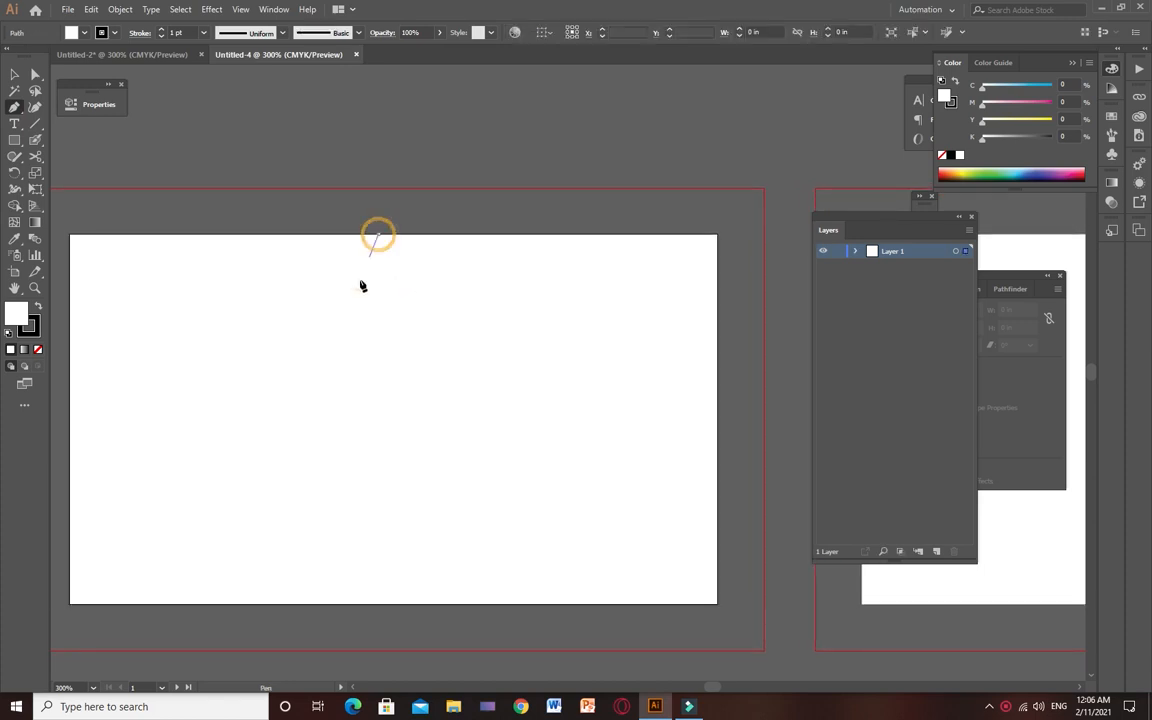
{"action": "left_click", "coordinate": [278, 608]}
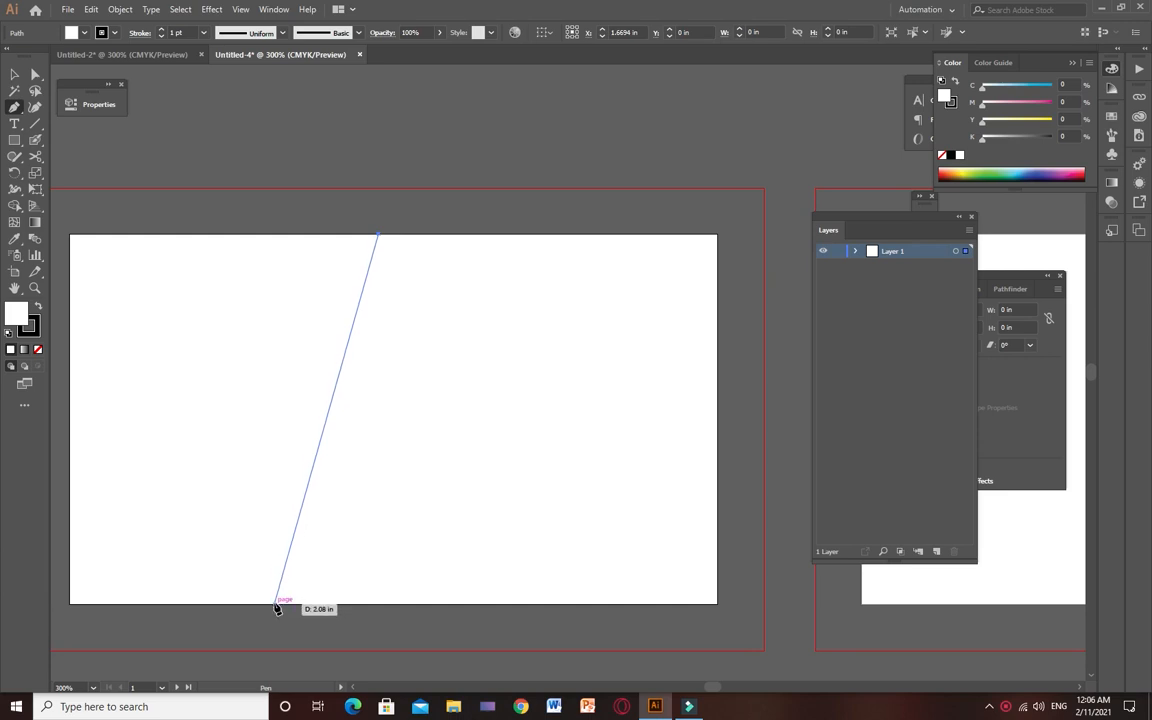
{"action": "left_click", "coordinate": [276, 604]}
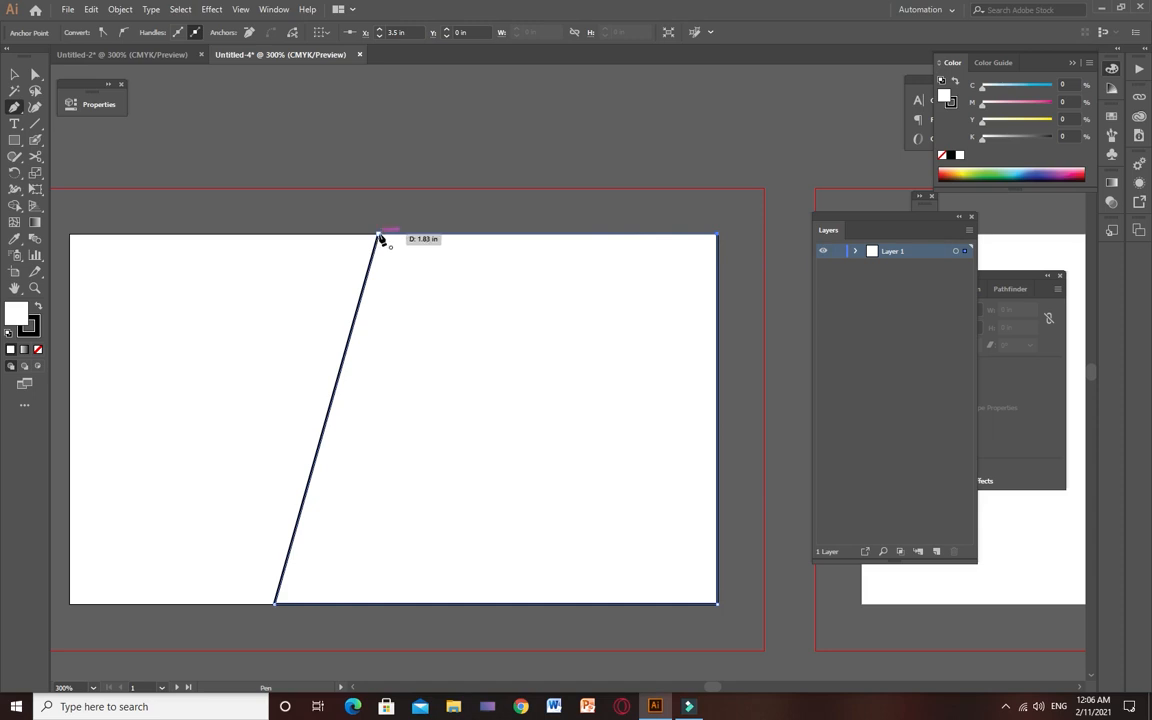
{"action": "left_click", "coordinate": [380, 240]}
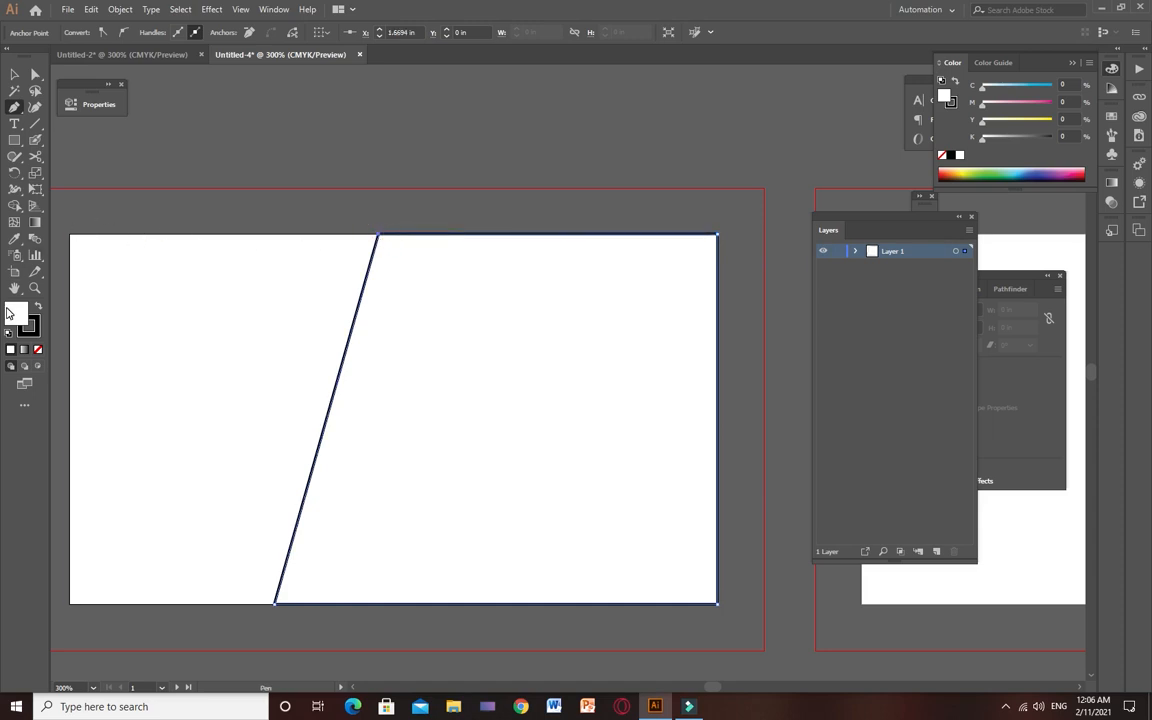
{"action": "mouse_move", "coordinate": [40, 308]}
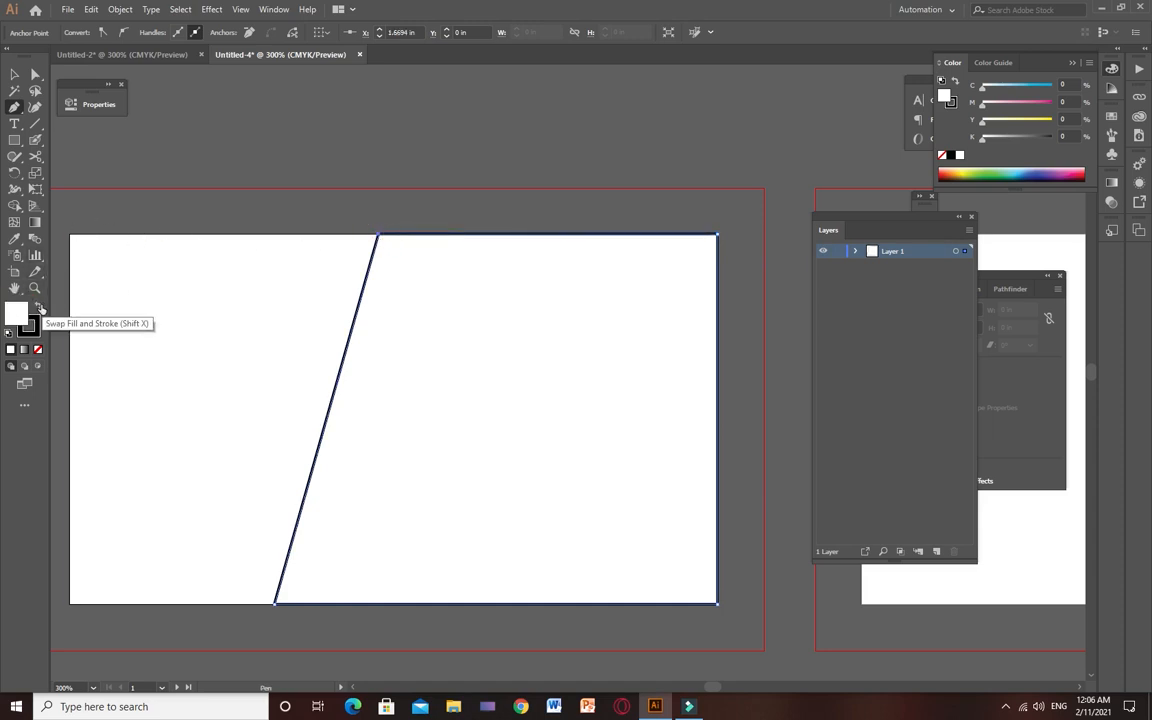
{"action": "left_click", "coordinate": [16, 312]}
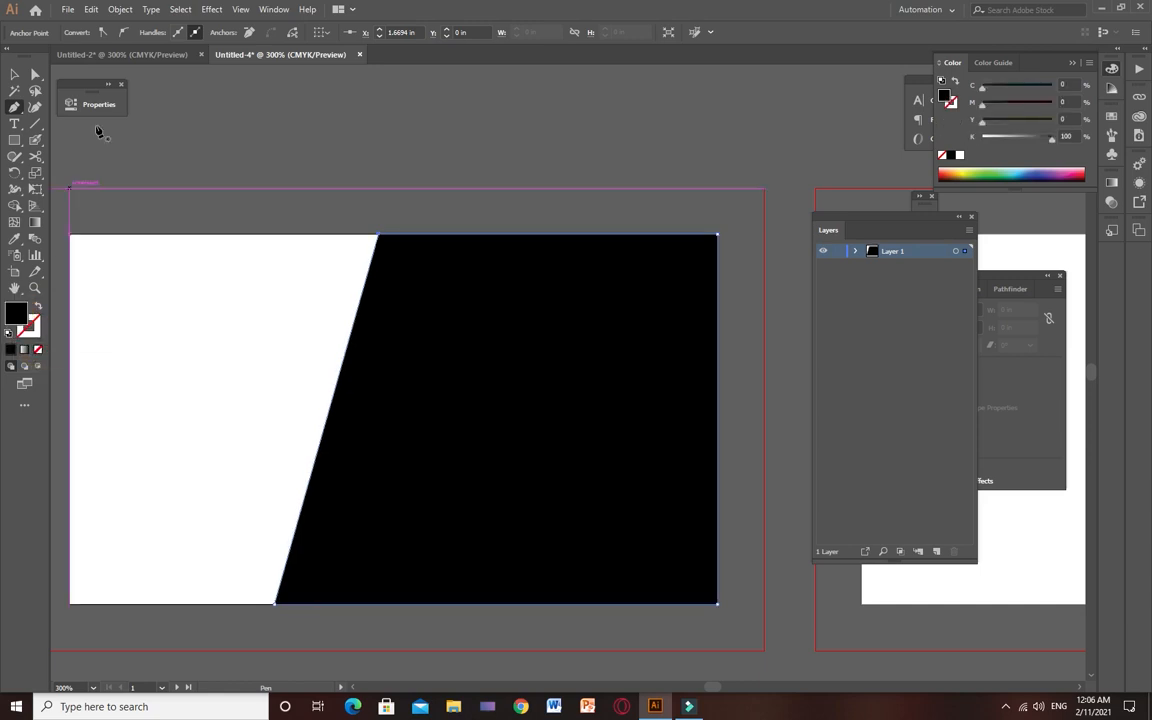
{"action": "left_click", "coordinate": [120, 54]}
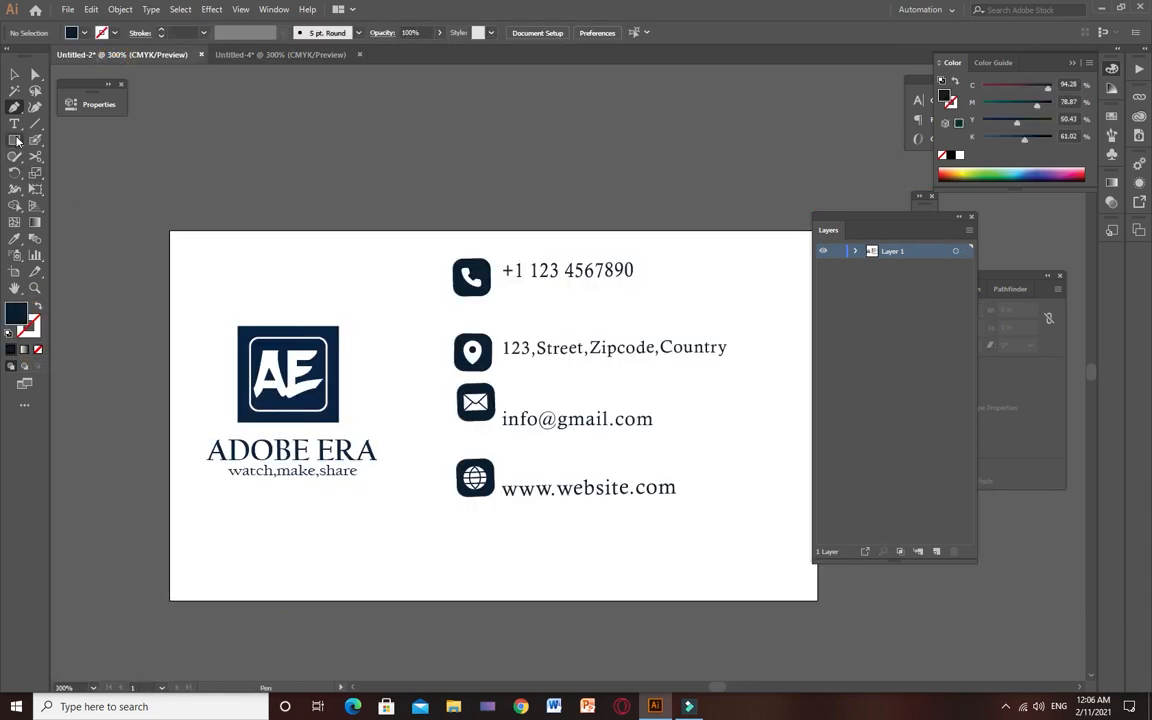
Step: Bring the navy AE logo square into the front card and recolour the slanted shape navy from it
{"action": "left_click_drag", "start_coordinate": [236, 268], "coordinate": [250, 300]}
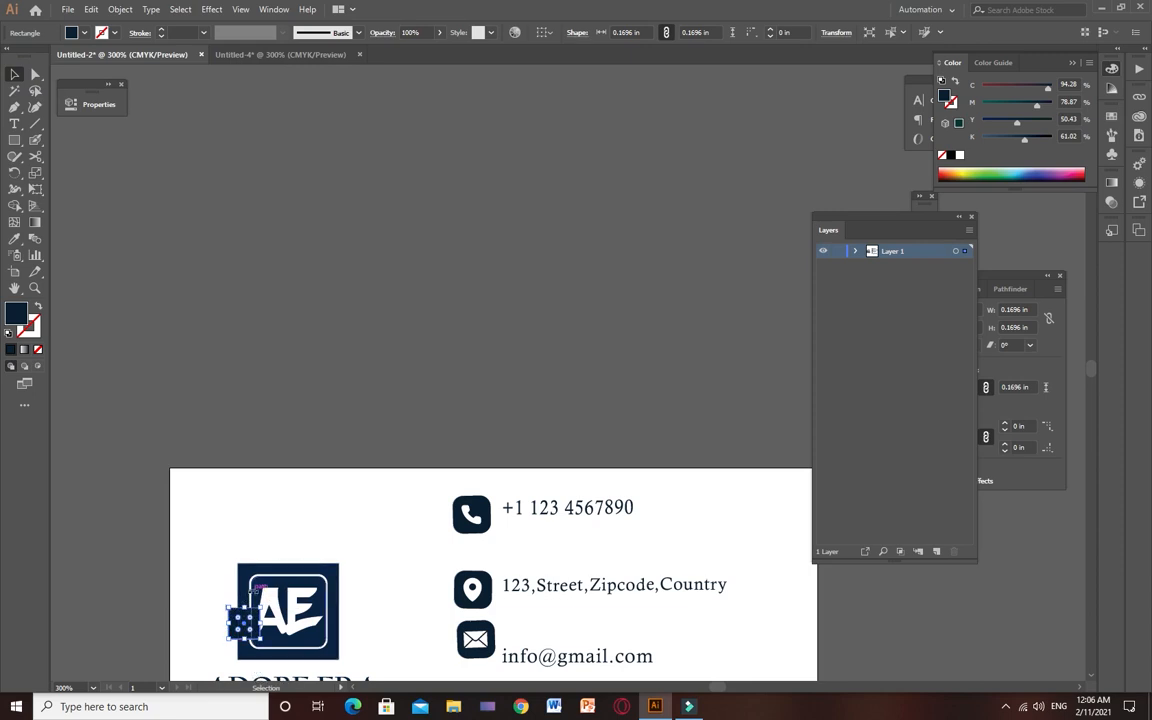
{"action": "left_click", "coordinate": [280, 54]}
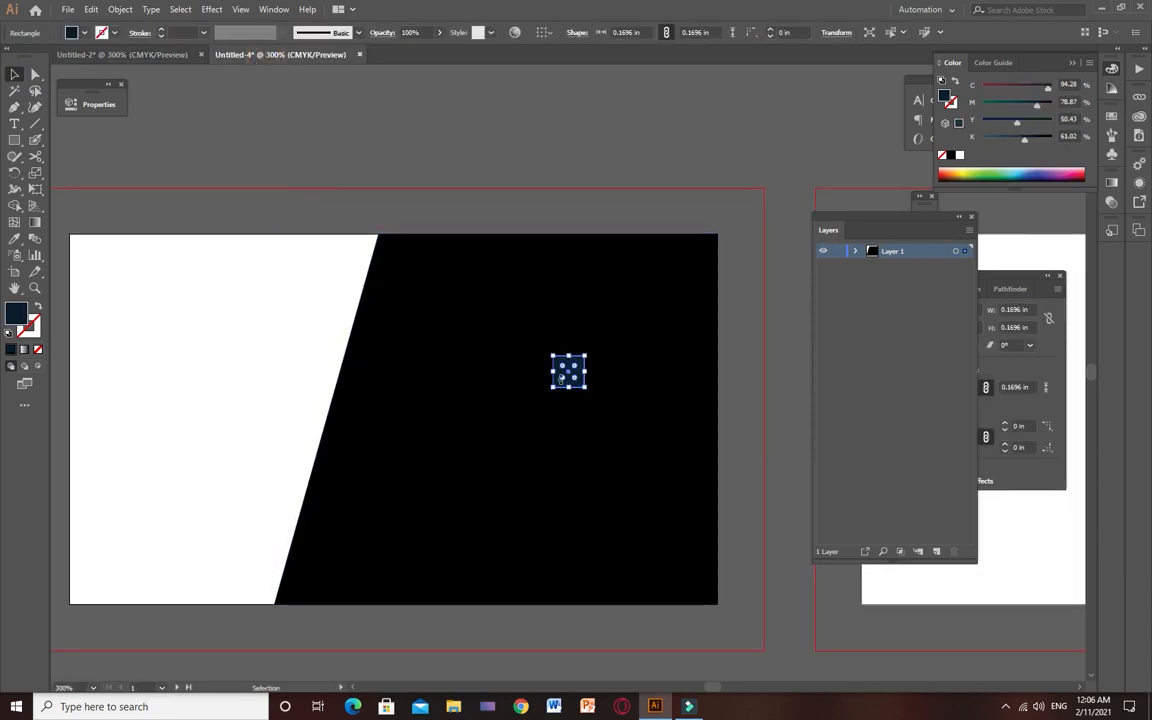
{"action": "left_click_drag", "start_coordinate": [568, 372], "coordinate": [258, 358]}
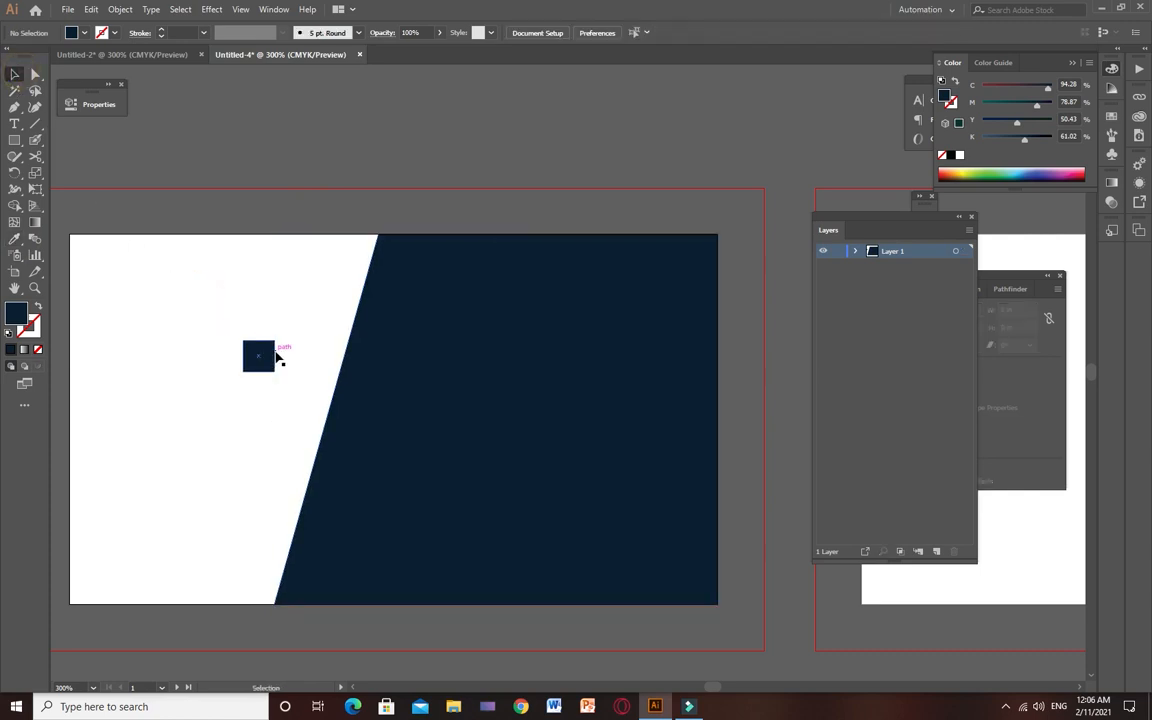
{"action": "left_click", "coordinate": [258, 356]}
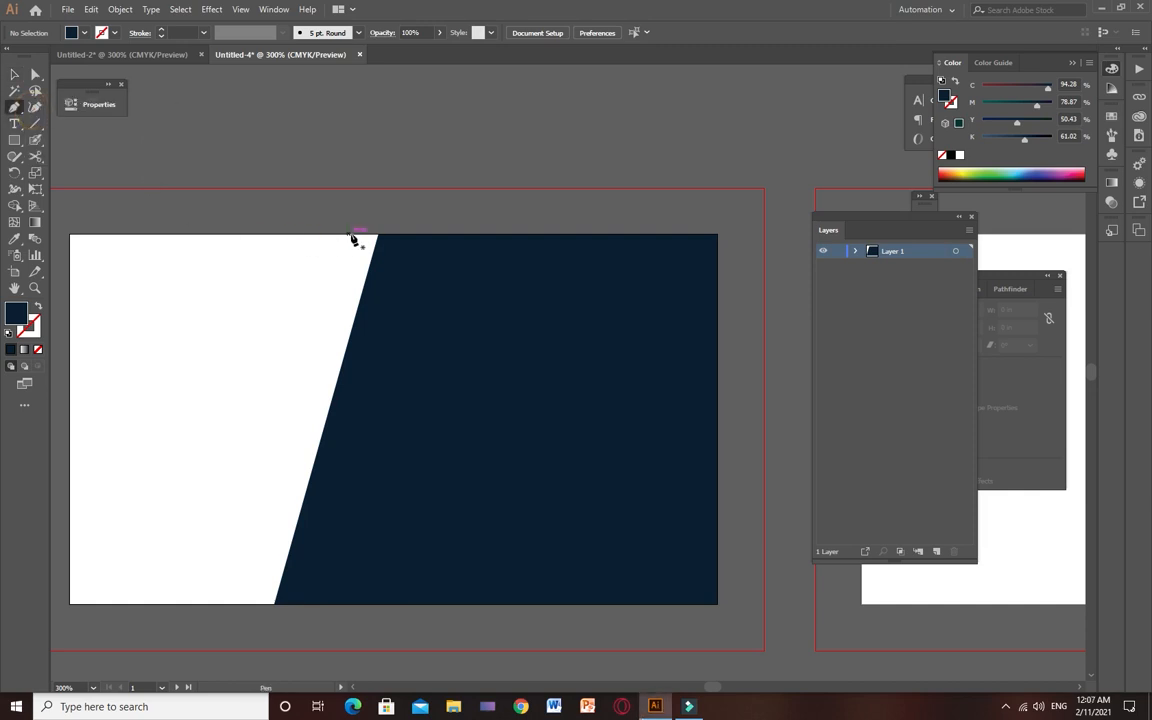
{"action": "mouse_move", "coordinate": [362, 244]}
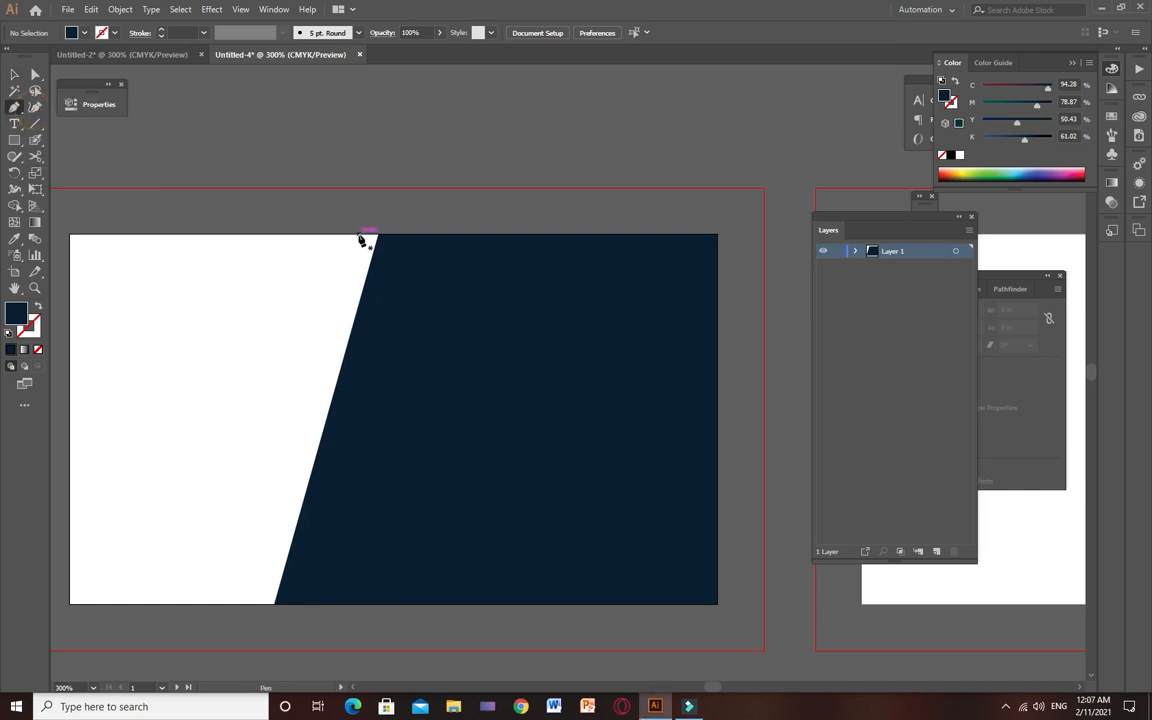
Step: Draw a thin navy parallelogram stripe parallel to the slanted shape, leaving a narrow white gap
{"action": "left_click_drag", "start_coordinate": [364, 236], "coordinate": [300, 480]}
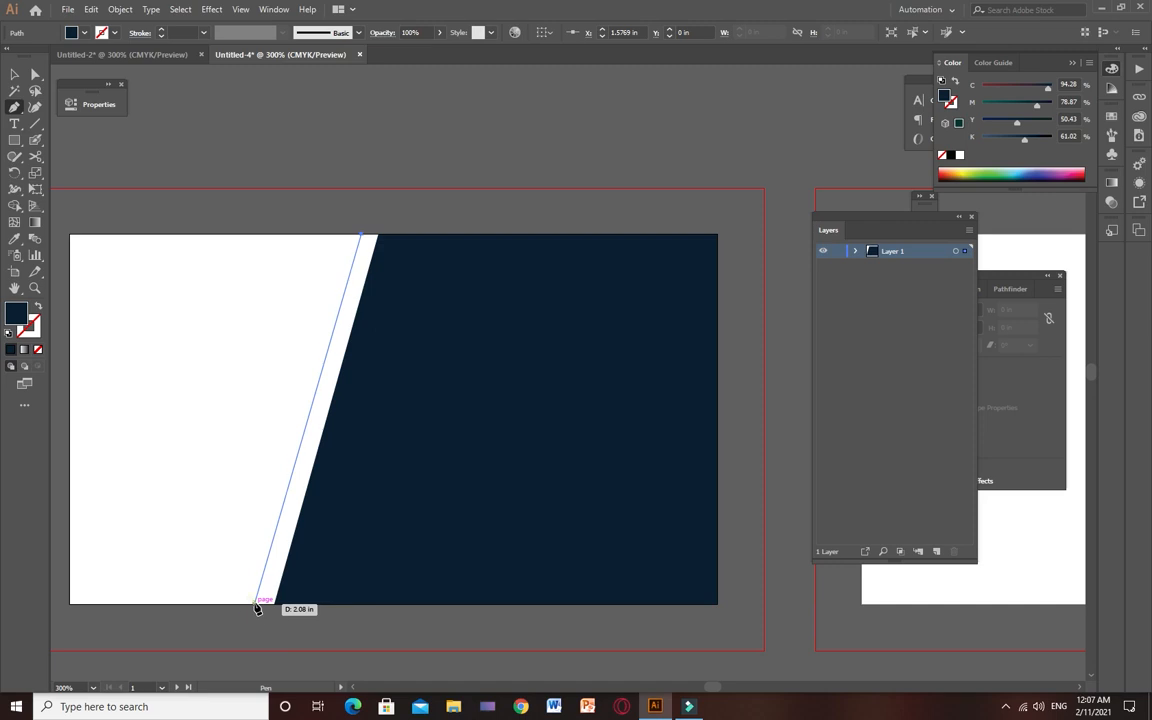
{"action": "left_click", "coordinate": [258, 604]}
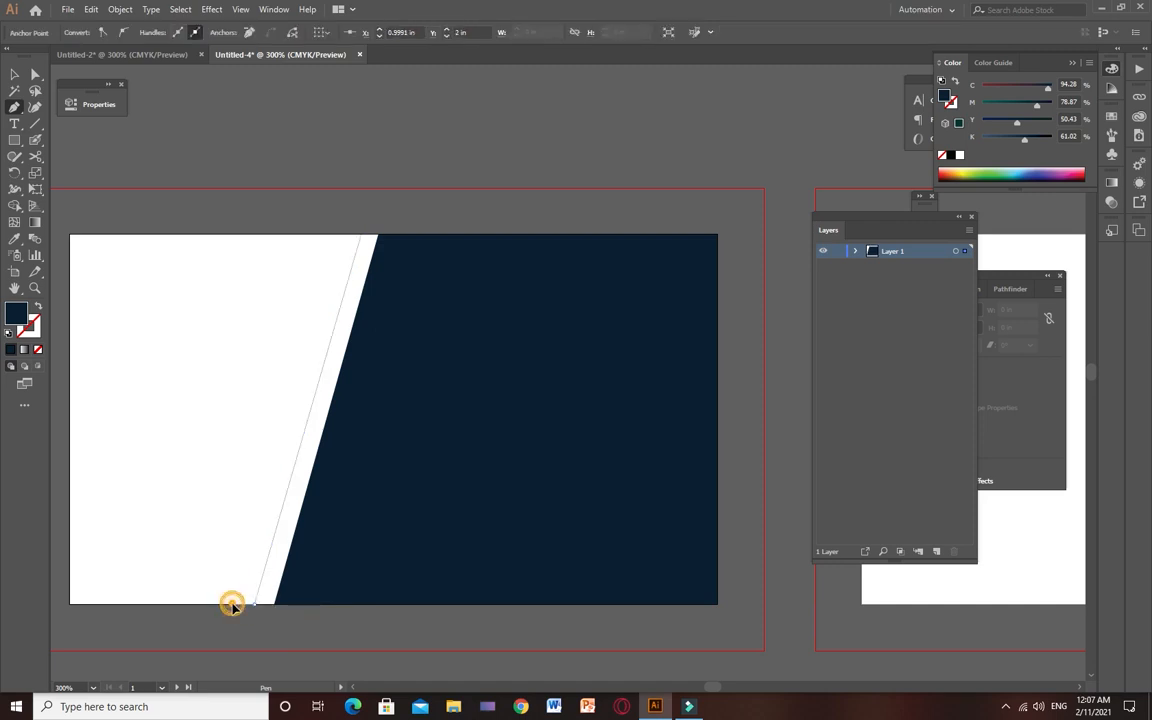
{"action": "left_click_drag", "start_coordinate": [232, 608], "coordinate": [348, 240]}
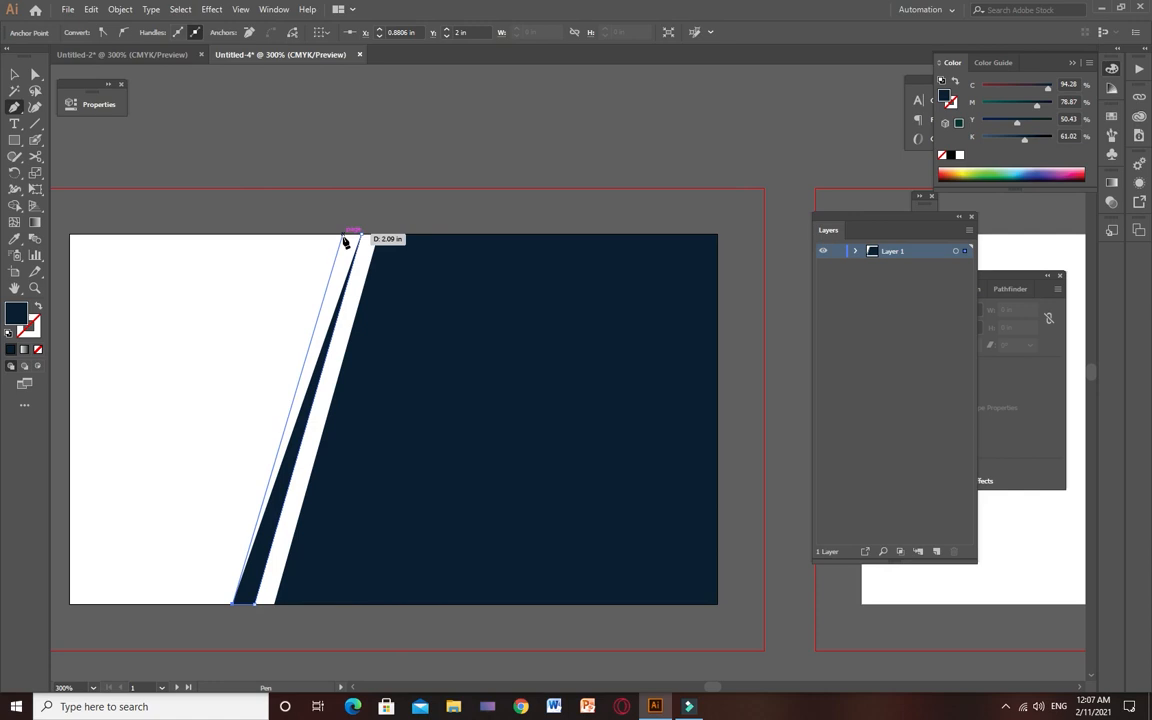
{"action": "left_click_drag", "start_coordinate": [352, 232], "coordinate": [358, 238]}
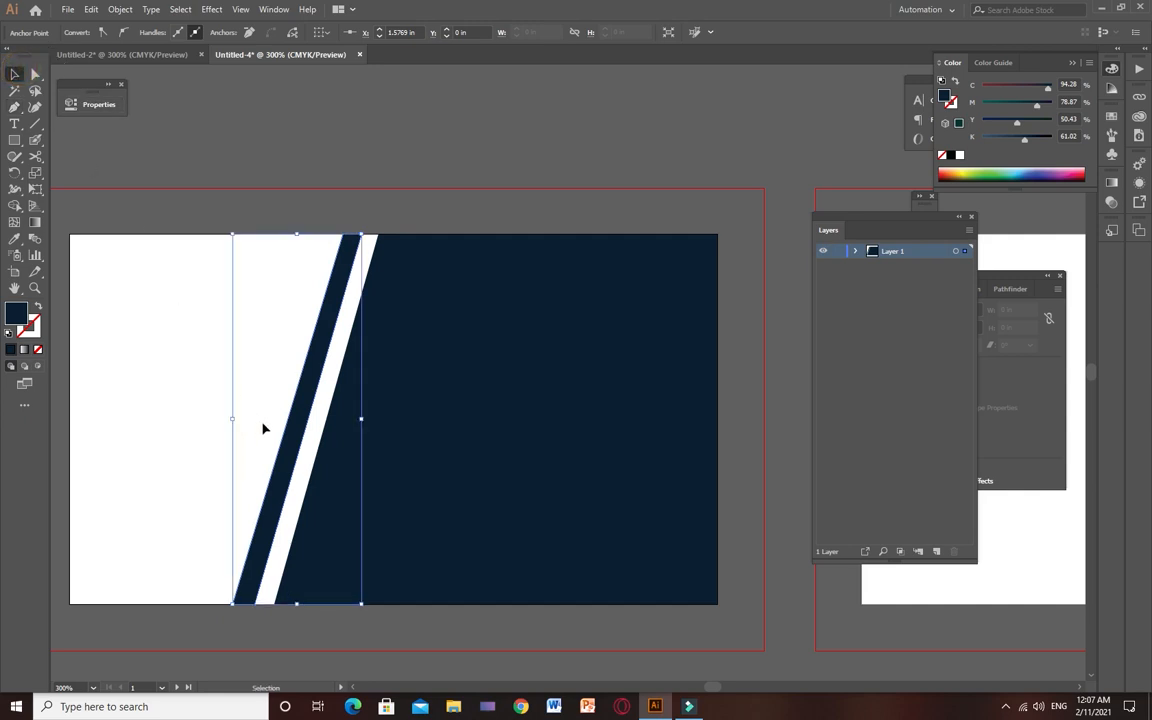
{"action": "left_click_drag", "start_coordinate": [264, 428], "coordinate": [296, 434]}
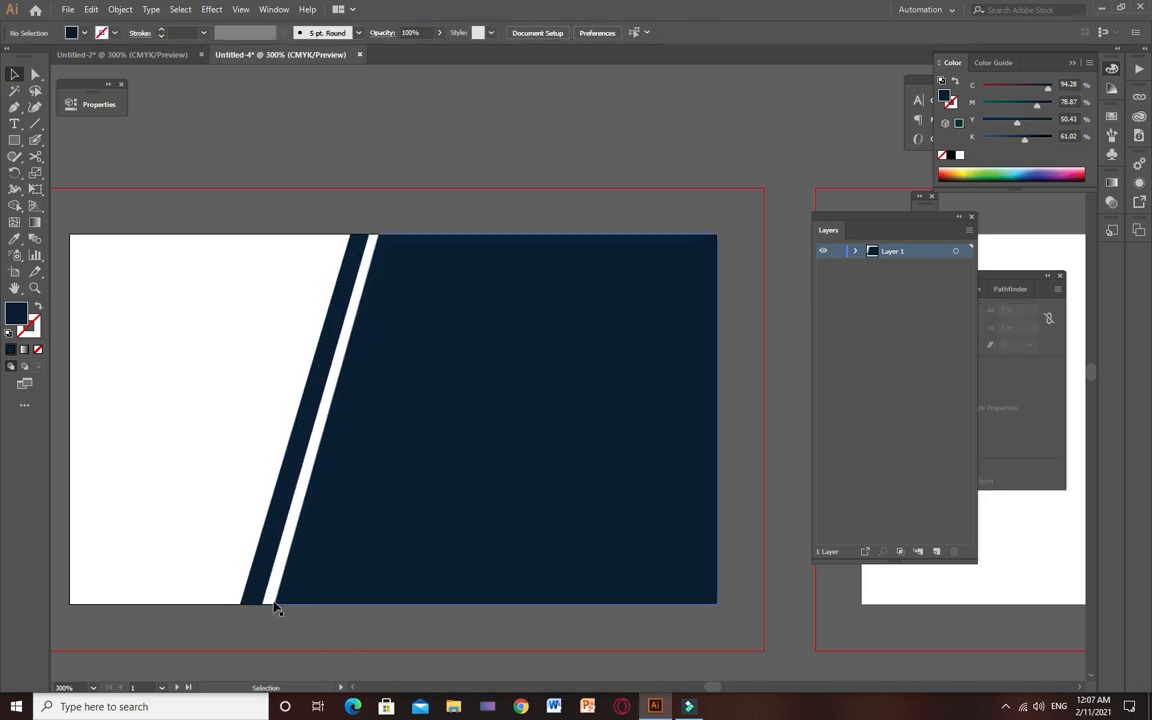
Step: Select the diagonal strip to nudge it closer to the navy panel, then deselect
{"action": "left_click", "coordinate": [464, 176]}
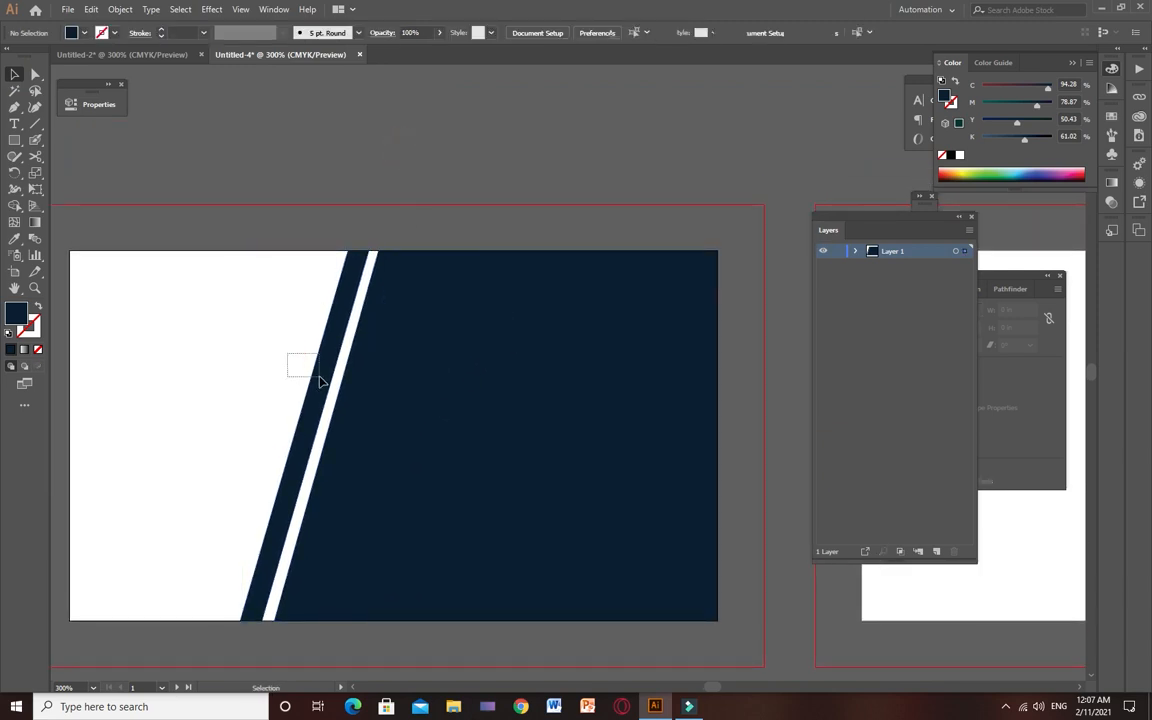
{"action": "left_click", "coordinate": [318, 390]}
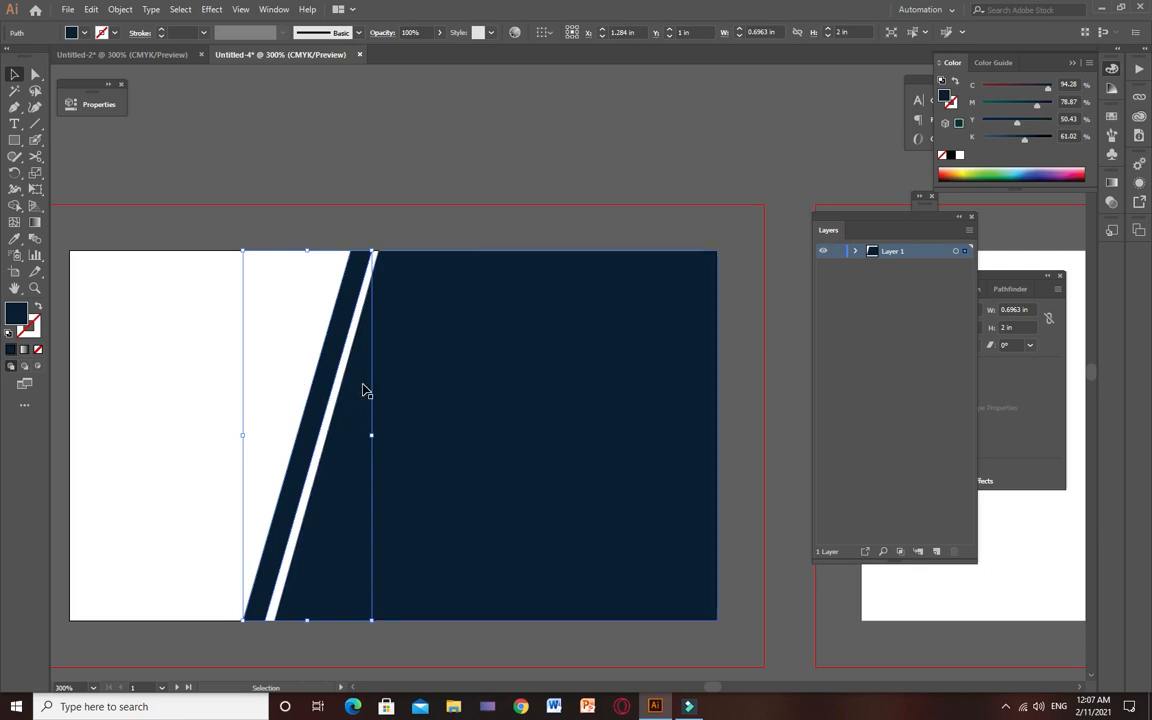
{"action": "left_click", "coordinate": [448, 154]}
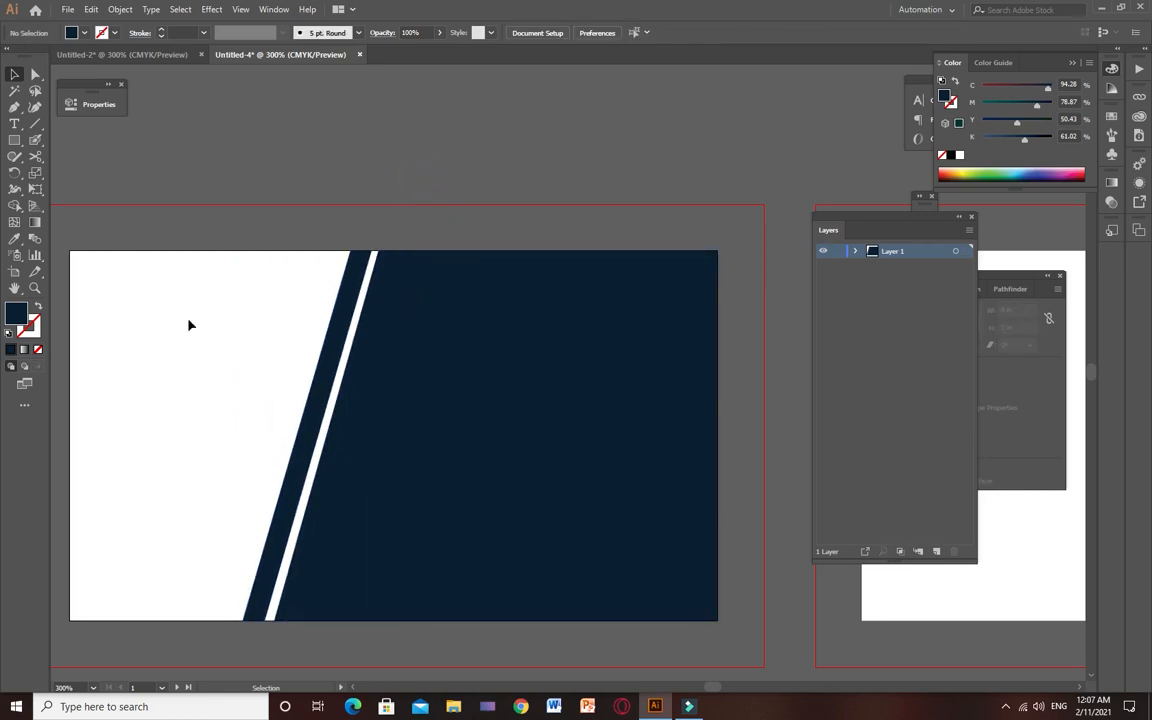
Step: Draw a thin rectangle across the lower card from edge to edge and fill it white
{"action": "left_click", "coordinate": [16, 140]}
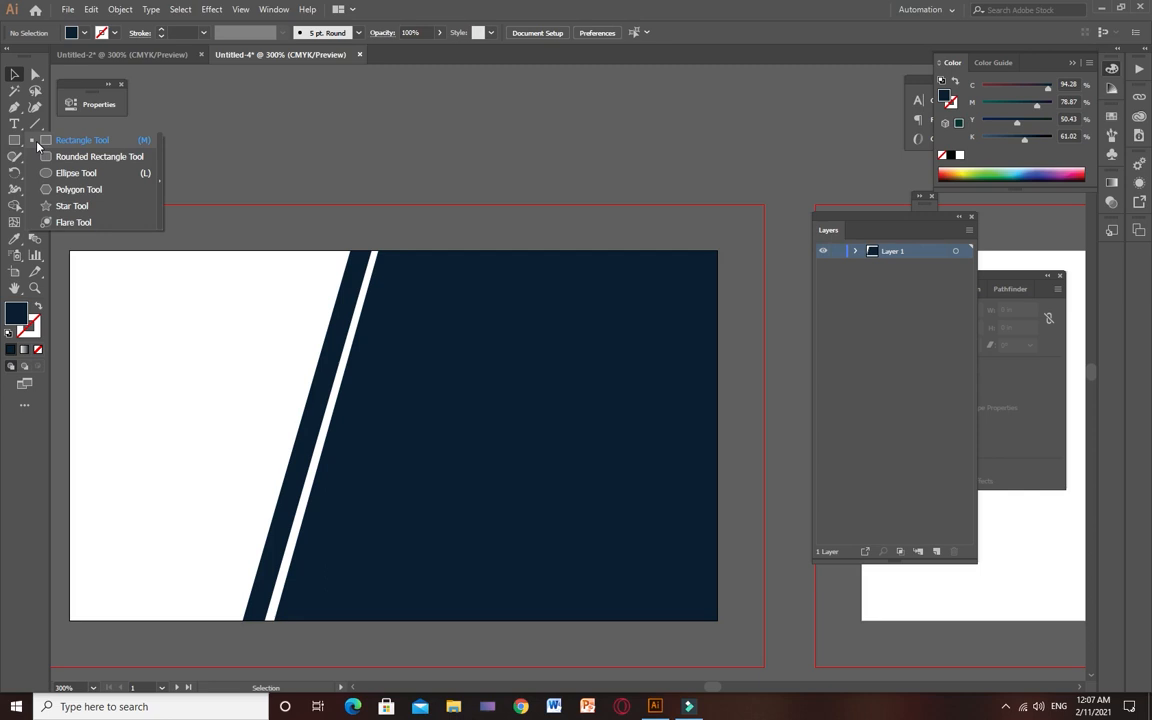
{"action": "left_click", "coordinate": [82, 140]}
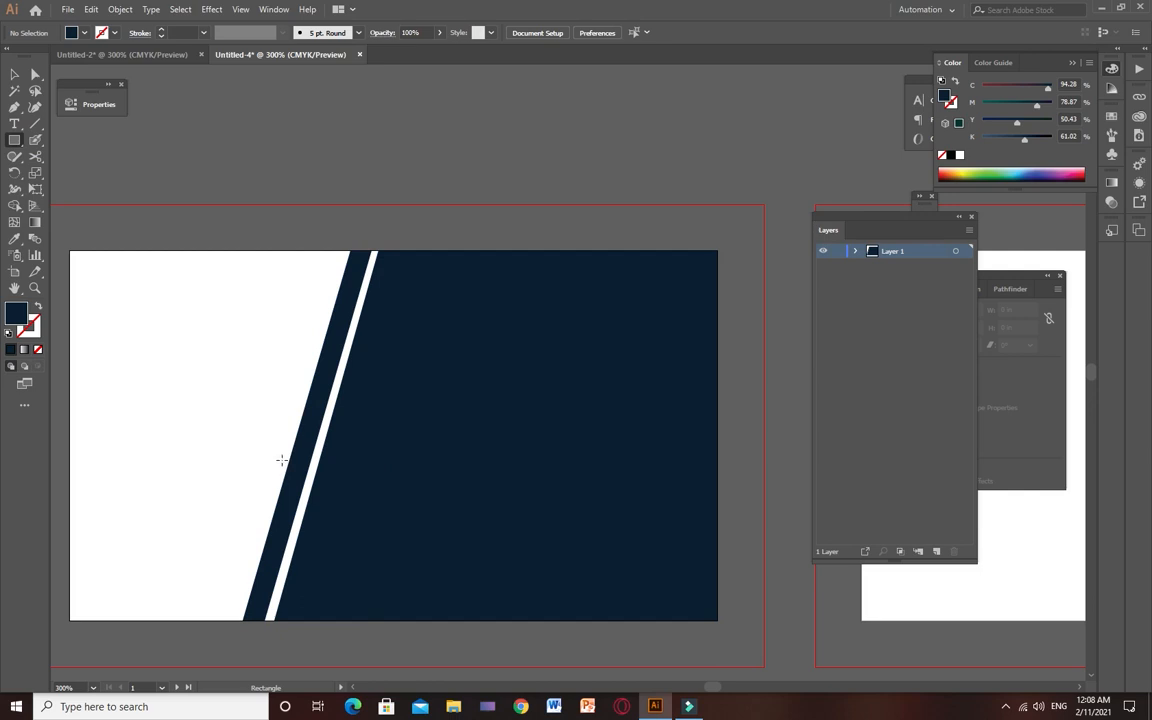
{"action": "left_click_drag", "start_coordinate": [282, 460], "coordinate": [480, 524]}
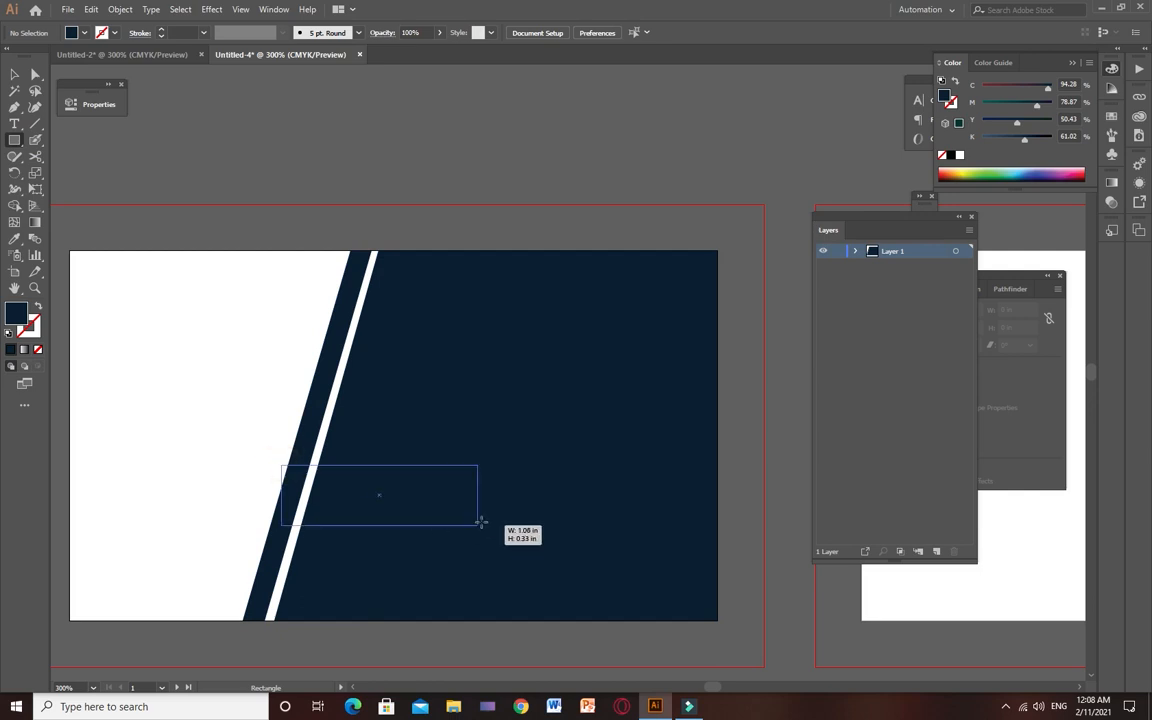
{"action": "left_click_drag", "start_coordinate": [480, 522], "coordinate": [684, 510]}
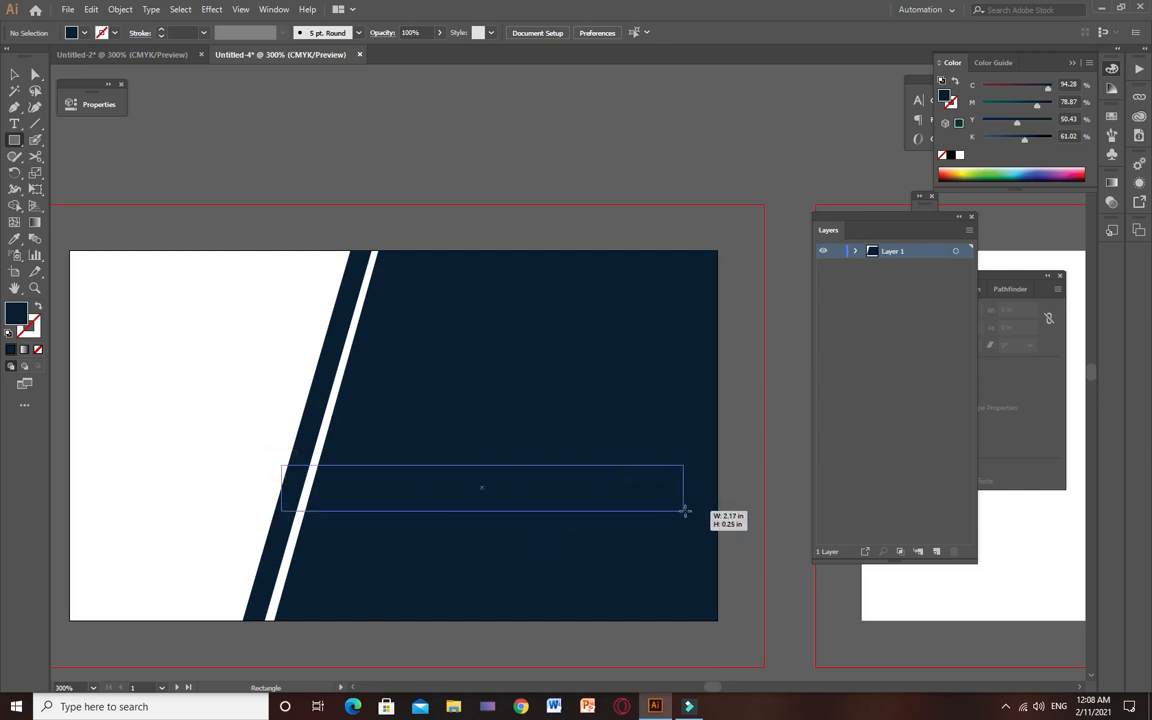
{"action": "left_click_drag", "start_coordinate": [684, 510], "coordinate": [718, 504]}
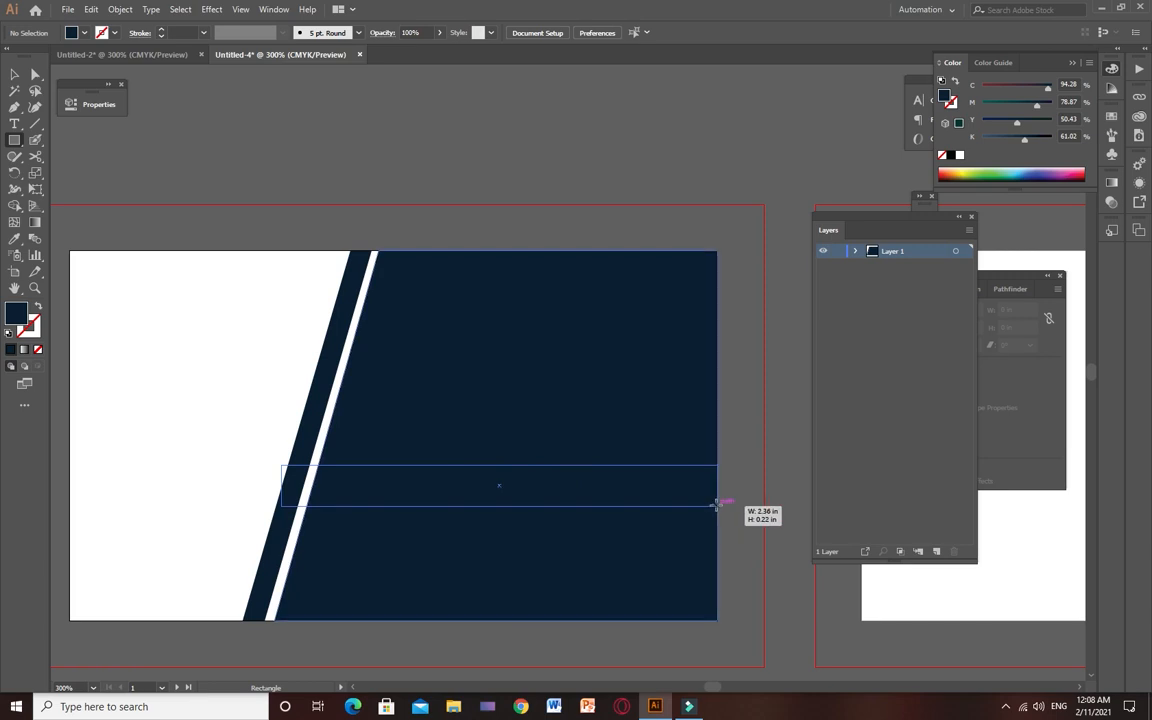
{"action": "left_click_drag", "start_coordinate": [284, 464], "coordinate": [716, 504]}
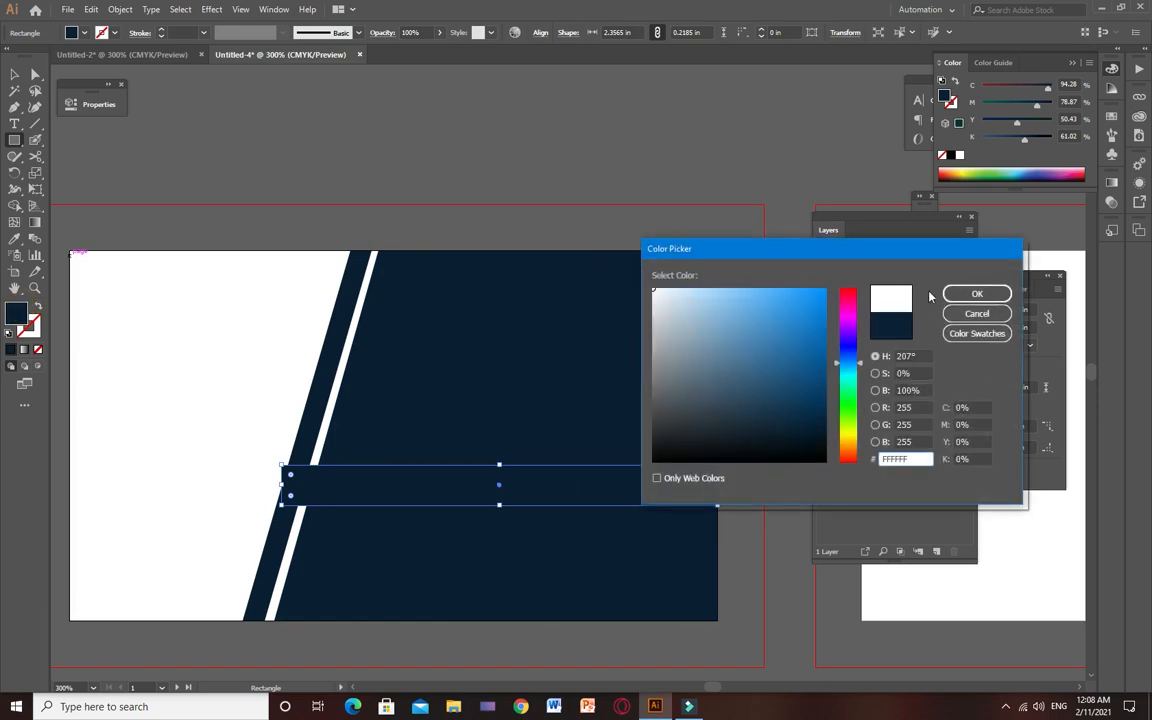
{"action": "left_click", "coordinate": [976, 292]}
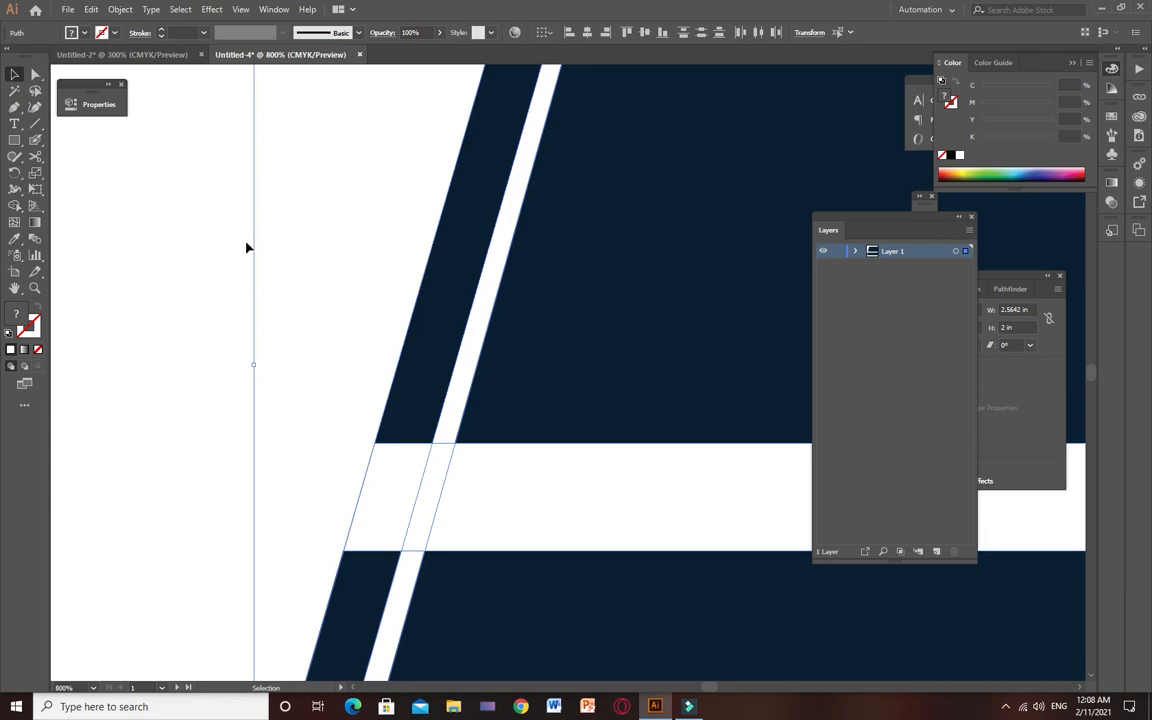
Step: Inspect the white band where it crosses the diagonal stripes with the Selection Tool
{"action": "left_click", "coordinate": [16, 204]}
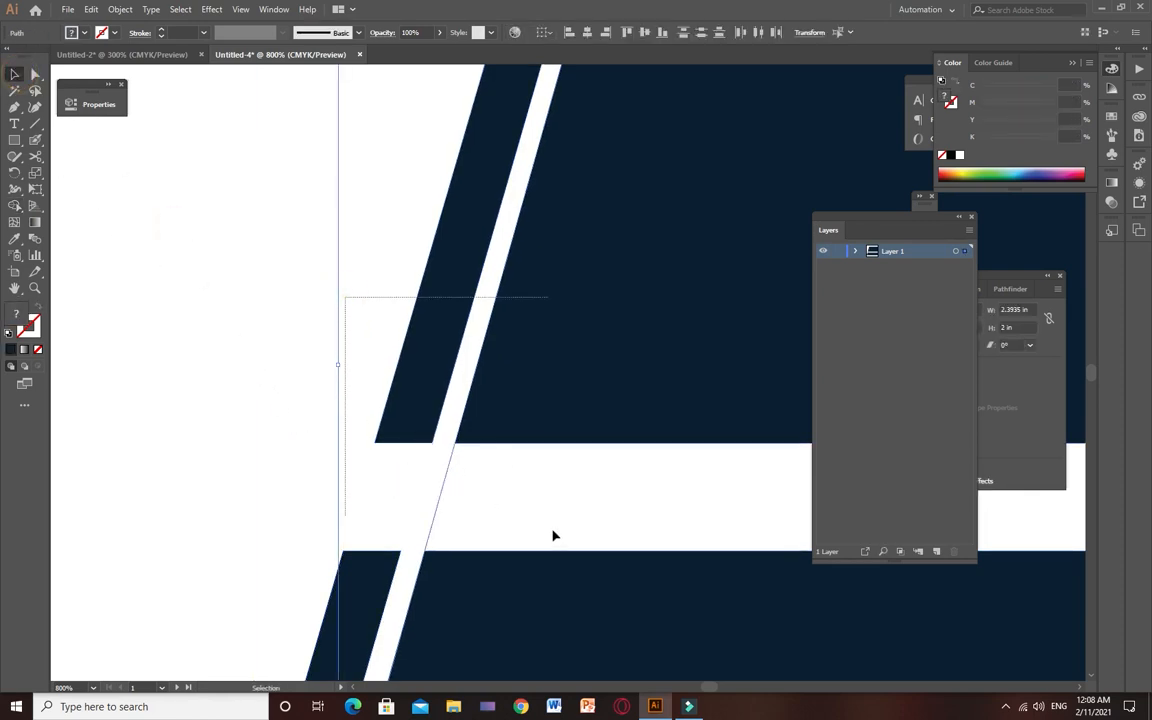
{"action": "left_click", "coordinate": [516, 496]}
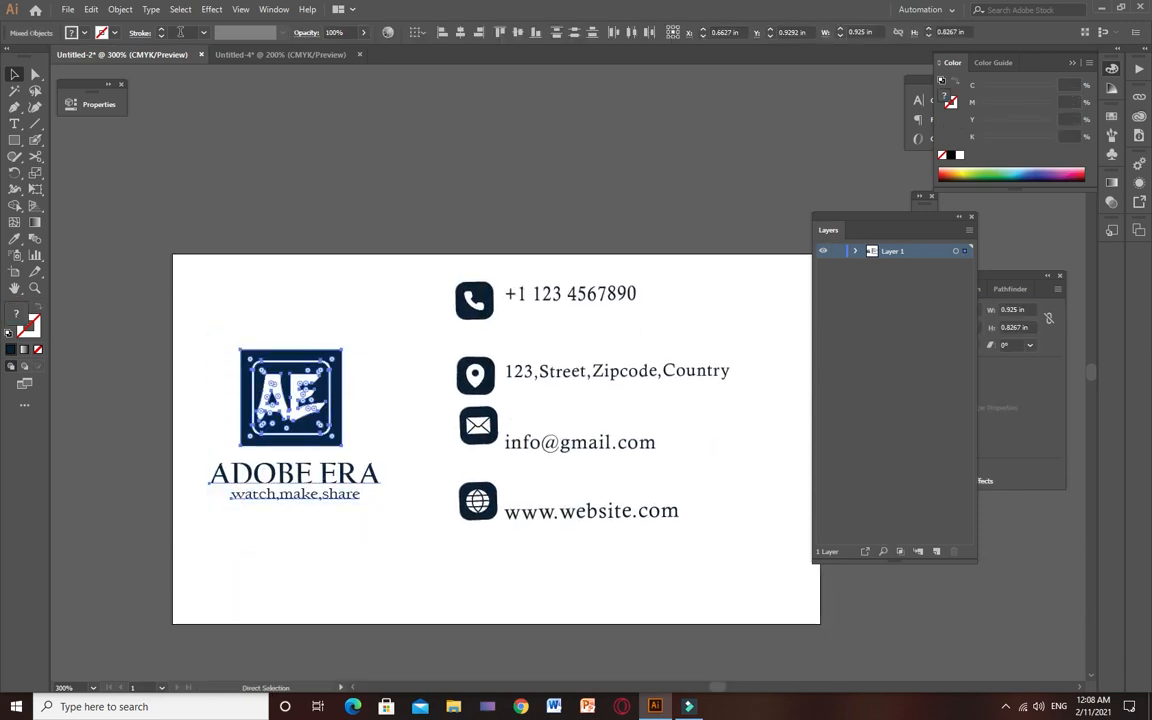
Step: Paste the ADOBE ERA logo and tagline and place them on the white left area of the front
{"action": "left_click", "coordinate": [280, 54]}
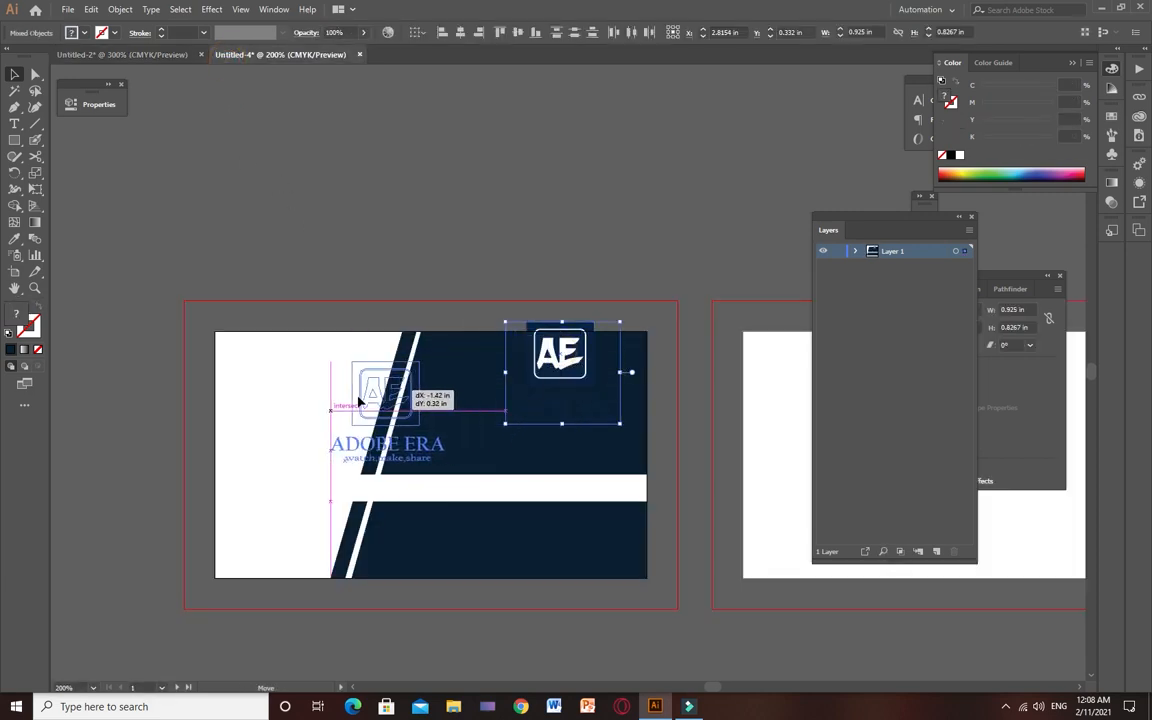
{"action": "left_click_drag", "start_coordinate": [384, 390], "coordinate": [288, 424]}
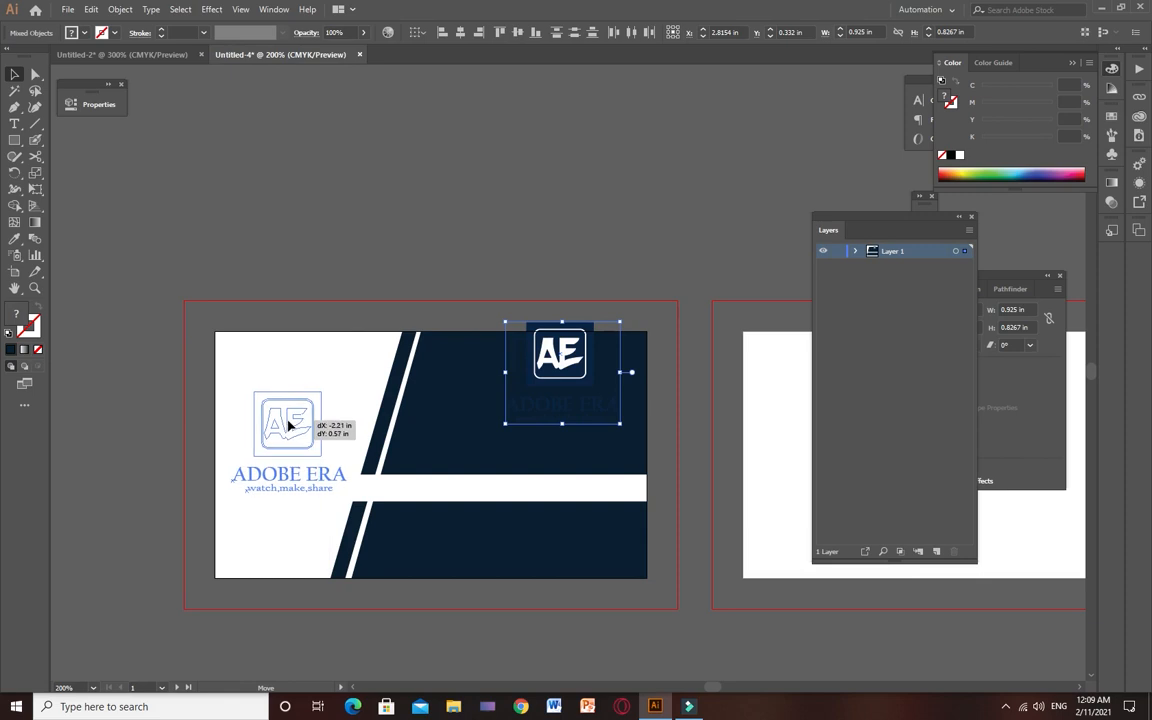
{"action": "left_click_drag", "start_coordinate": [288, 420], "coordinate": [284, 430]}
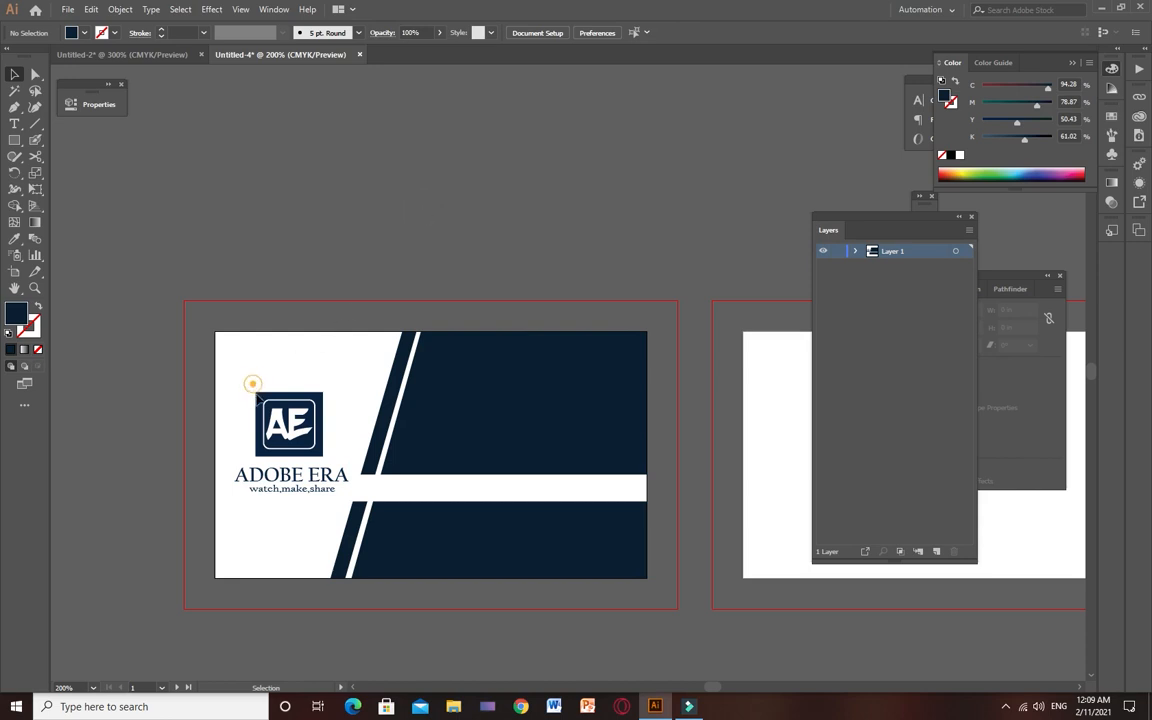
{"action": "left_click_drag", "start_coordinate": [288, 420], "coordinate": [288, 418]}
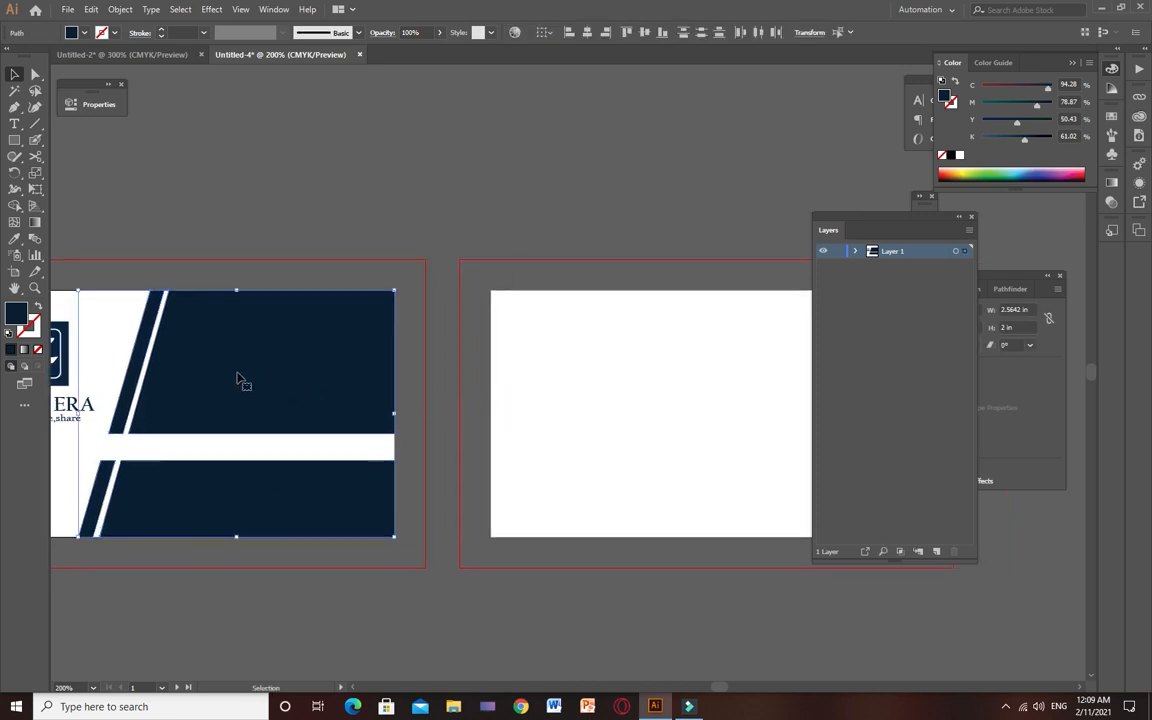
{"action": "mouse_move", "coordinate": [220, 376]}
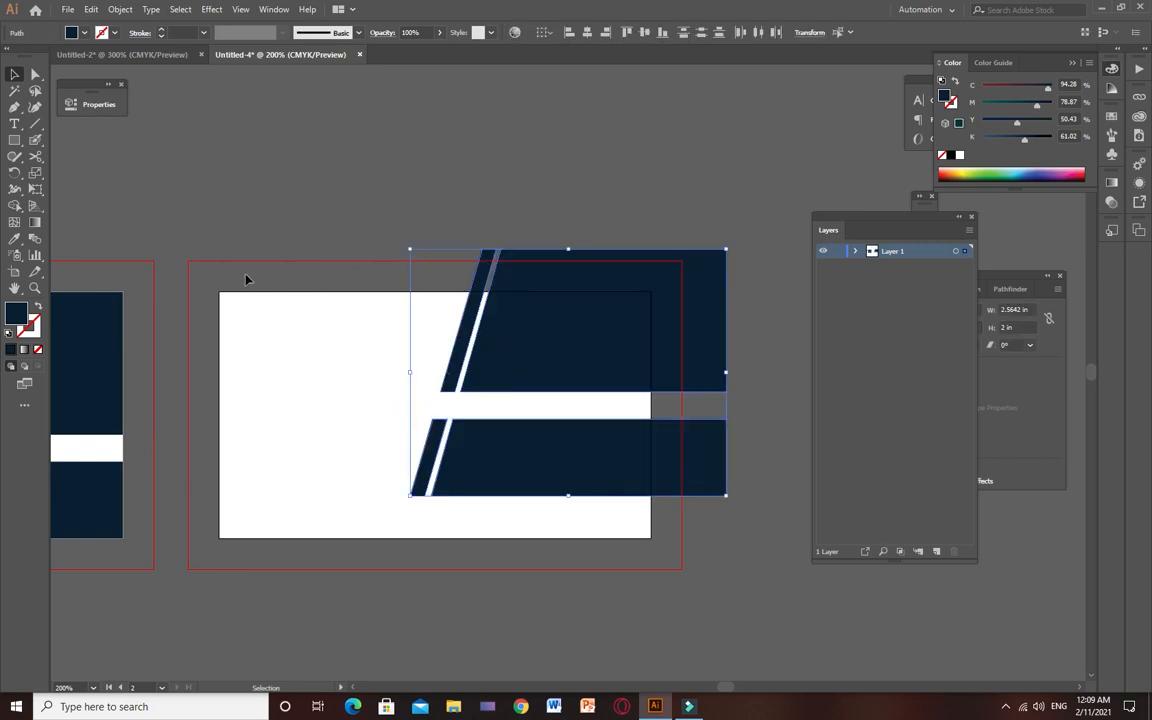
{"action": "mouse_move", "coordinate": [536, 356]}
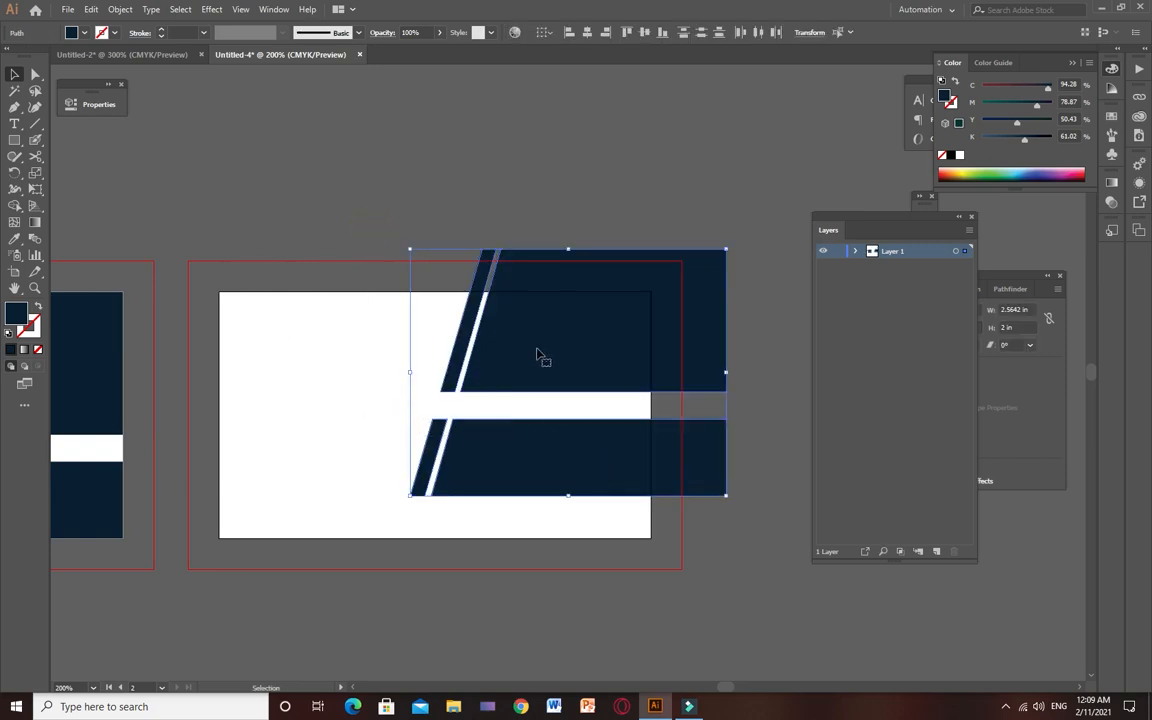
Step: Reflect the pasted navy panel, stripes and band vertically and position them over the back card
{"action": "right_click", "coordinate": [540, 356]}
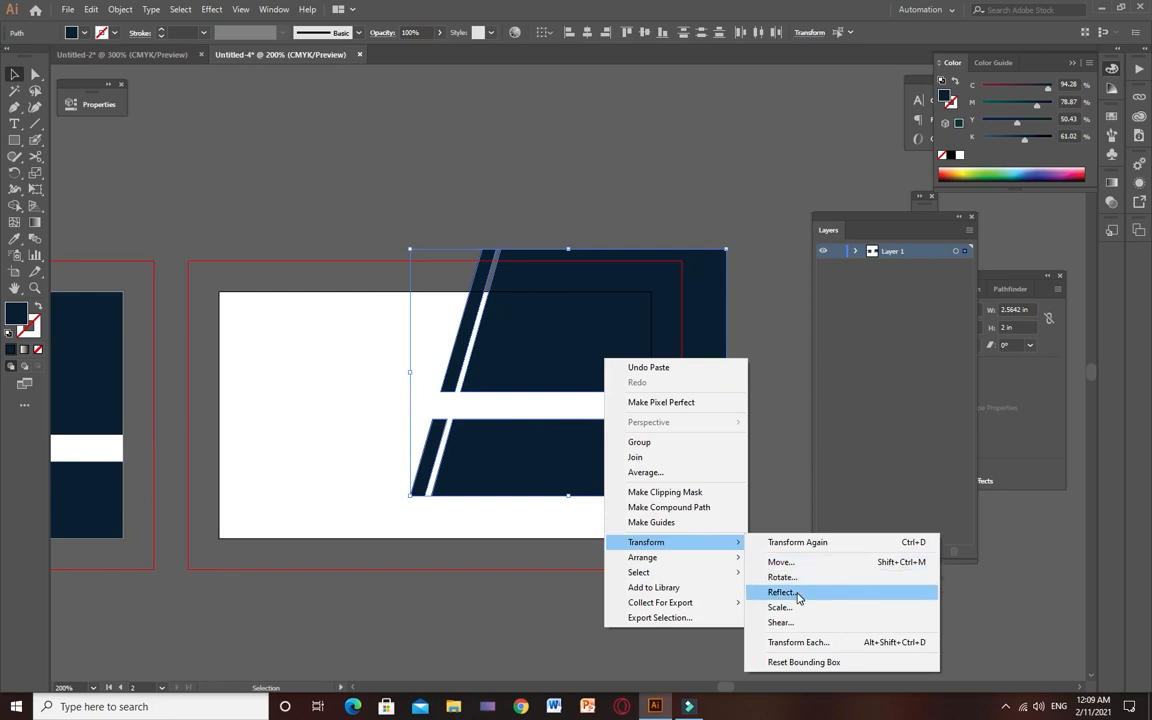
{"action": "left_click", "coordinate": [782, 592]}
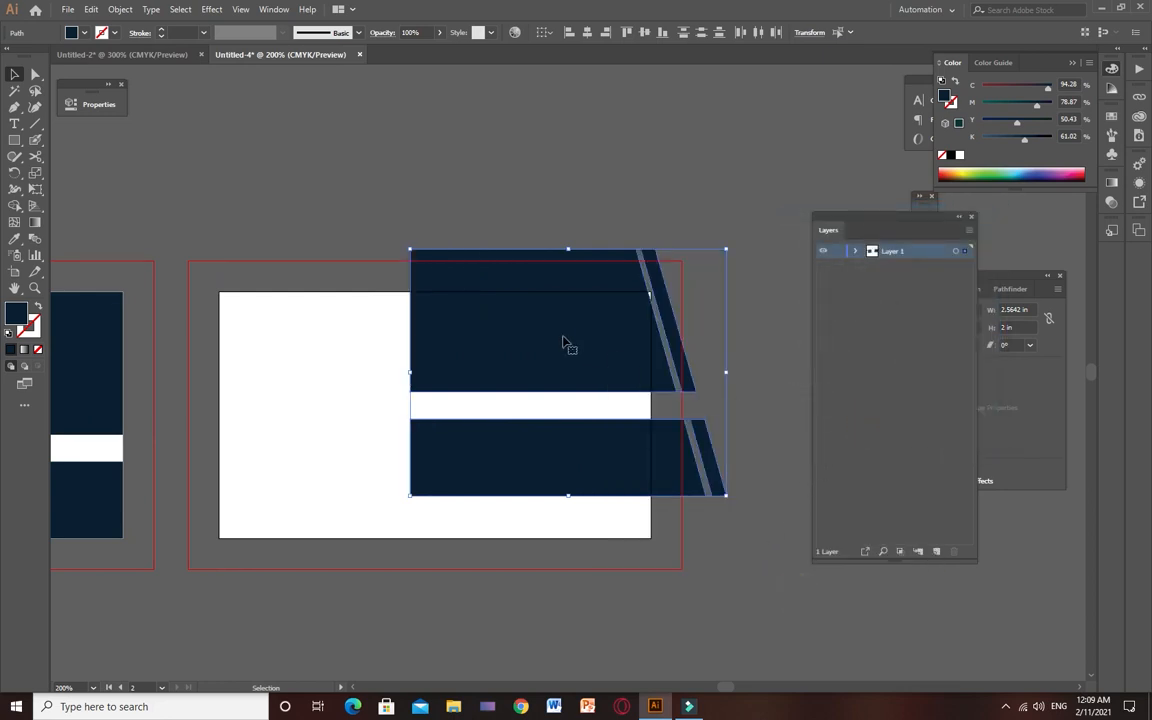
{"action": "left_click_drag", "start_coordinate": [568, 344], "coordinate": [380, 382]}
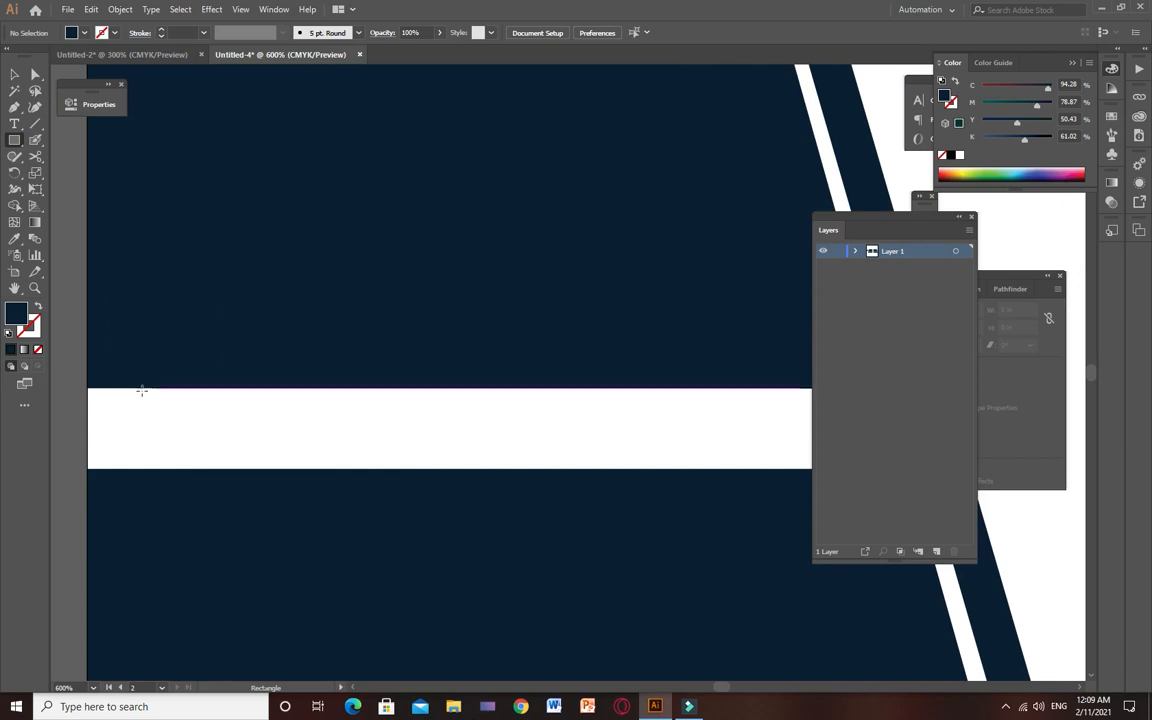
Step: Confirm the white band's fill and Alt-drag copies upward to make four evenly spaced white stripes
{"action": "left_click_drag", "start_coordinate": [142, 388], "coordinate": [284, 472]}
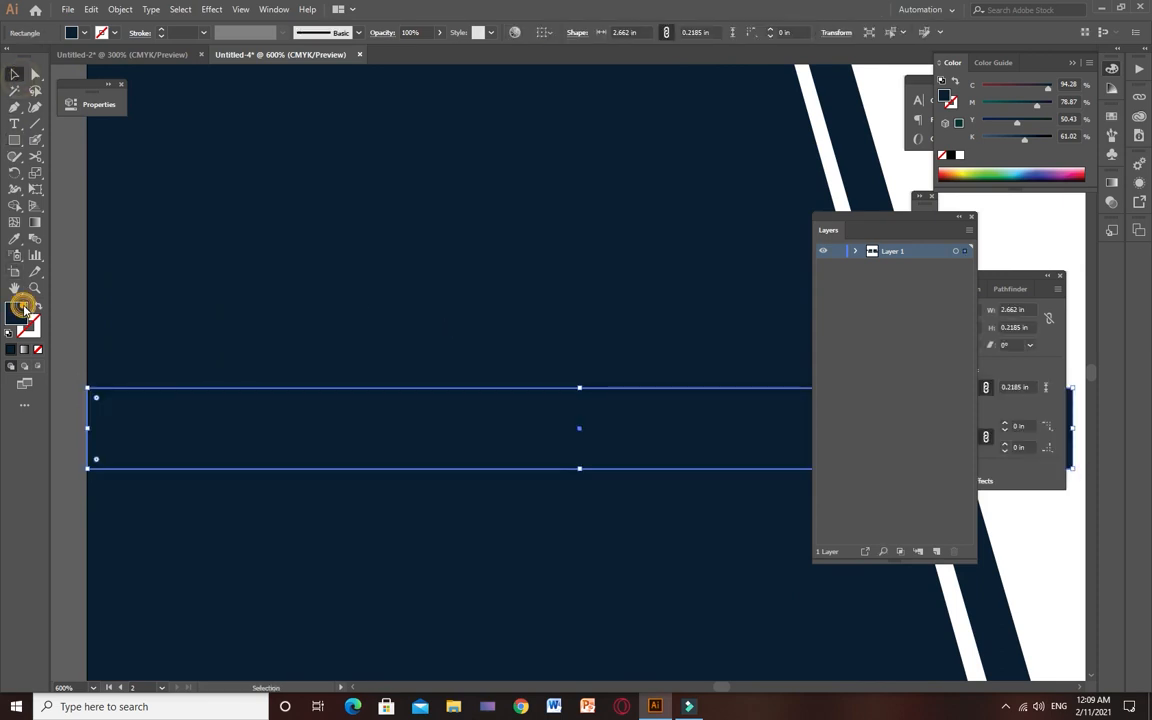
{"action": "double_click", "coordinate": [22, 312]}
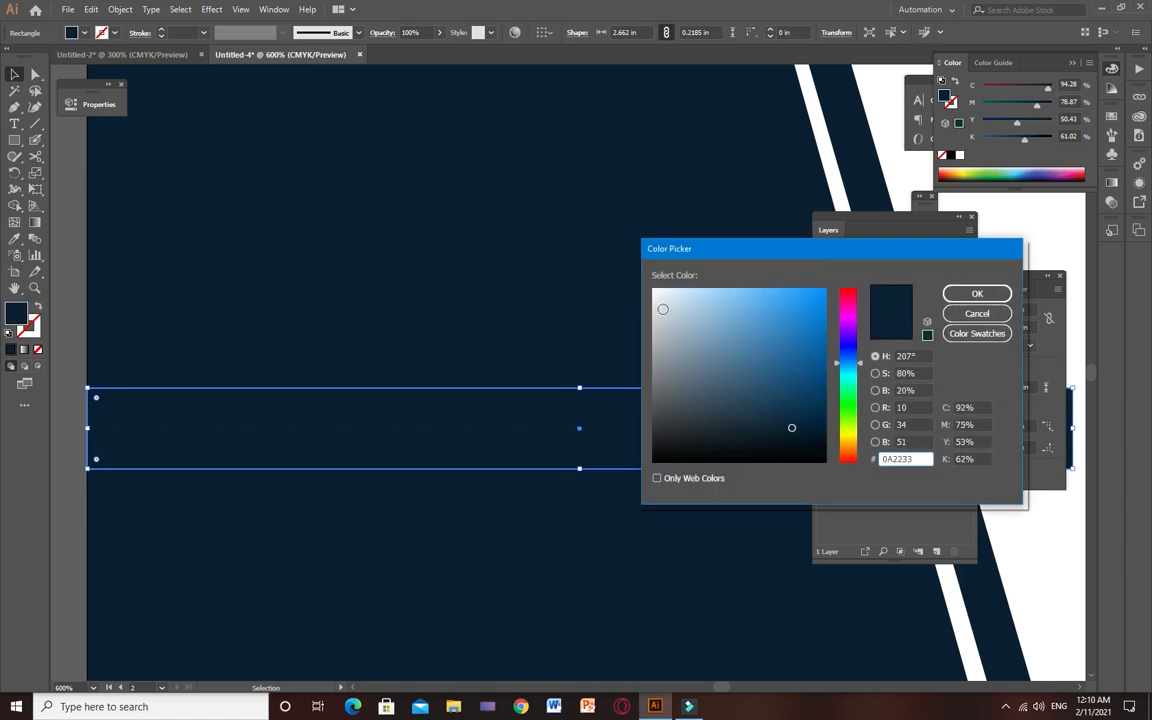
{"action": "left_click", "coordinate": [976, 292]}
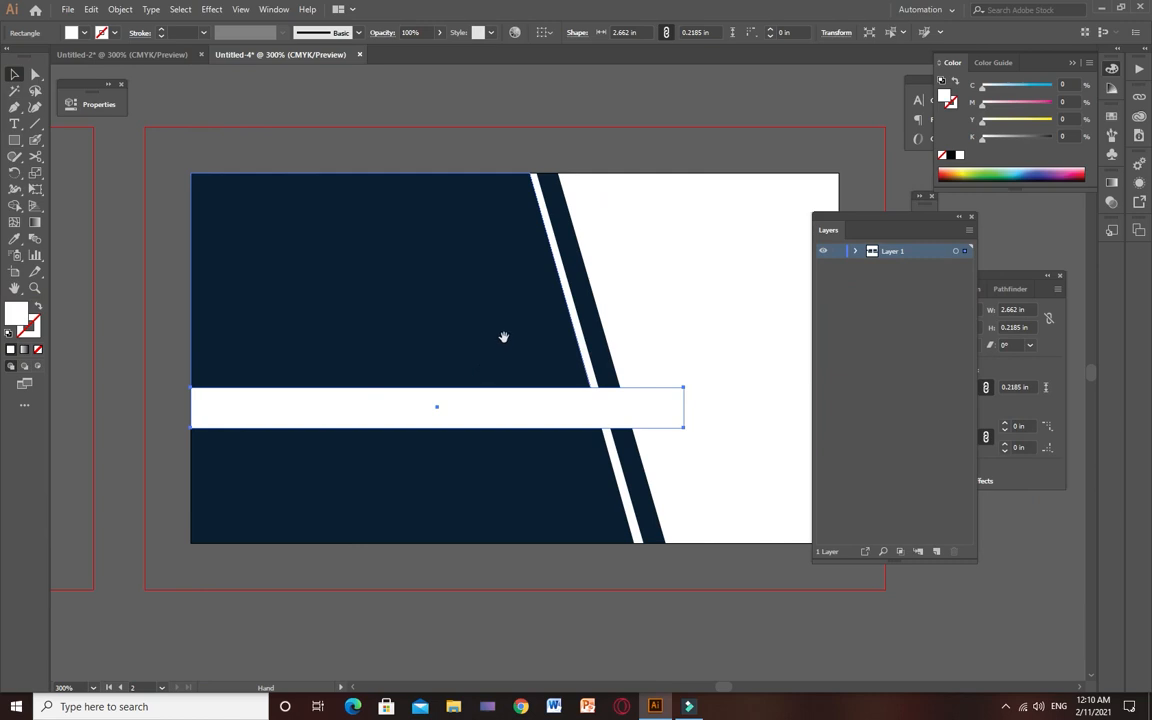
{"action": "left_click_drag", "start_coordinate": [436, 406], "coordinate": [436, 446]}
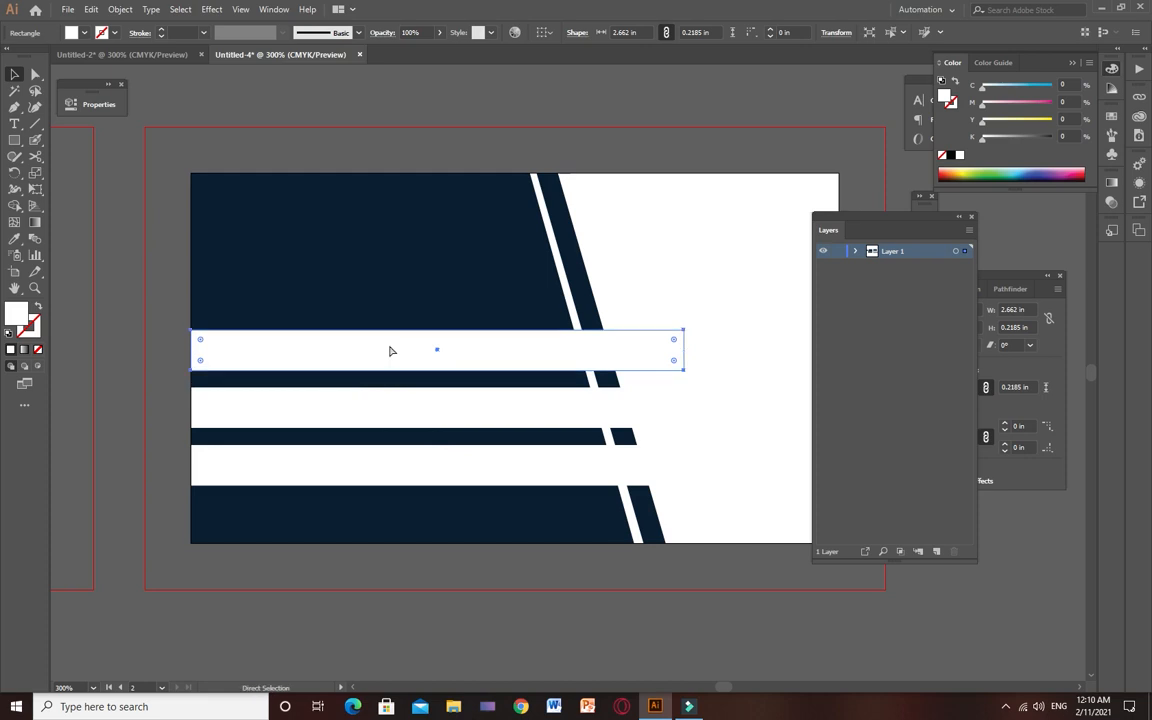
{"action": "left_click_drag", "start_coordinate": [436, 350], "coordinate": [436, 292]}
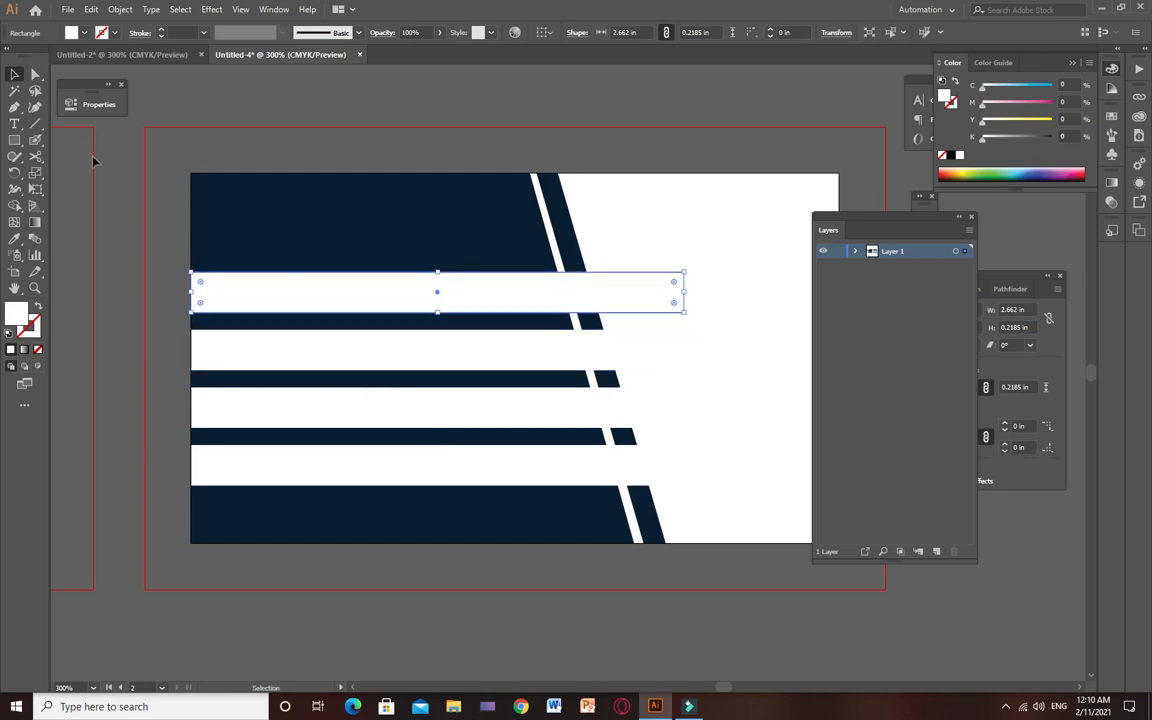
{"action": "left_click", "coordinate": [670, 250]}
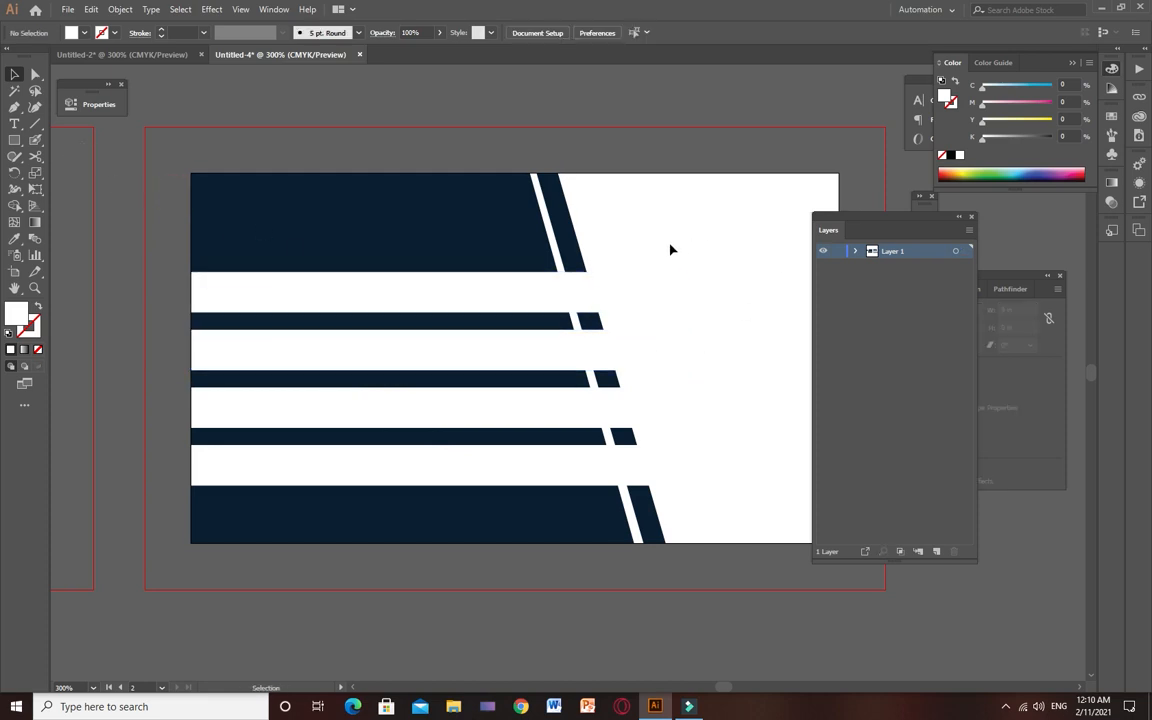
{"action": "left_click", "coordinate": [430, 400]}
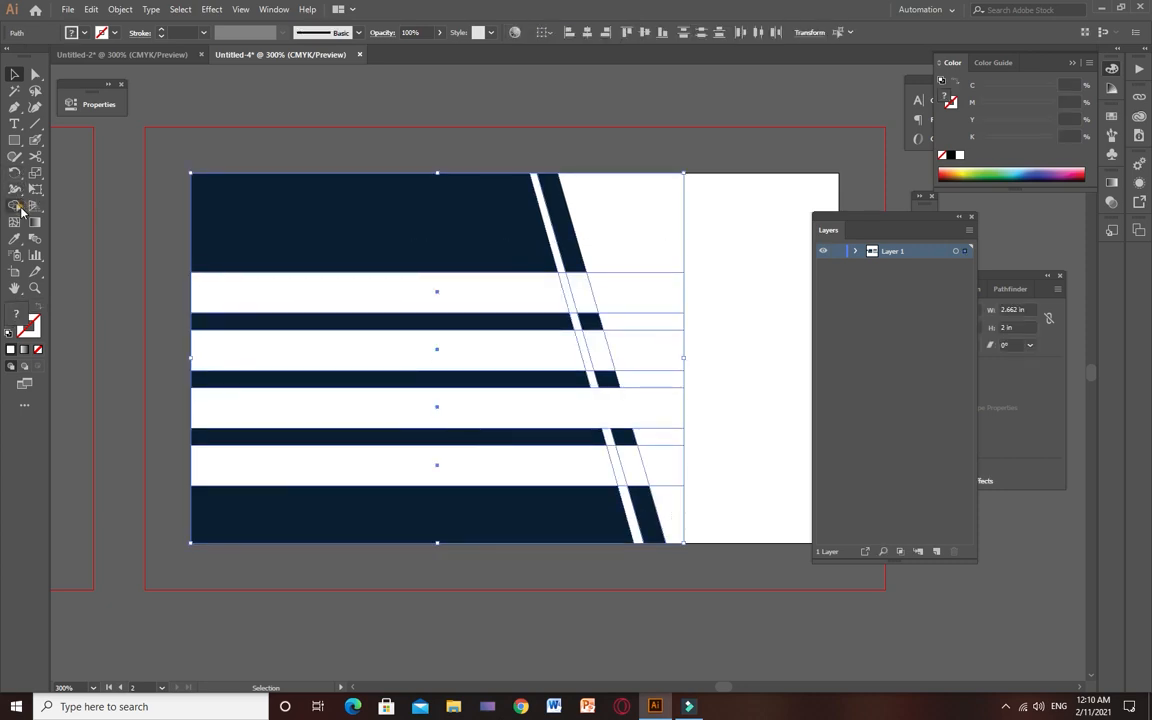
{"action": "left_click", "coordinate": [16, 204]}
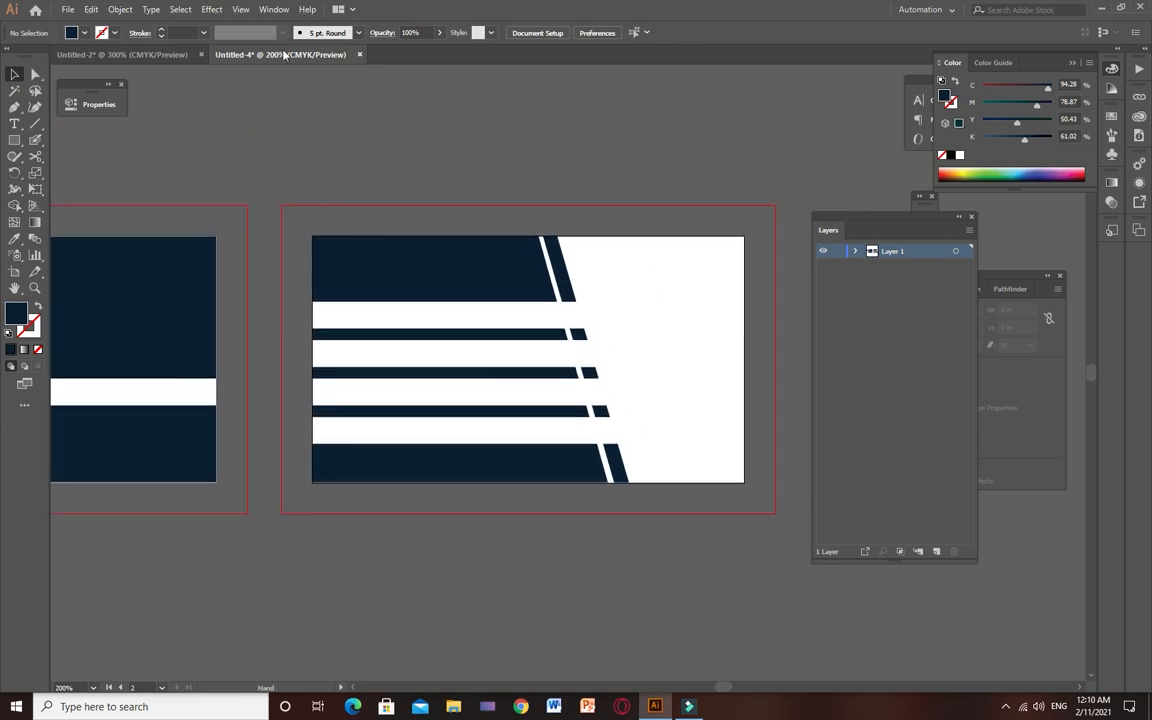
Step: Bring the four contact icons onto the back card and set the phone icon on the top white stripe
{"action": "left_click", "coordinate": [120, 54]}
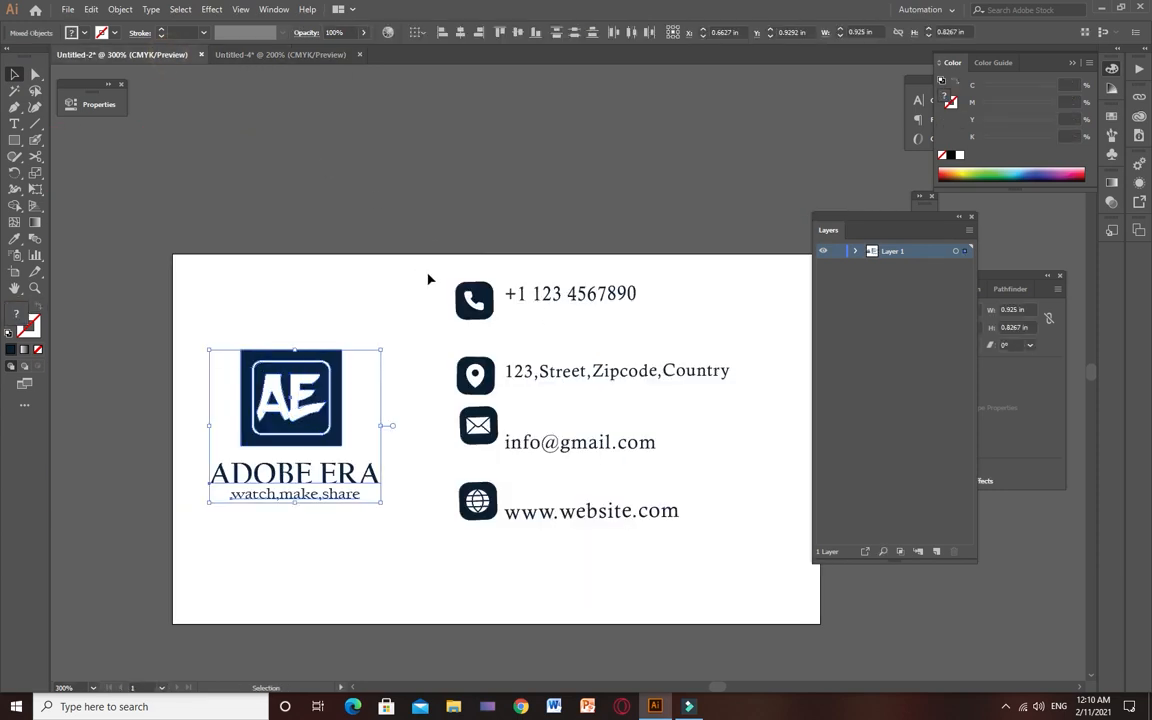
{"action": "left_click", "coordinate": [476, 424]}
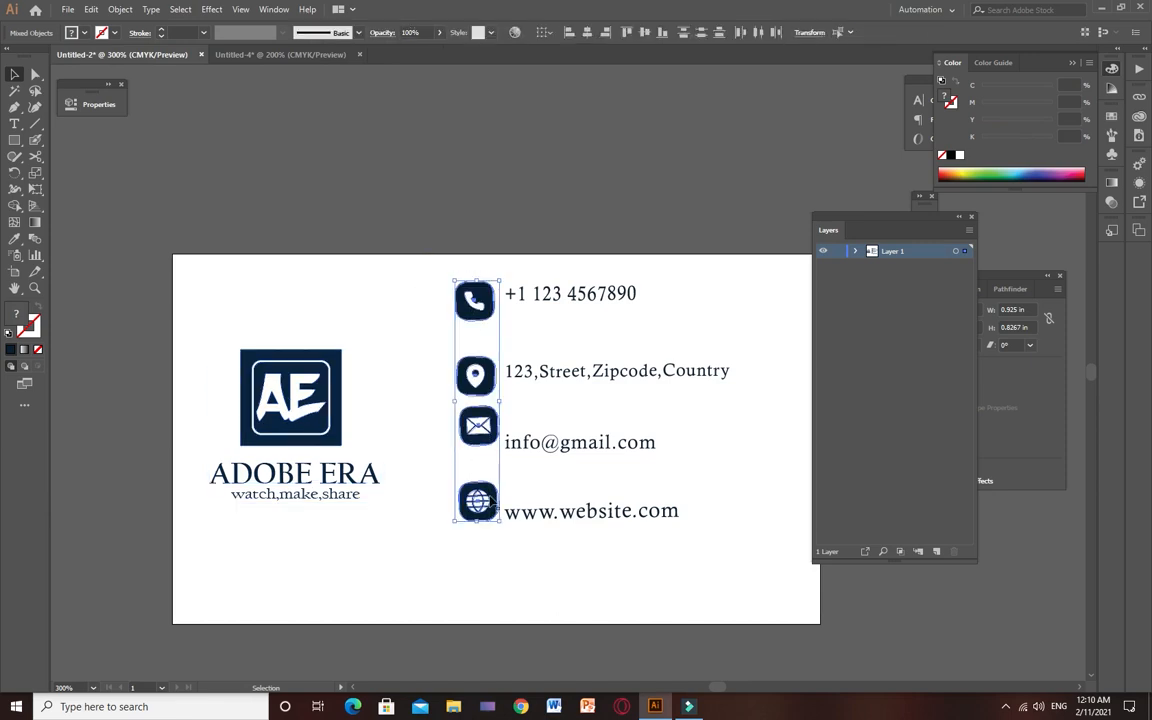
{"action": "left_click", "coordinate": [290, 54]}
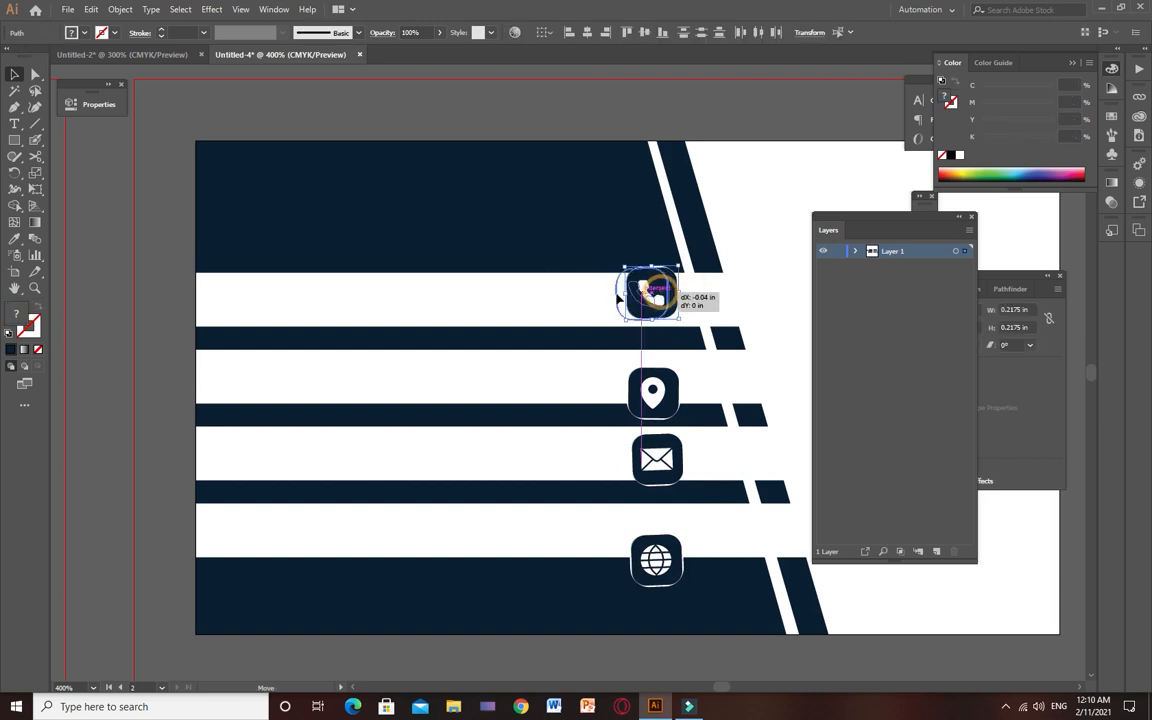
{"action": "left_click_drag", "start_coordinate": [650, 296], "coordinate": [248, 300]}
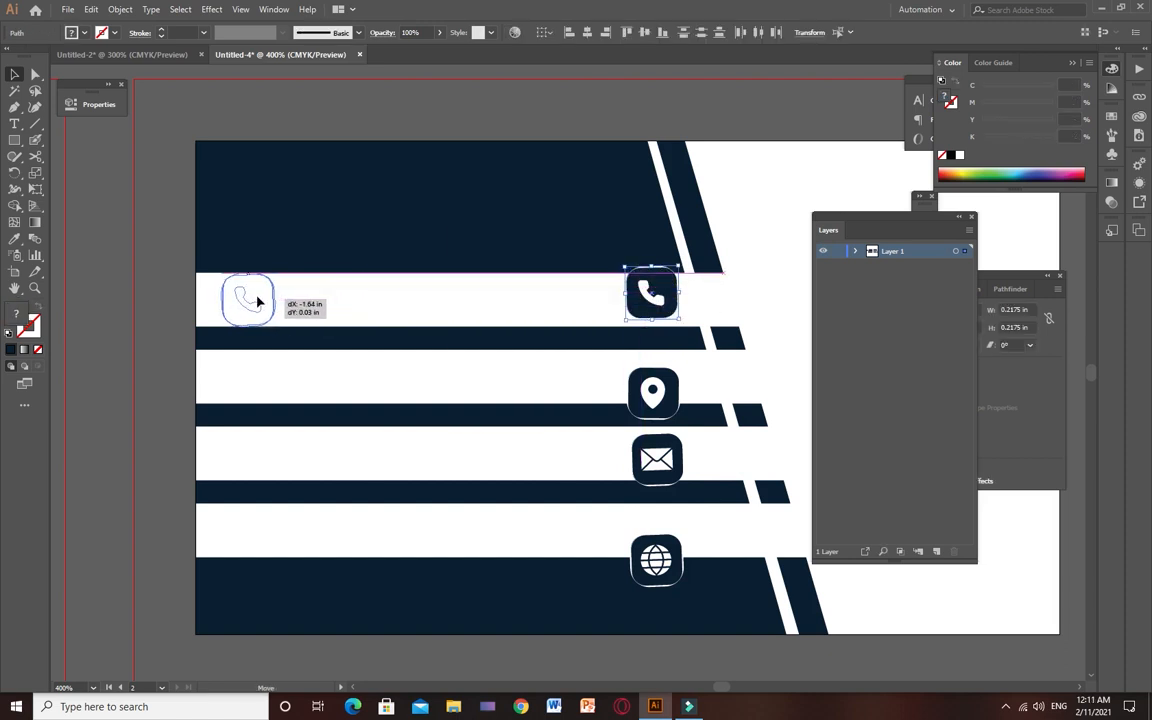
{"action": "left_click_drag", "start_coordinate": [652, 292], "coordinate": [244, 300]}
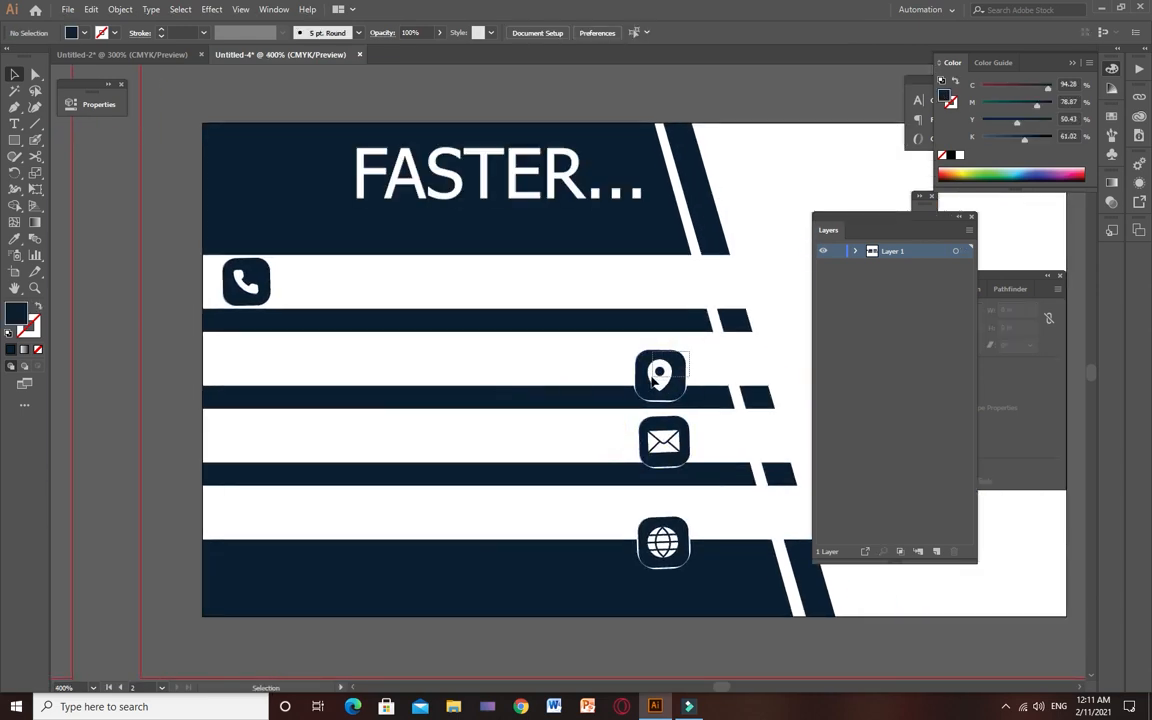
Step: Place the location pin, email and globe icons on the lower white stripes, aligned under the phone icon
{"action": "left_click_drag", "start_coordinate": [660, 376], "coordinate": [248, 360]}
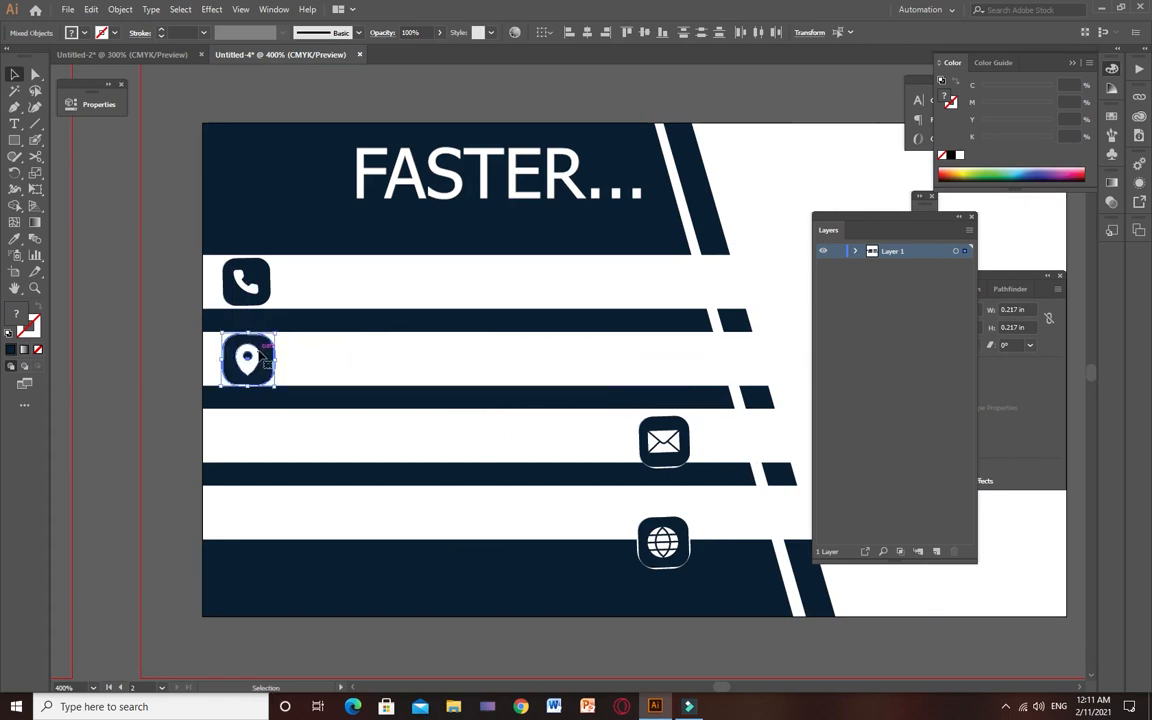
{"action": "left_click", "coordinate": [248, 360]}
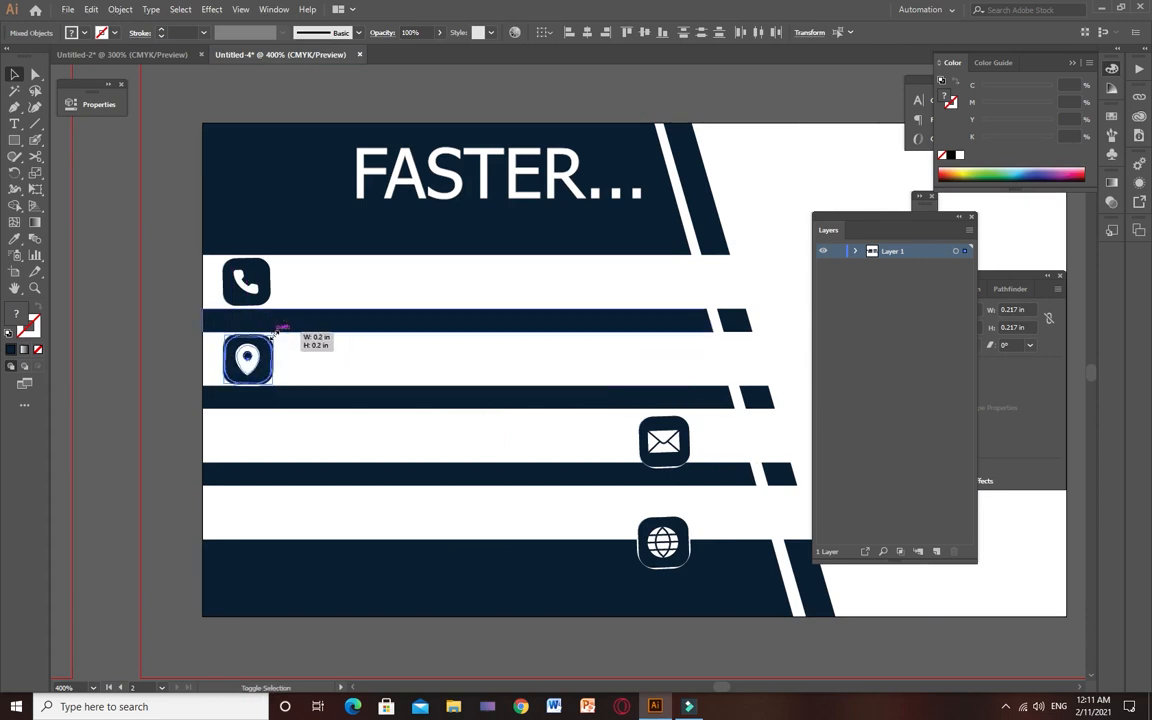
{"action": "left_click_drag", "start_coordinate": [664, 442], "coordinate": [564, 424]}
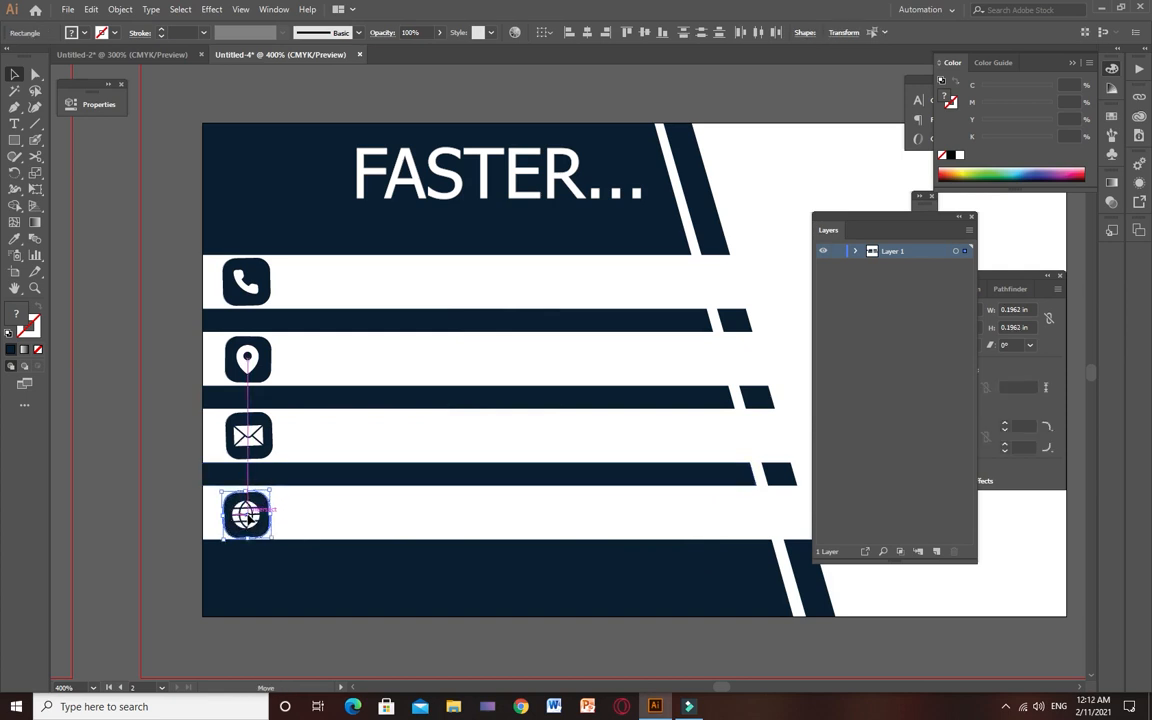
{"action": "left_click_drag", "start_coordinate": [246, 516], "coordinate": [246, 280]}
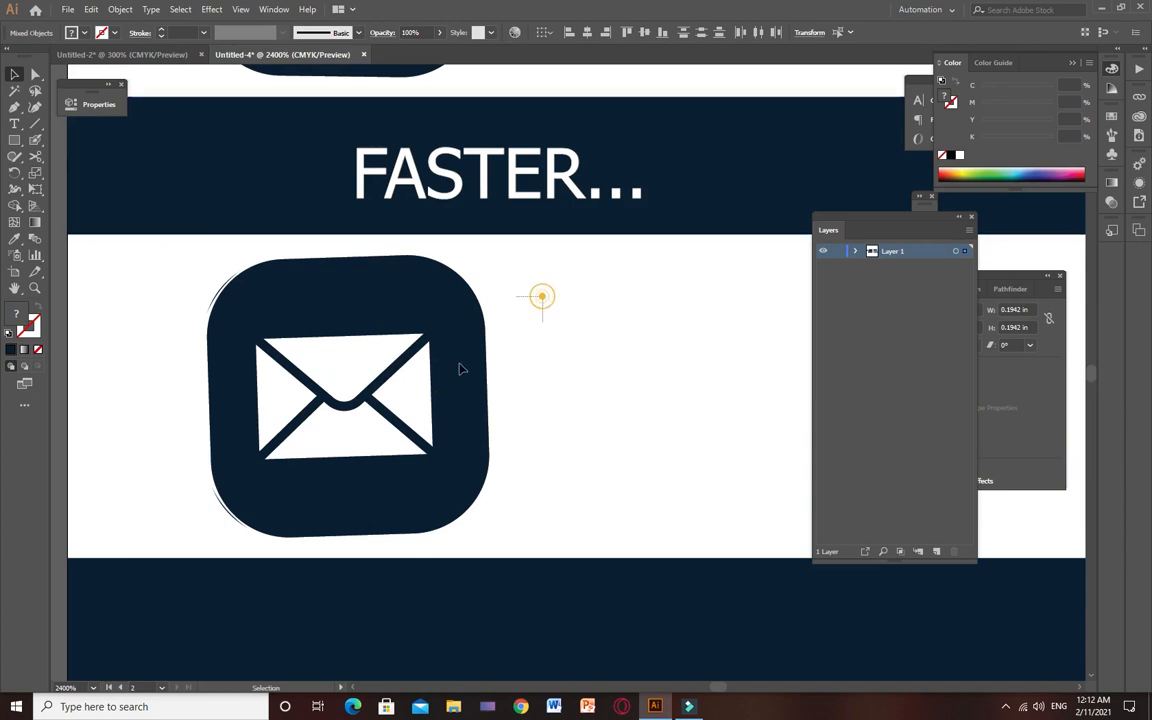
{"action": "left_click", "coordinate": [344, 396]}
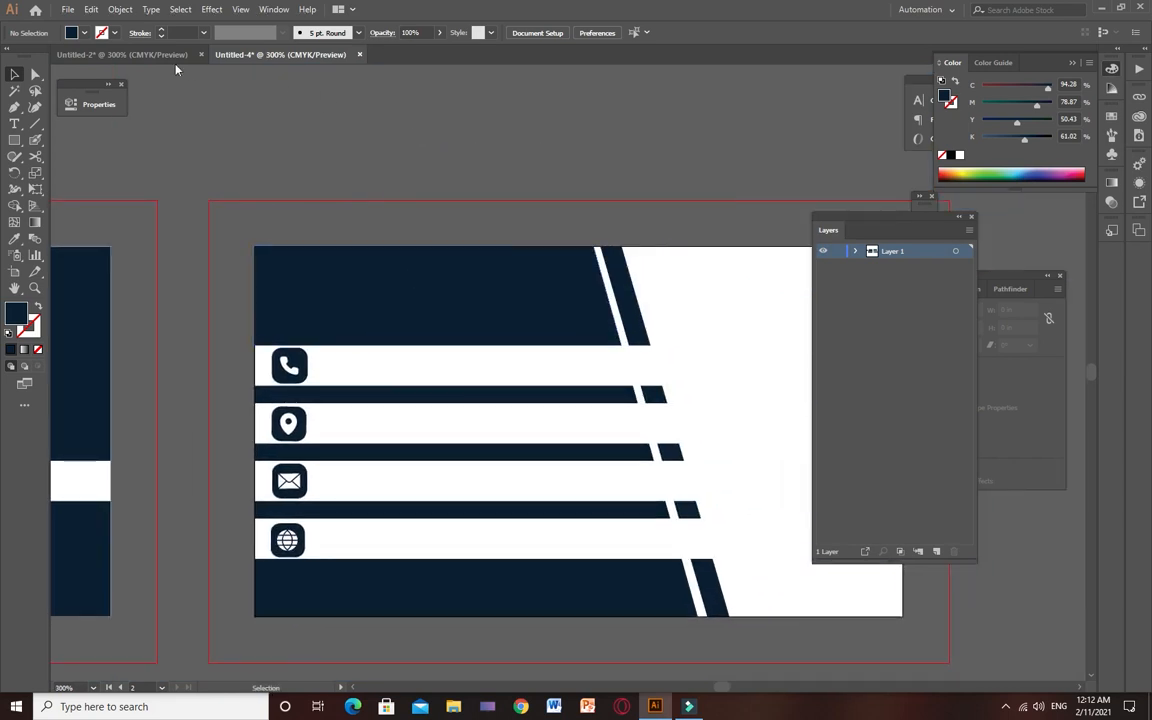
Step: Bring the phone, address, email and website text lines onto the back card beside their icons
{"action": "left_click", "coordinate": [122, 54]}
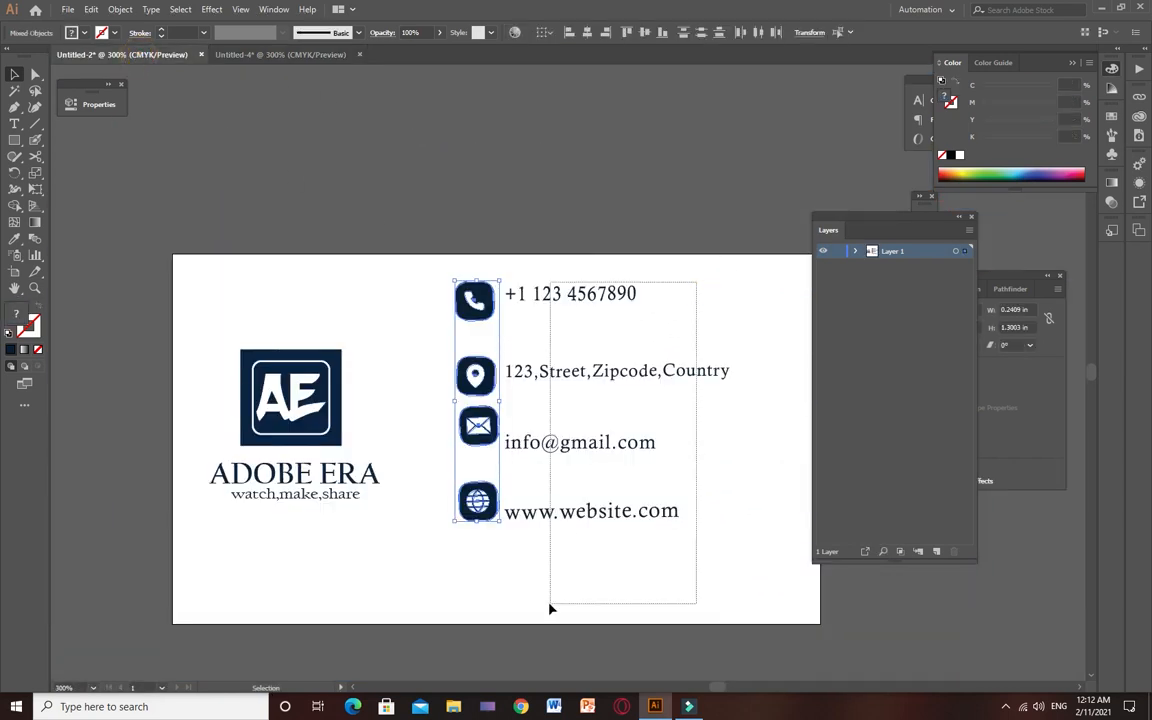
{"action": "double_click", "coordinate": [616, 400]}
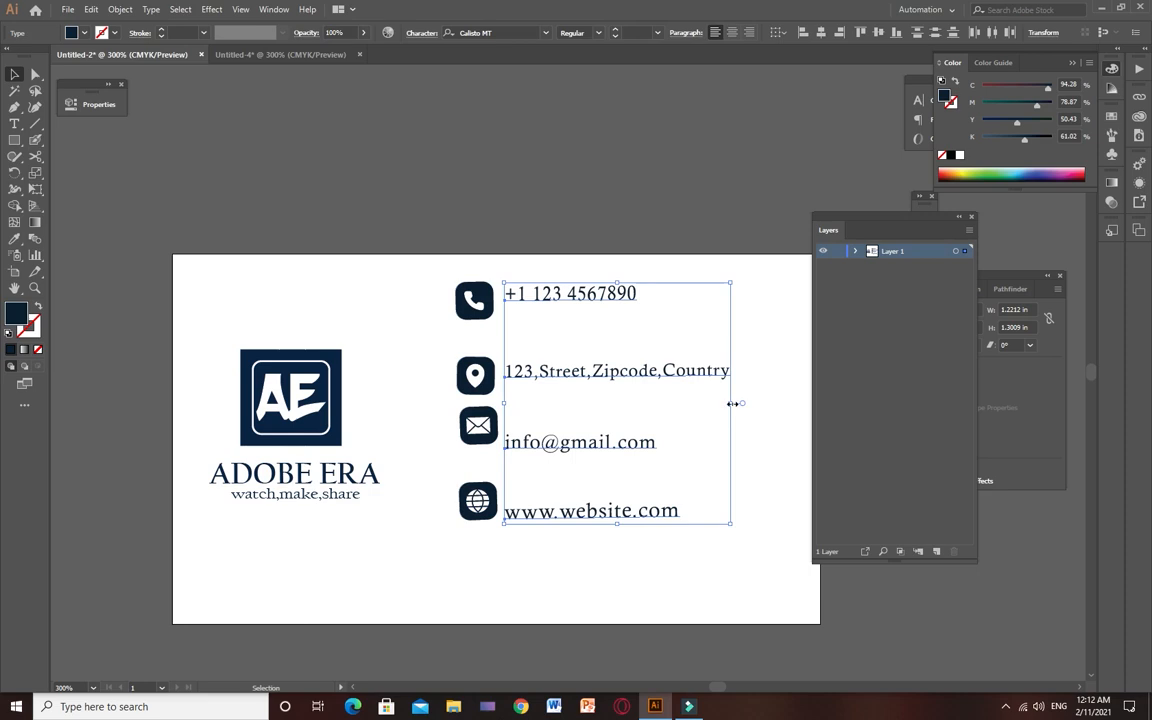
{"action": "left_click_drag", "start_coordinate": [730, 404], "coordinate": [758, 404]}
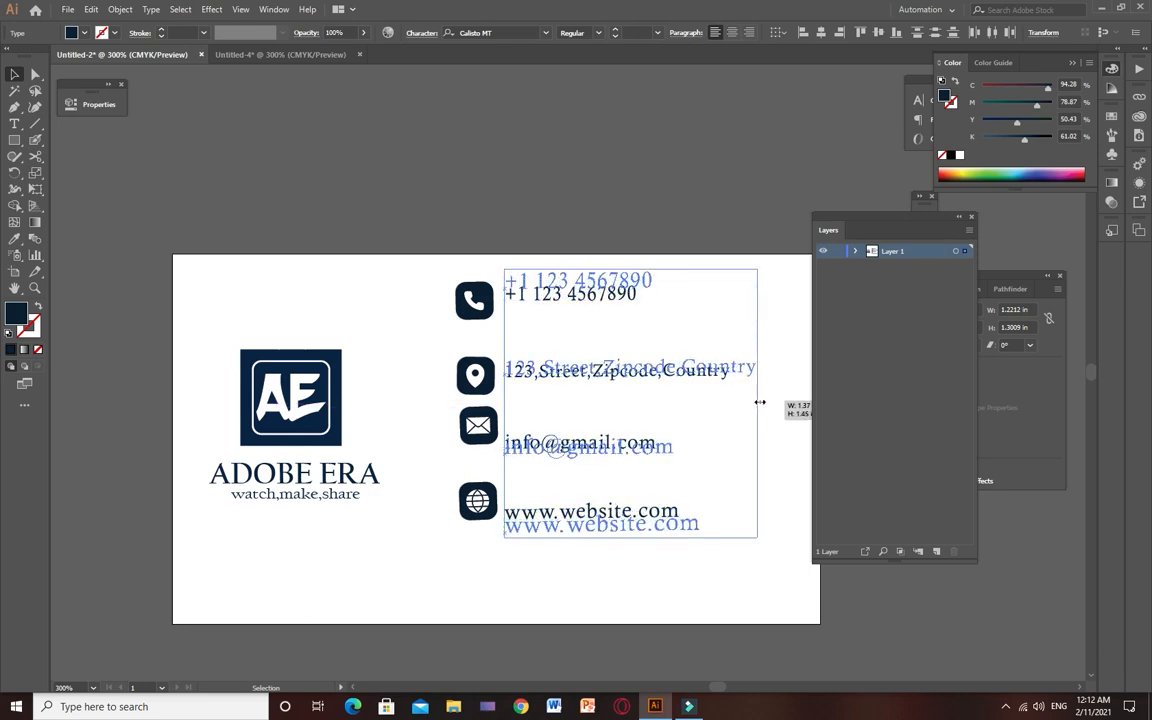
{"action": "left_click_drag", "start_coordinate": [760, 402], "coordinate": [770, 402]}
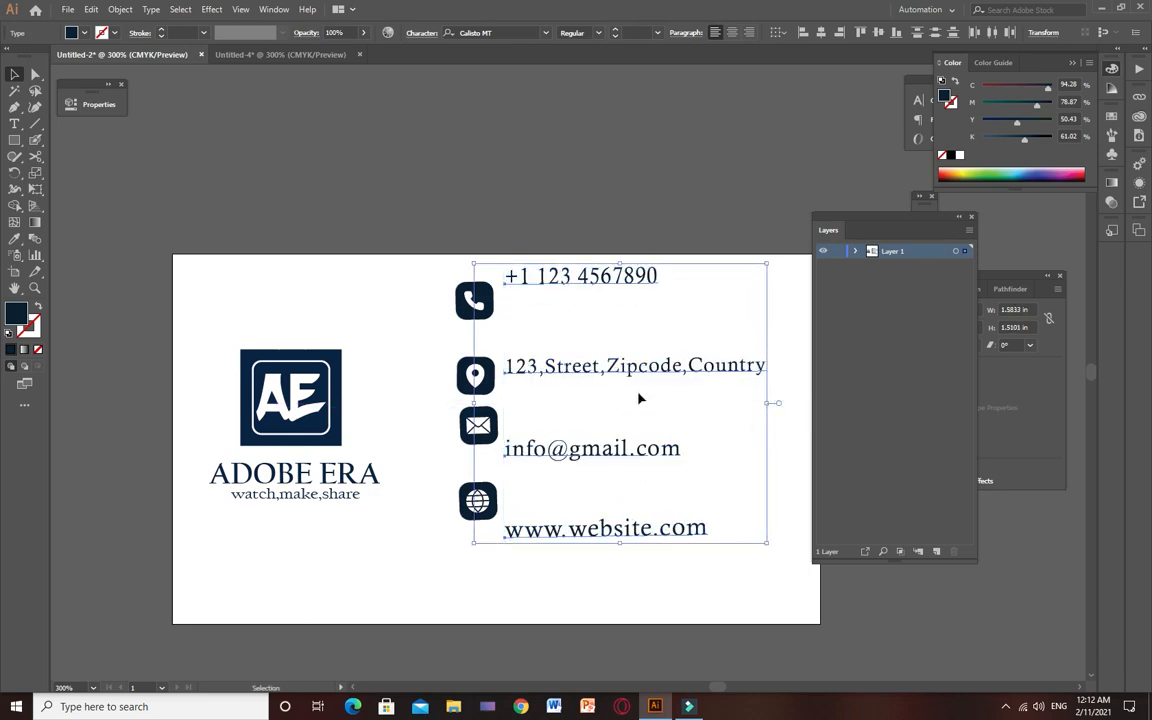
{"action": "left_click", "coordinate": [280, 54]}
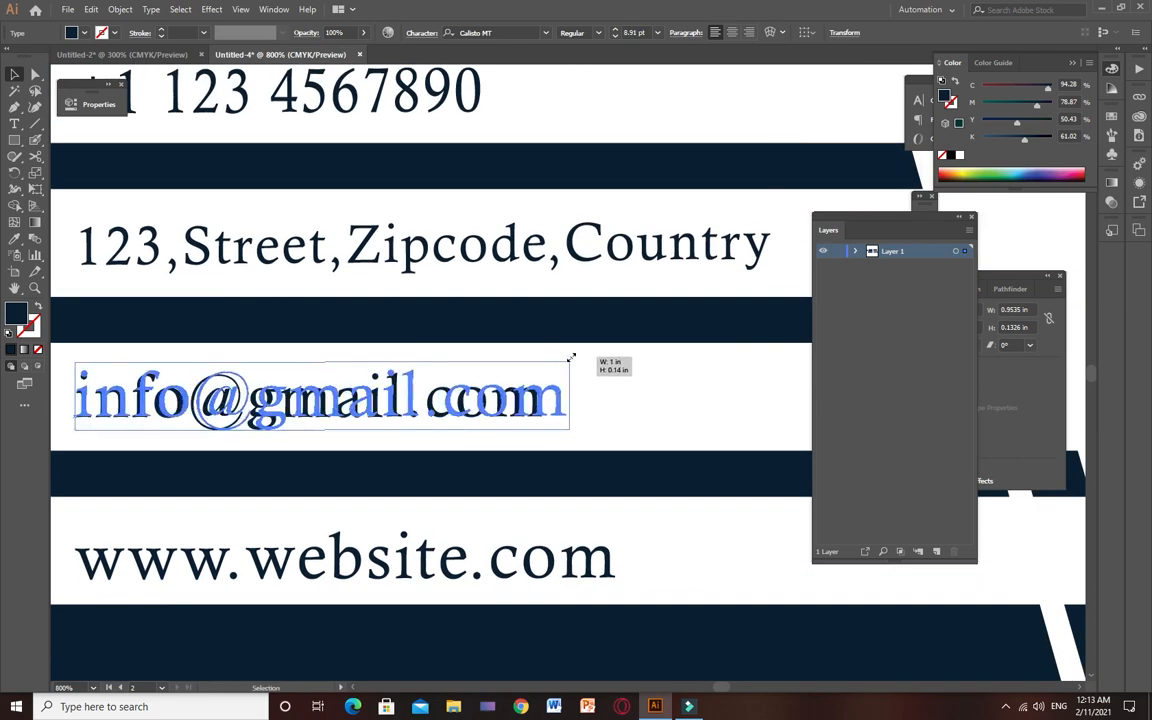
{"action": "left_click", "coordinate": [344, 556]}
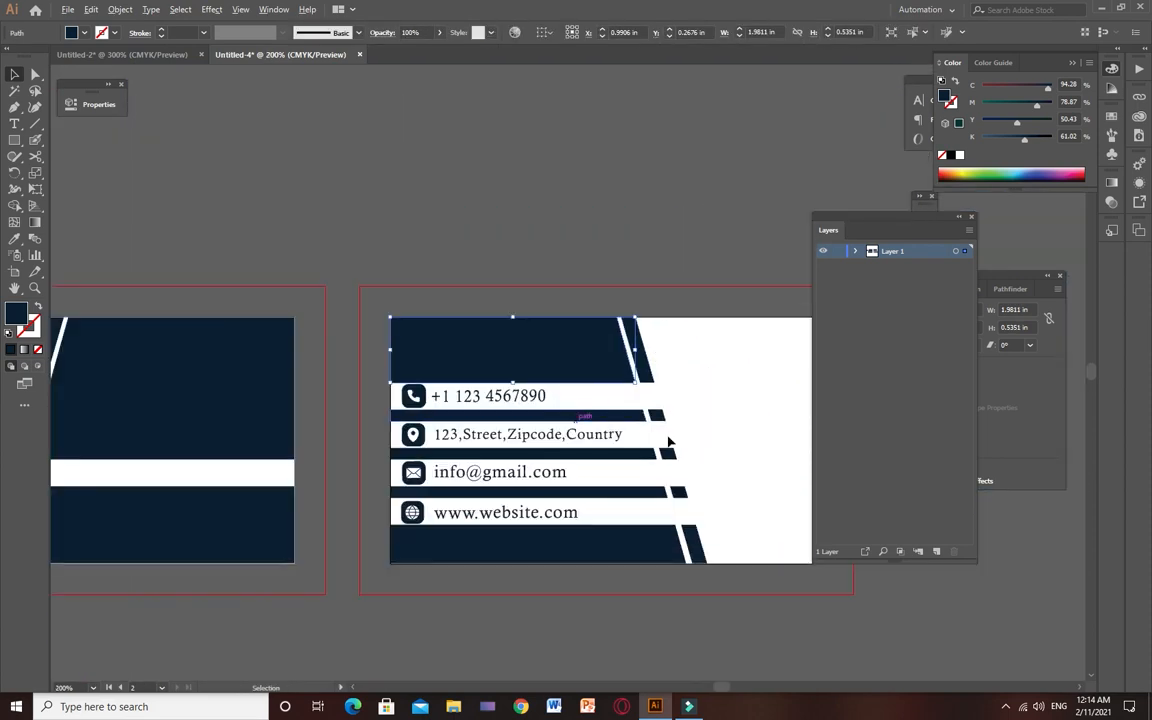
Step: Copy the ADOBE ERA logo from the other document and place it in the back card's right-hand white area
{"action": "left_click", "coordinate": [140, 54]}
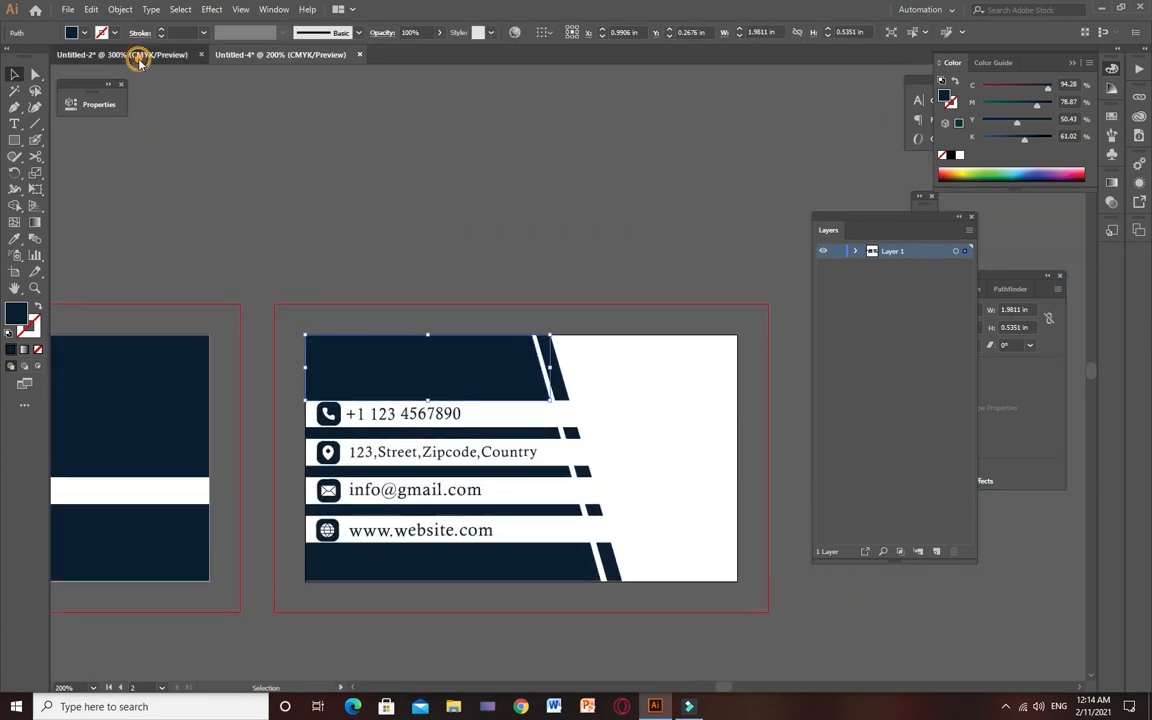
{"action": "left_click", "coordinate": [120, 54]}
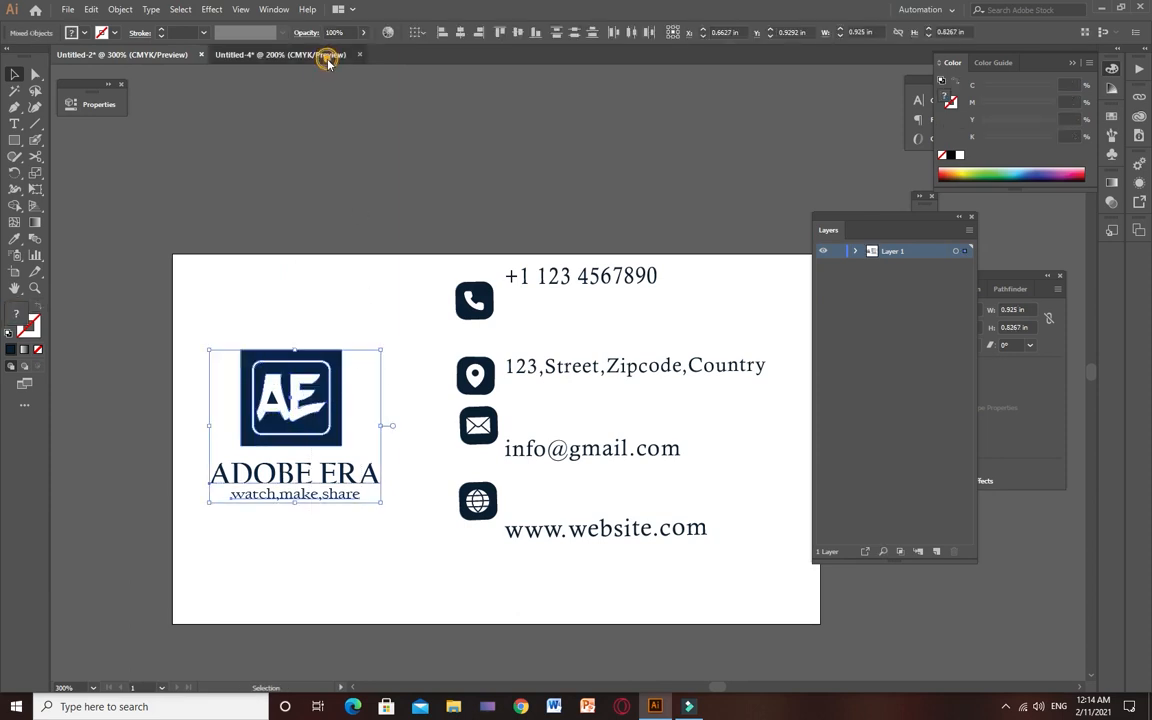
{"action": "left_click", "coordinate": [264, 54]}
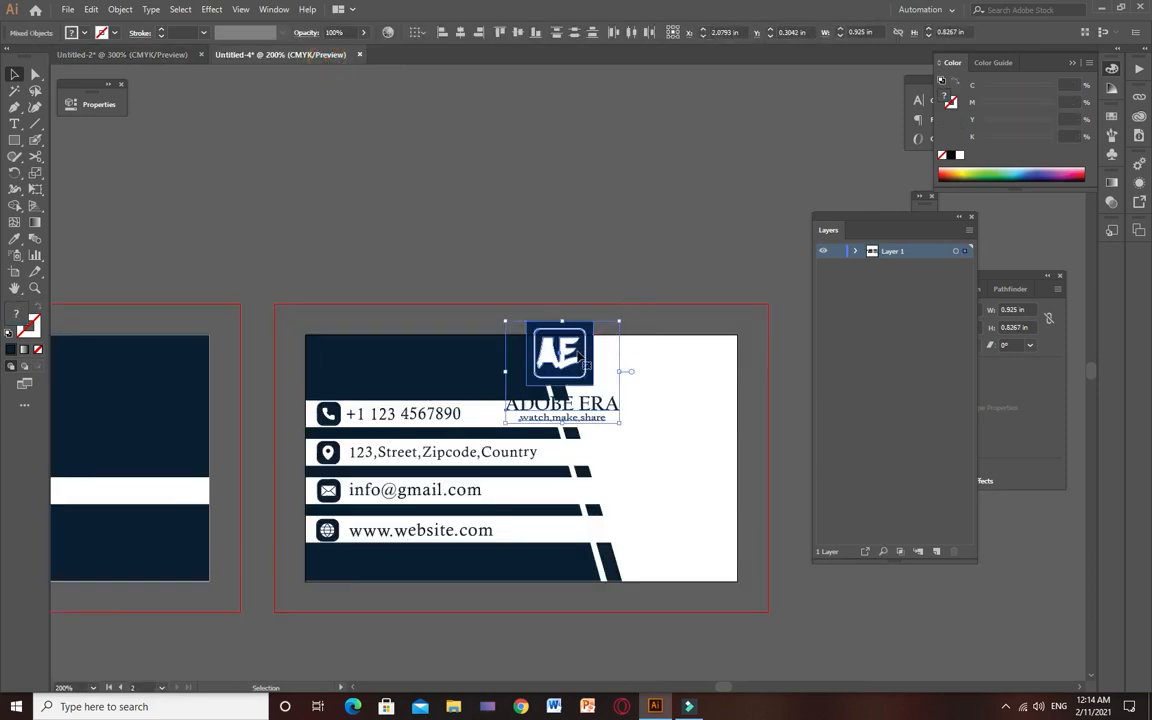
{"action": "left_click_drag", "start_coordinate": [560, 356], "coordinate": [630, 456]}
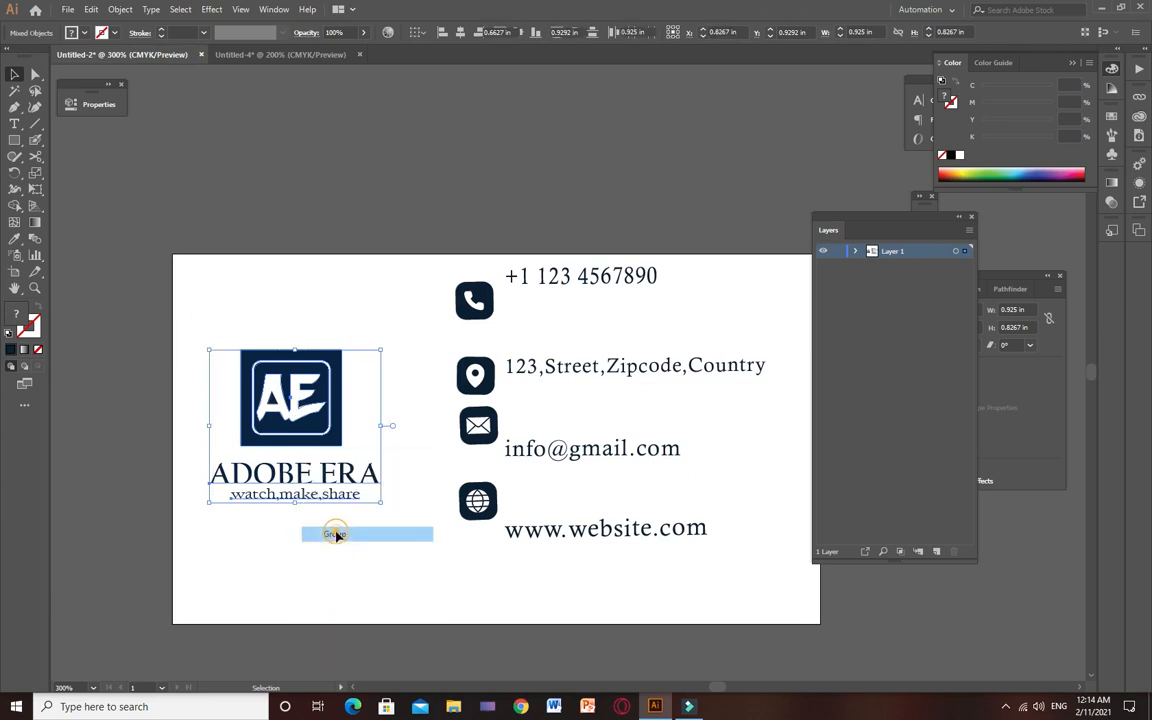
{"action": "left_click", "coordinate": [280, 54]}
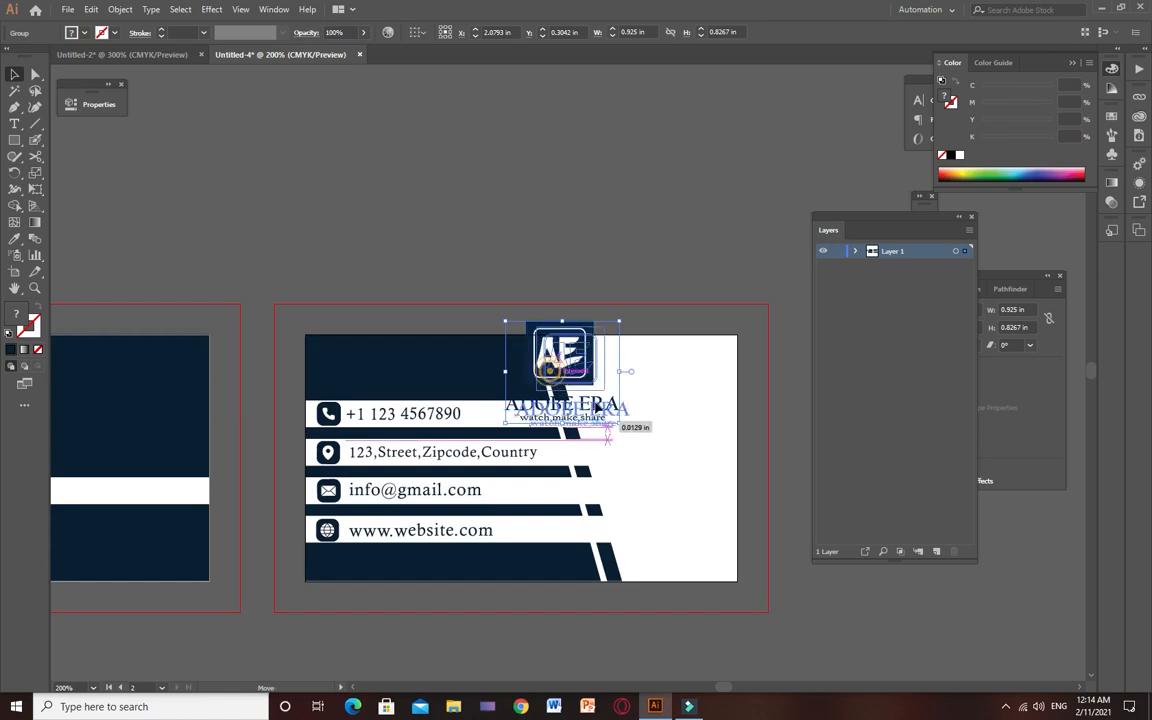
{"action": "left_click_drag", "start_coordinate": [562, 370], "coordinate": [664, 400]}
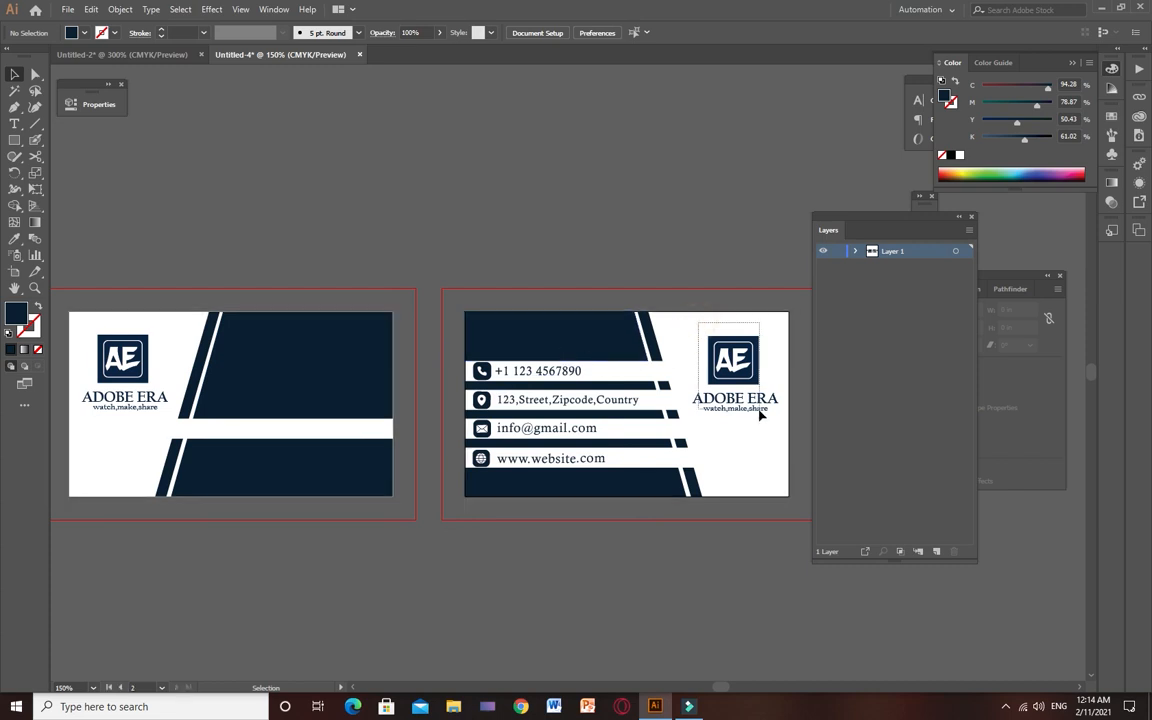
Step: Nudge the back-card logo and the front-card logo into their final positions
{"action": "left_click", "coordinate": [736, 384]}
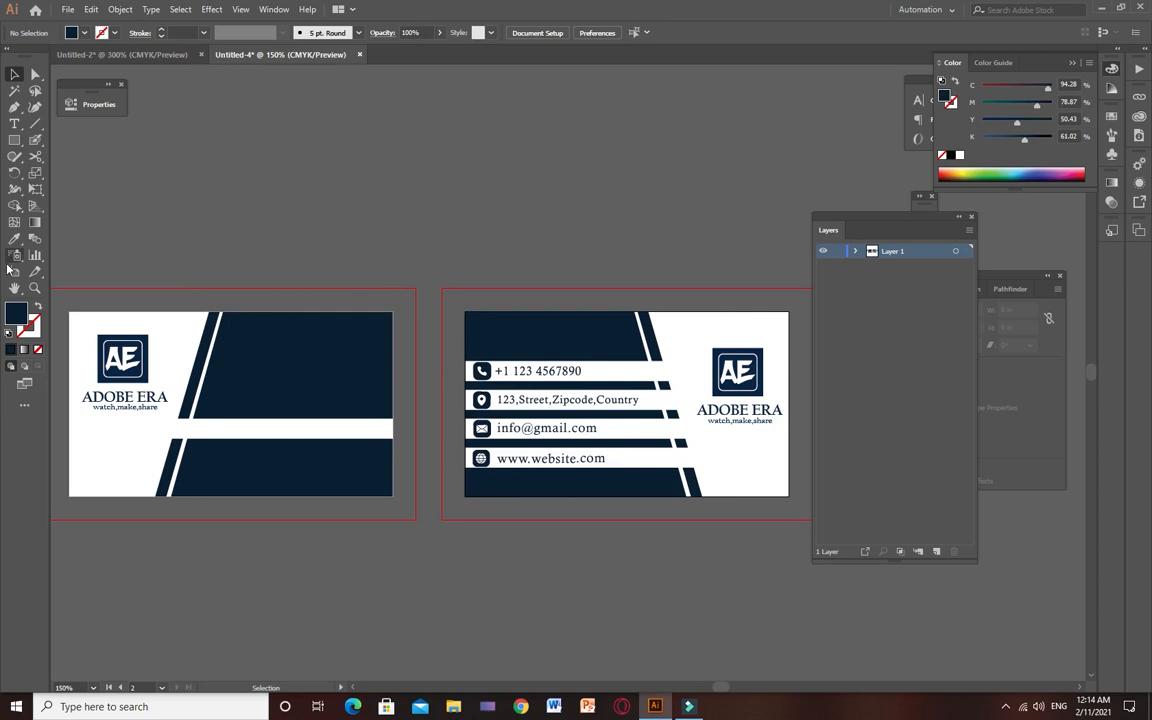
{"action": "left_click", "coordinate": [122, 362]}
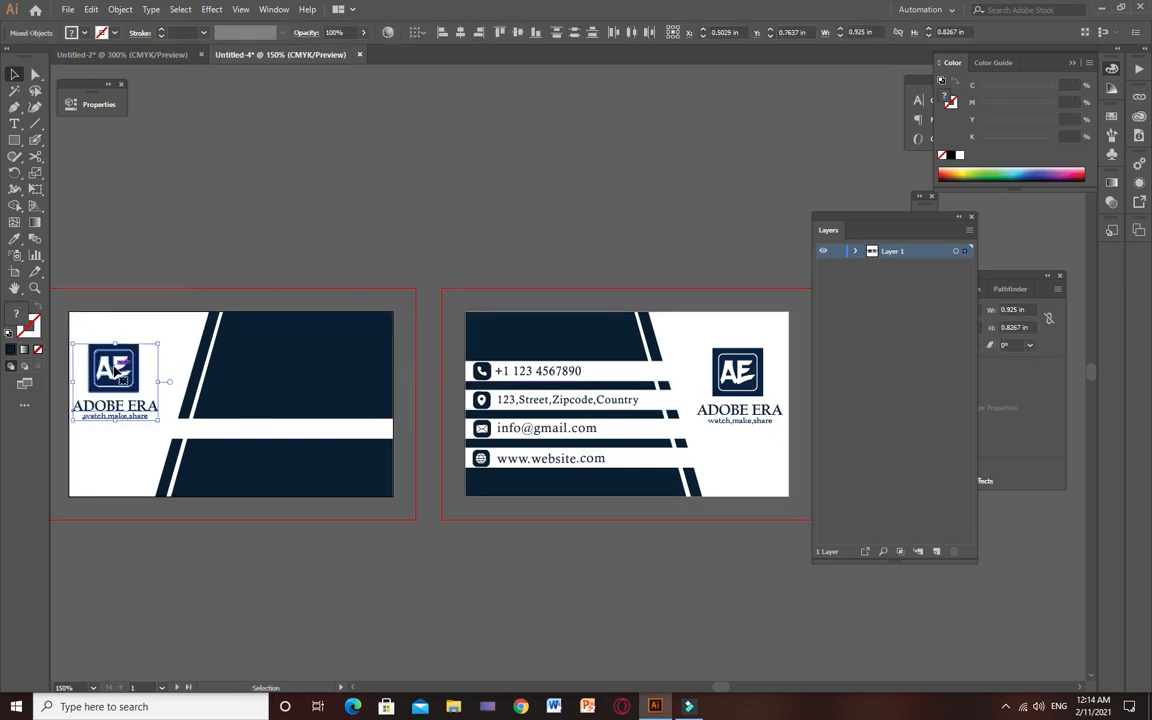
{"action": "left_click", "coordinate": [192, 244]}
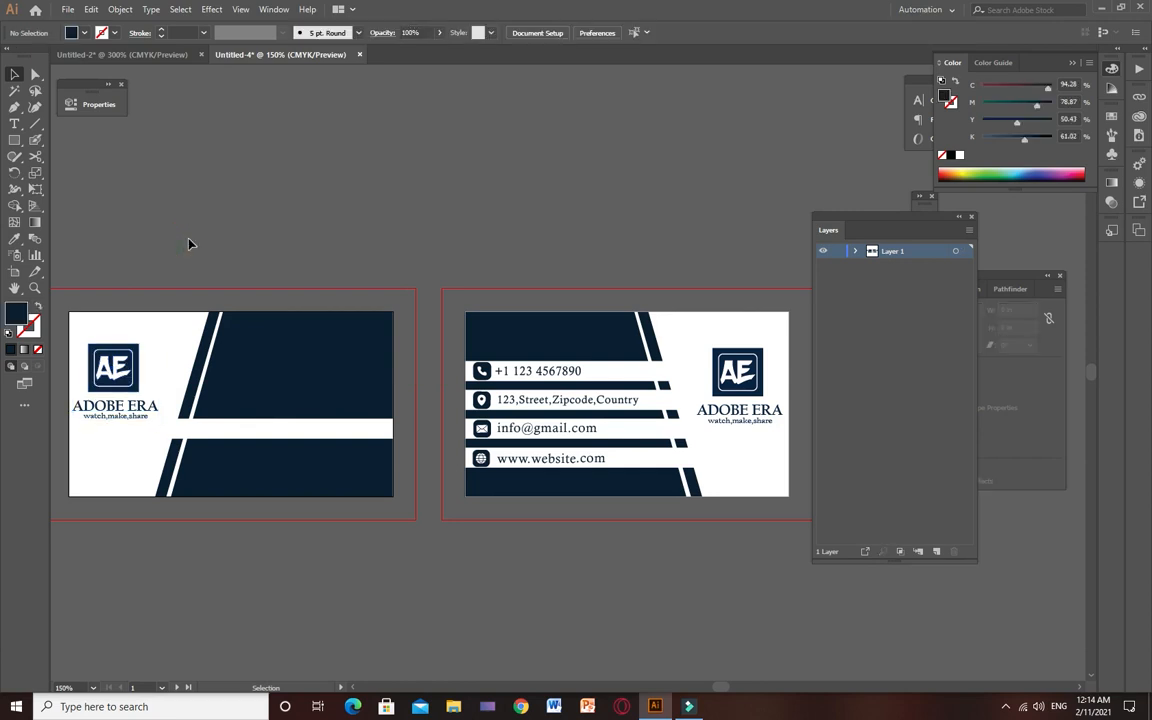
{"action": "left_click", "coordinate": [112, 376]}
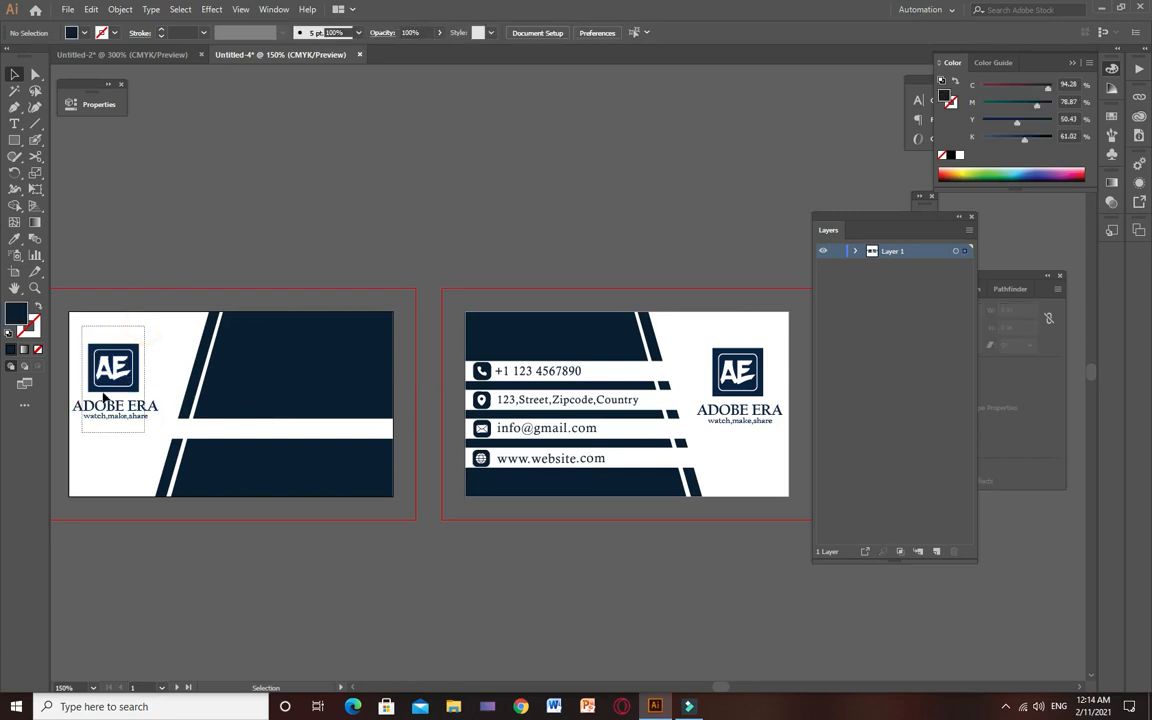
{"action": "left_click", "coordinate": [112, 364]}
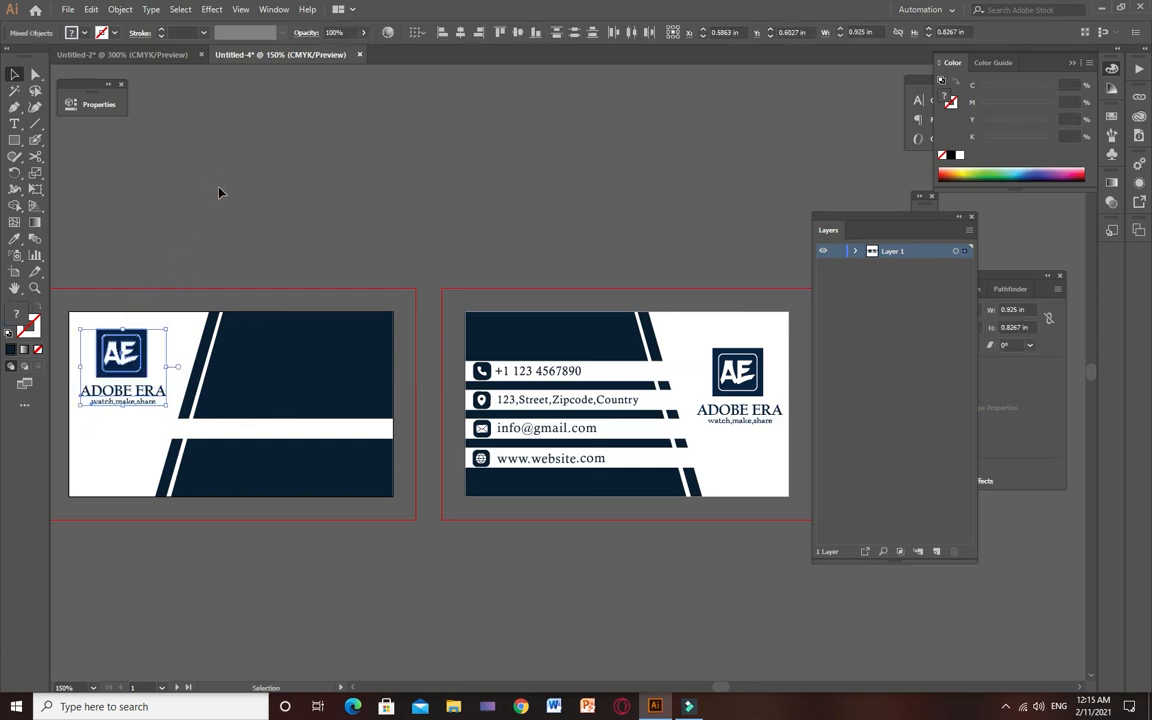